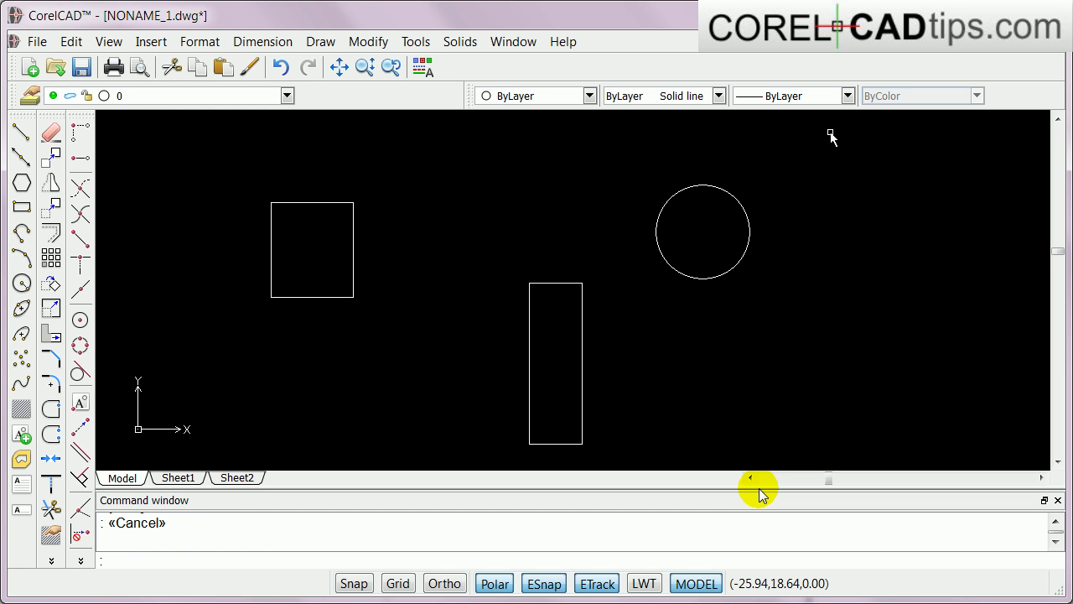
mouse_move(757, 500)
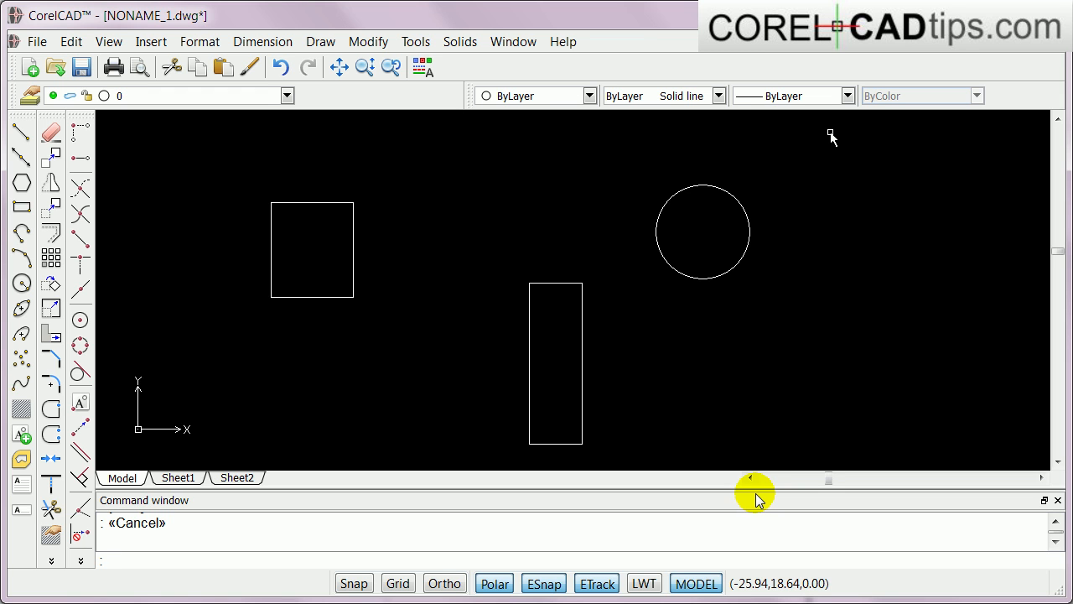
mouse_move(778, 382)
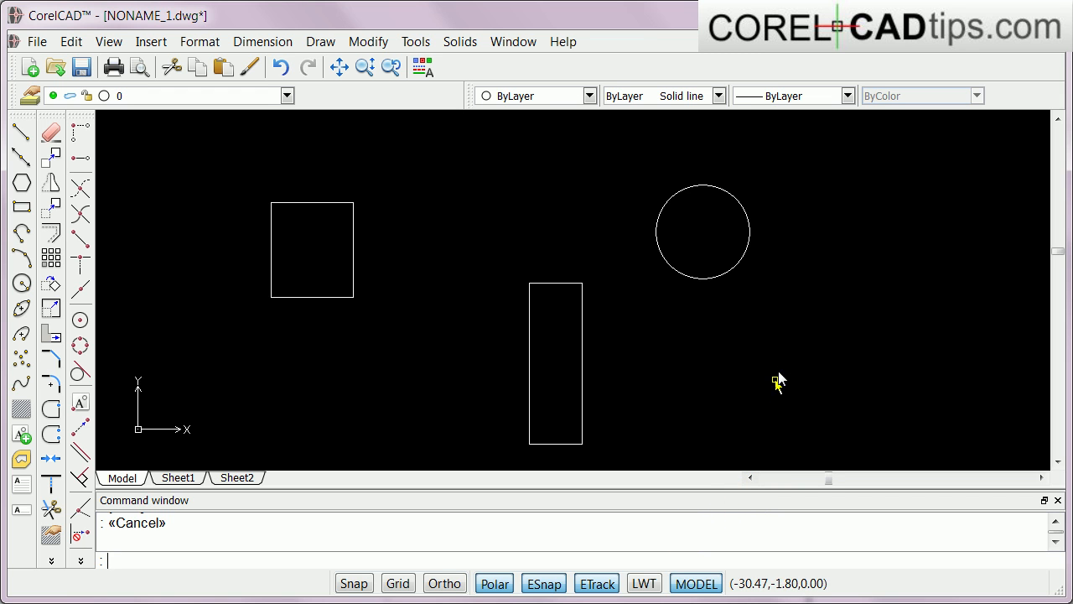
mouse_move(785, 384)
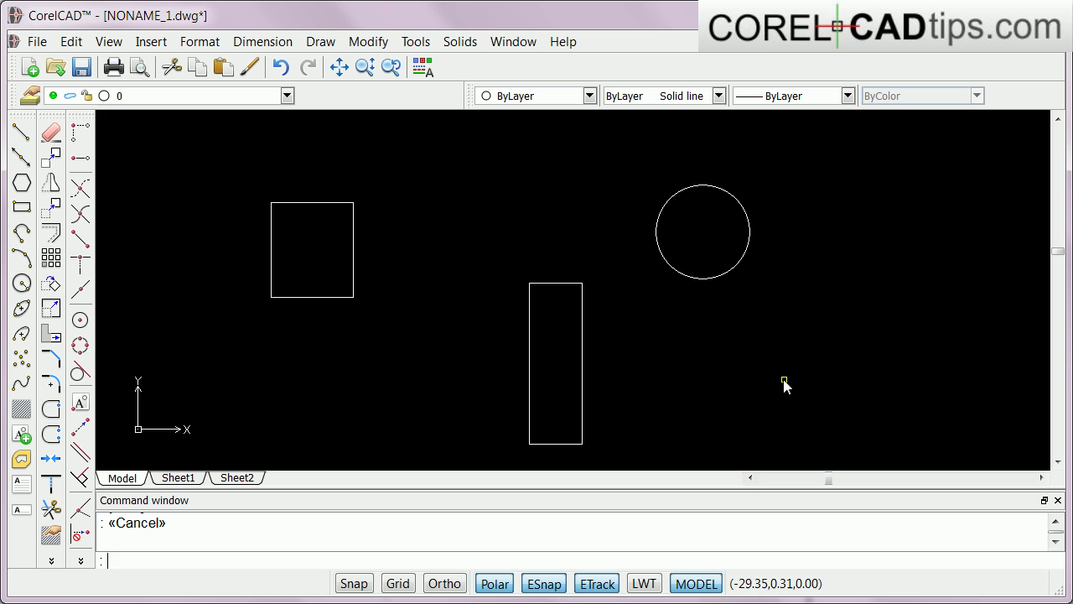
mouse_move(563, 291)
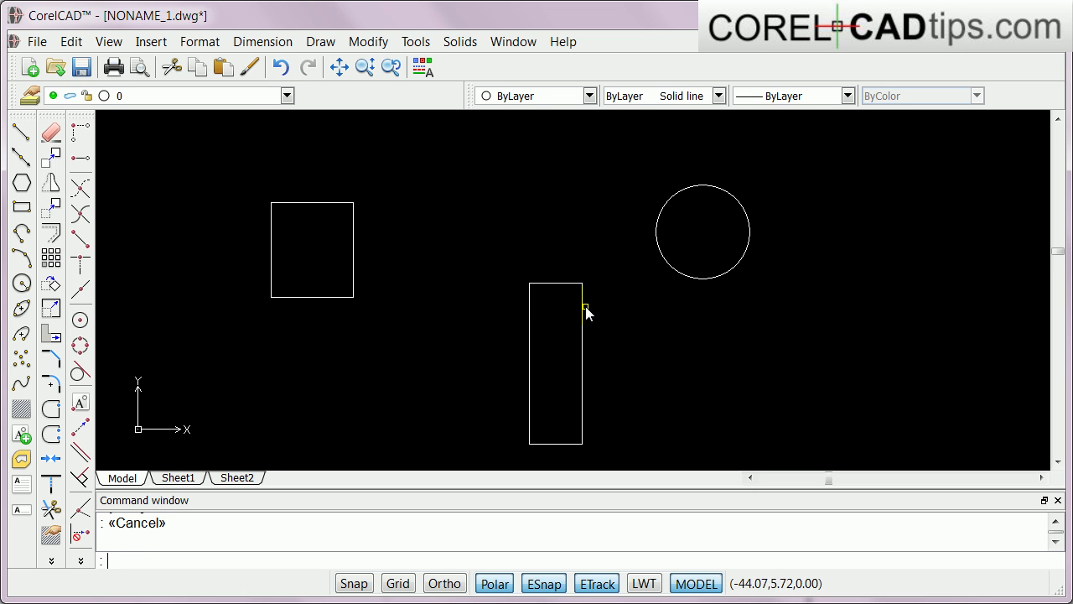
mouse_move(411, 211)
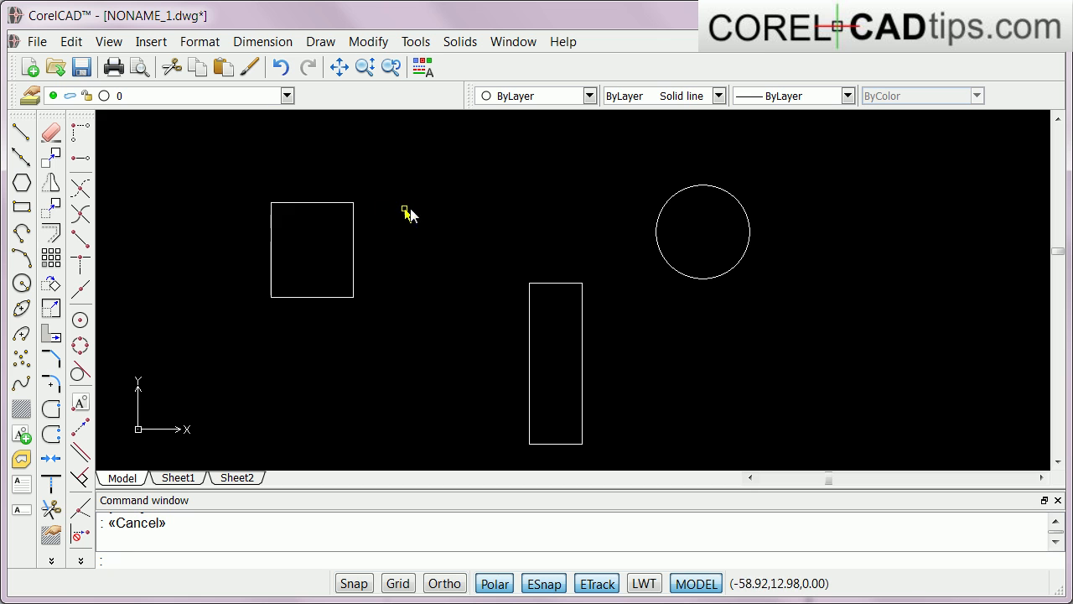
mouse_move(600, 207)
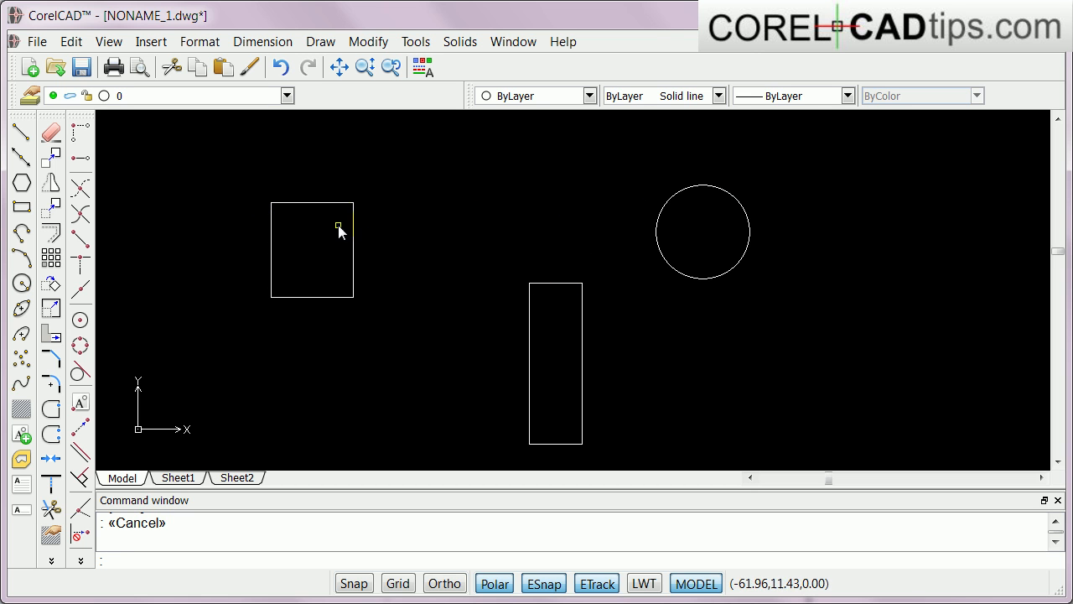
mouse_move(555, 221)
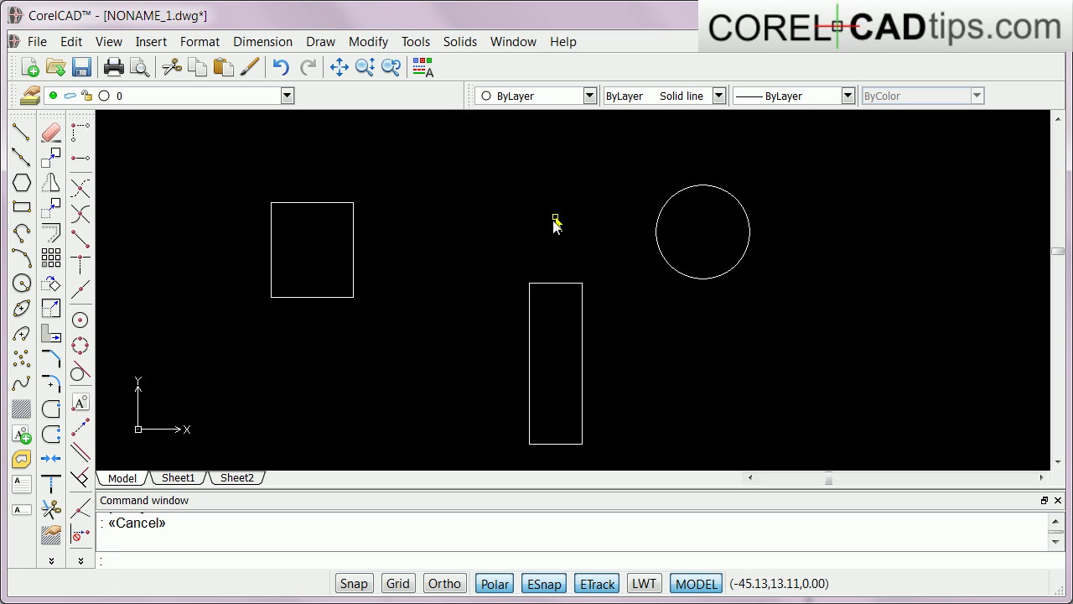
mouse_move(634, 403)
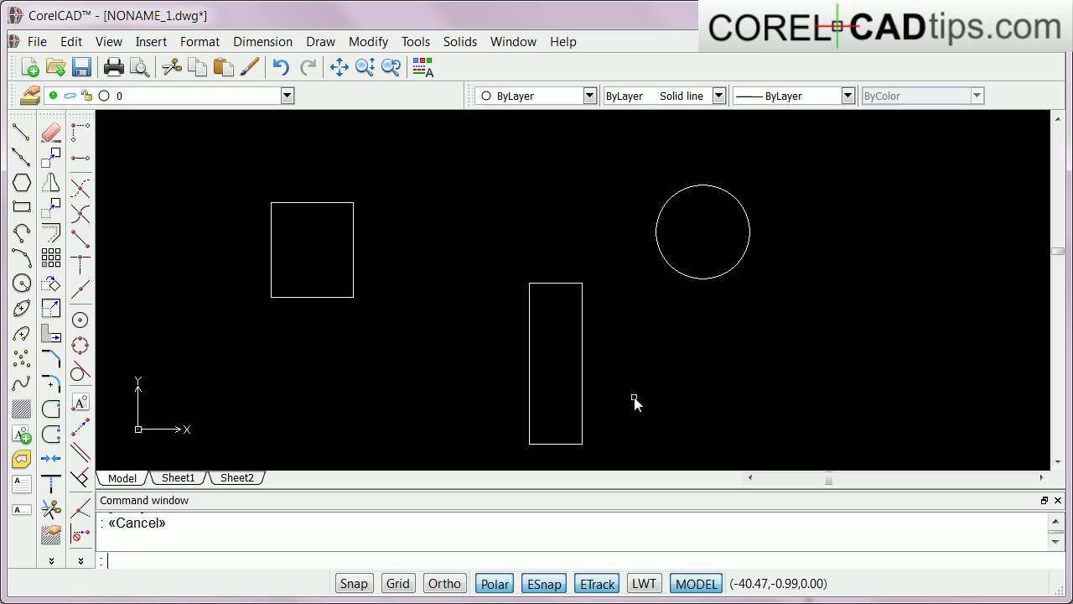
mouse_move(210, 560)
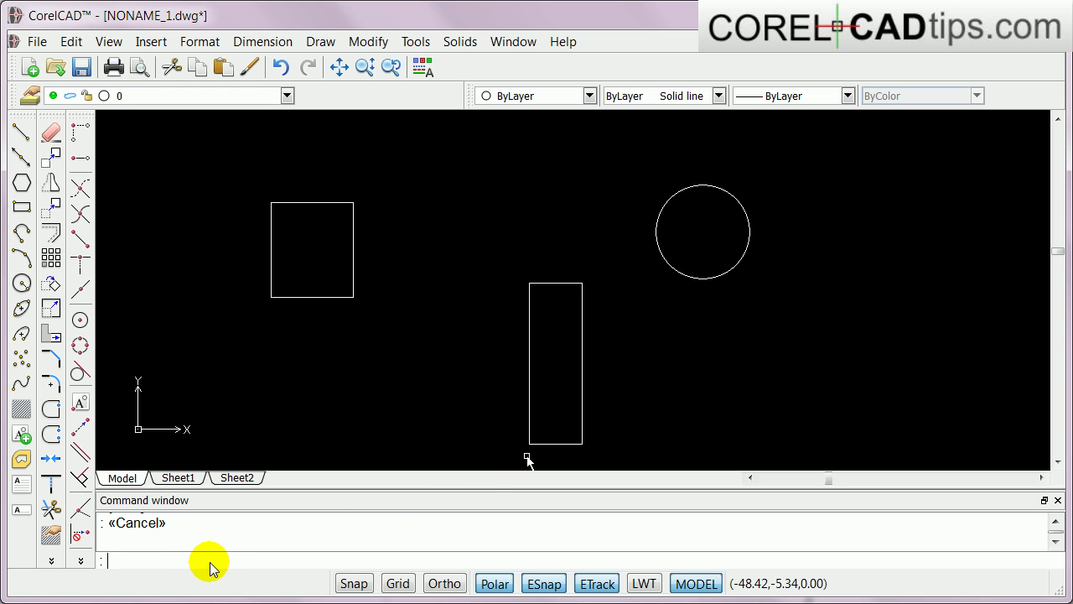
Run ALIGN and choose the tall rectangle as the object to align
text(alig)
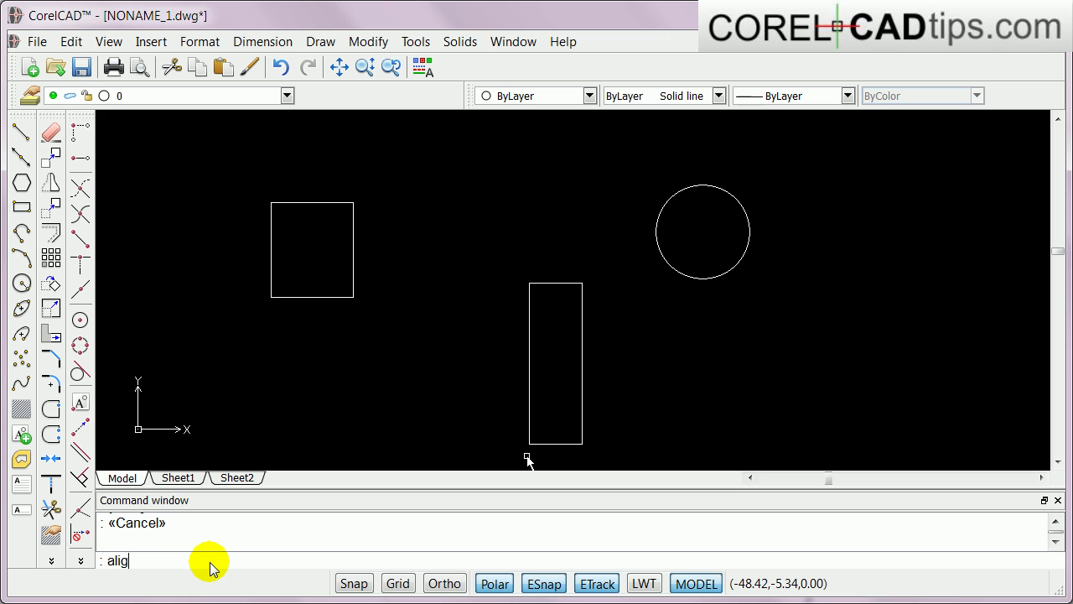
key(Return)
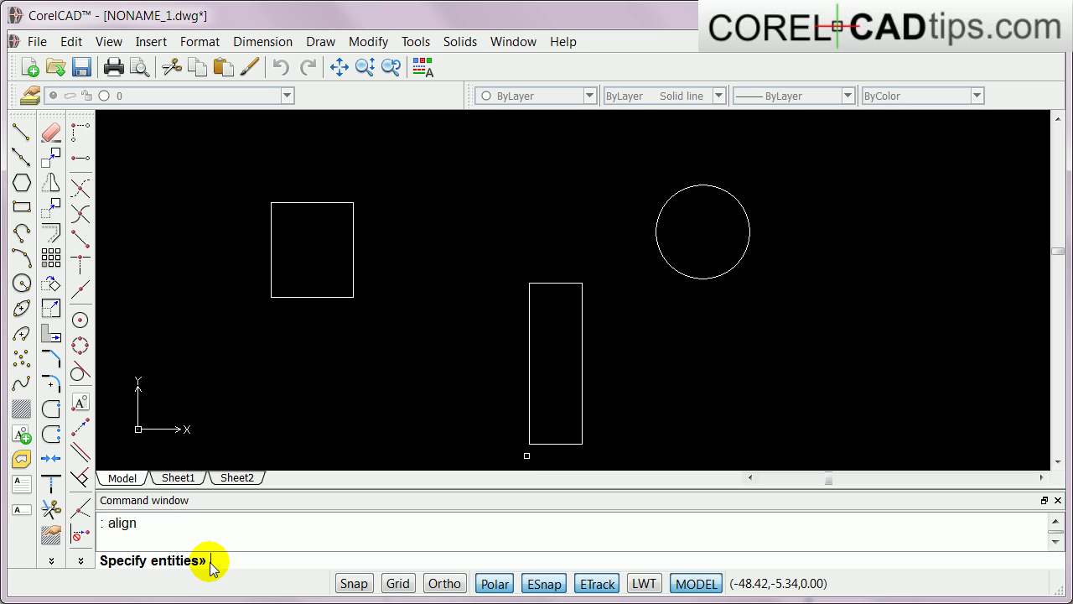
mouse_move(427, 400)
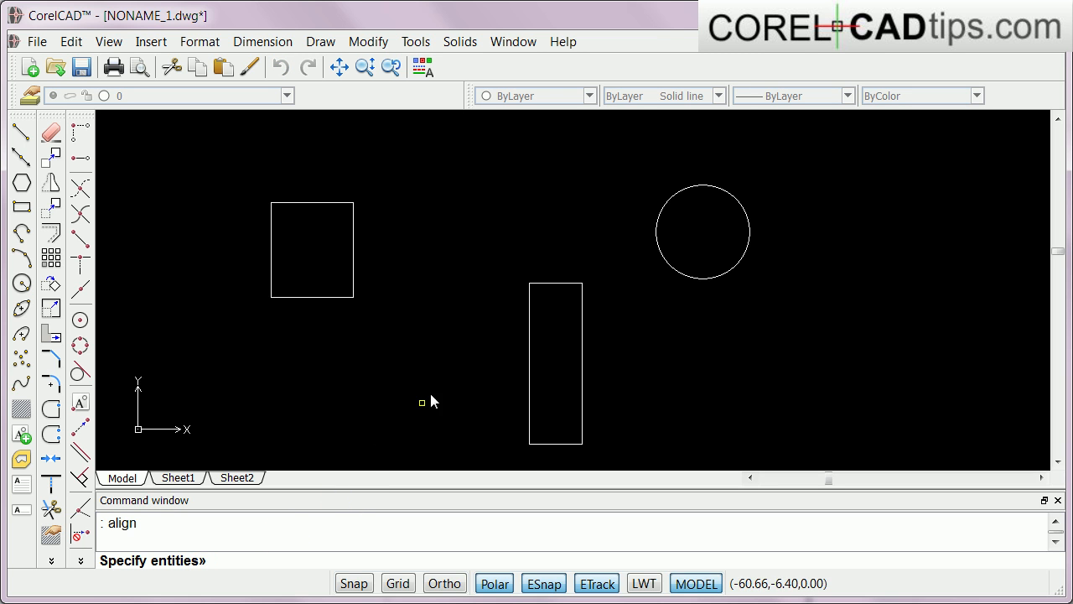
mouse_move(496, 351)
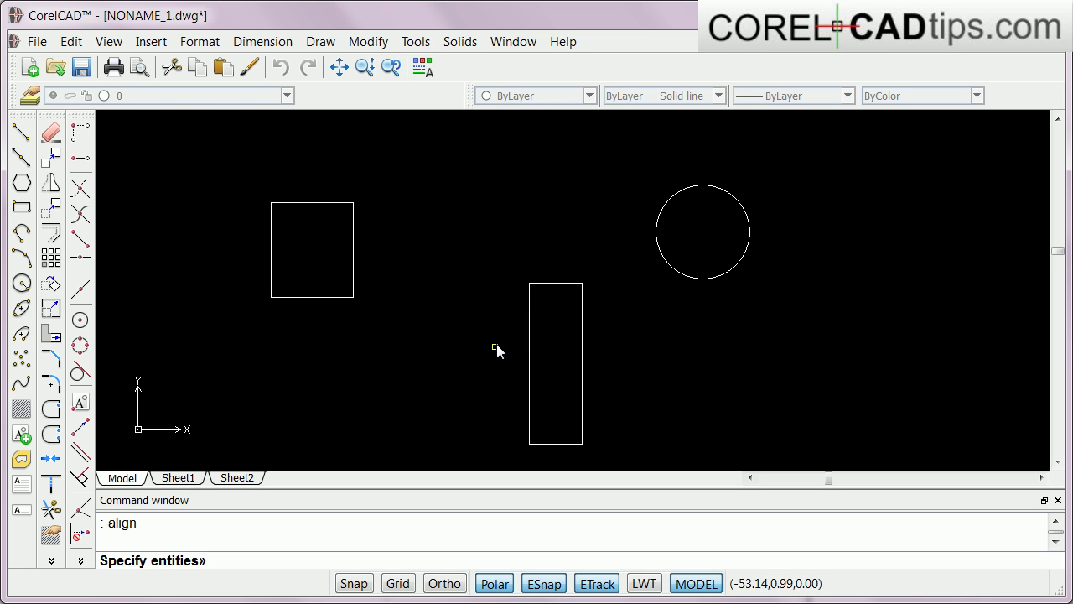
mouse_move(527, 295)
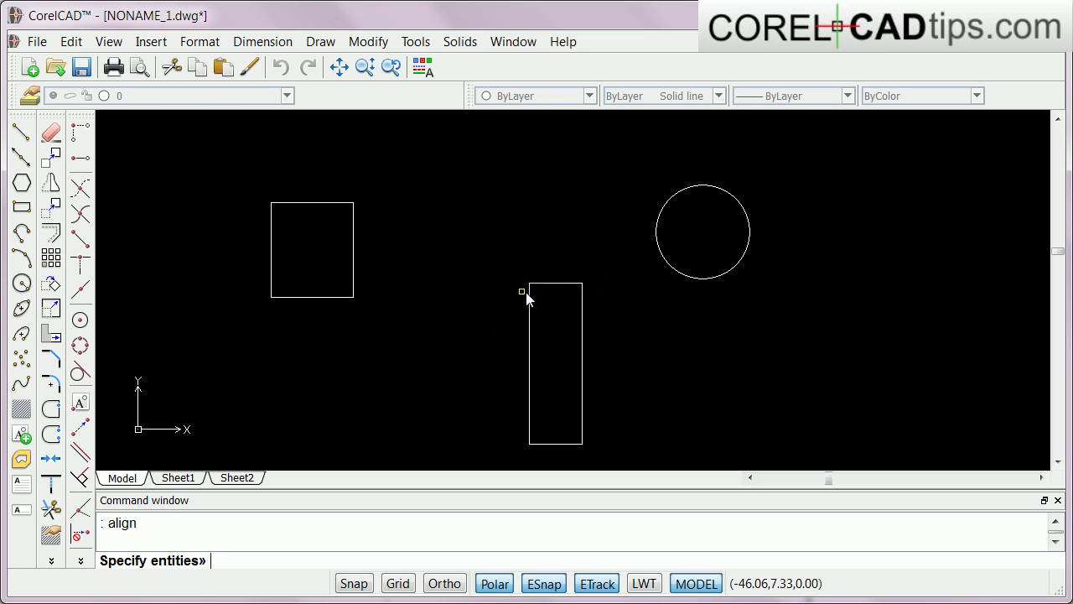
click(546, 282)
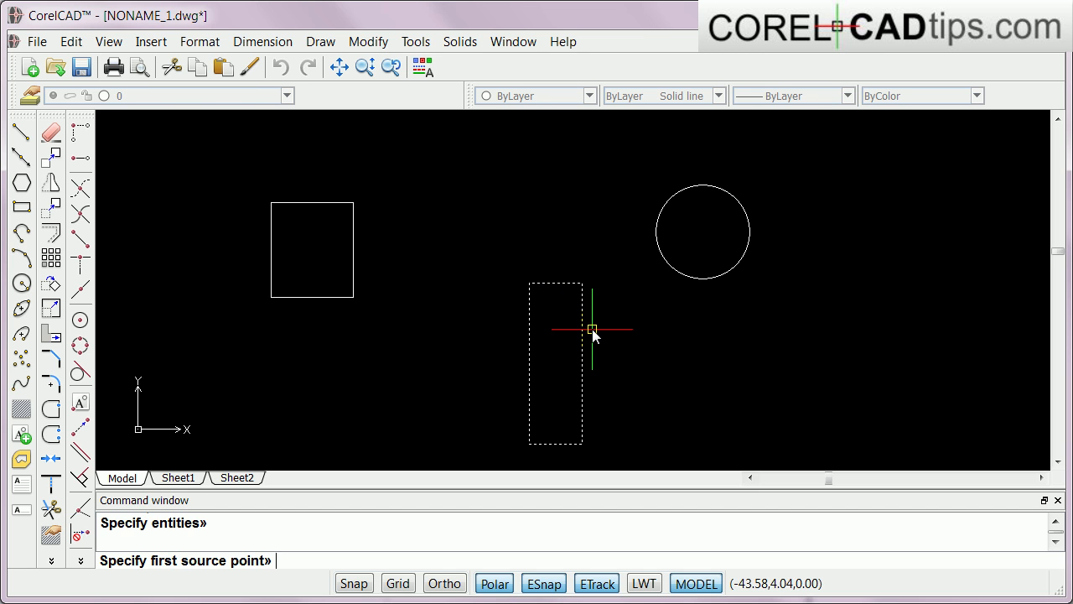
mouse_move(500, 350)
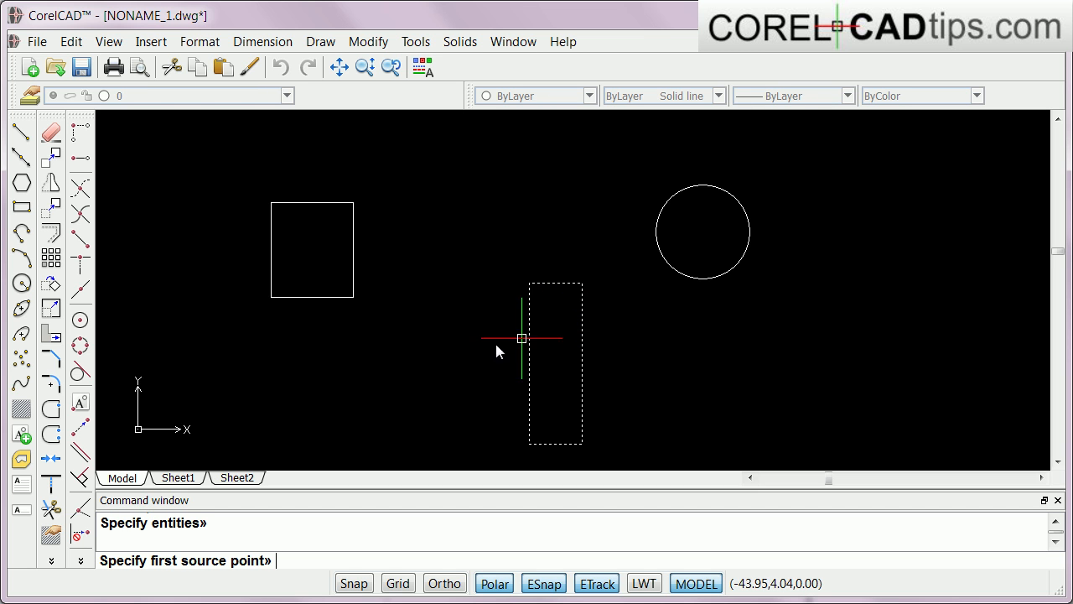
mouse_move(476, 377)
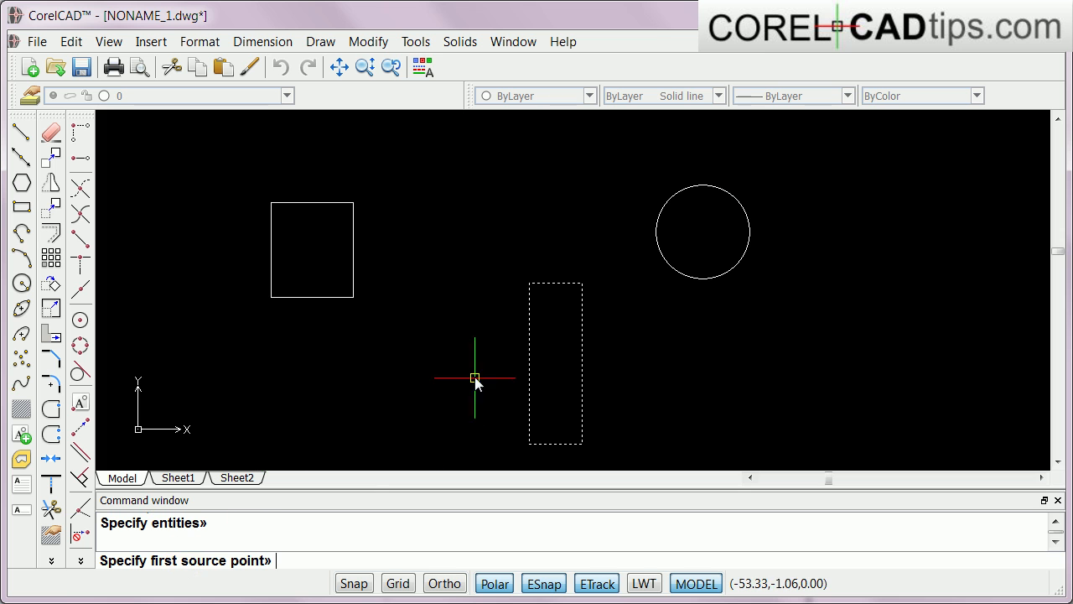
mouse_move(500, 336)
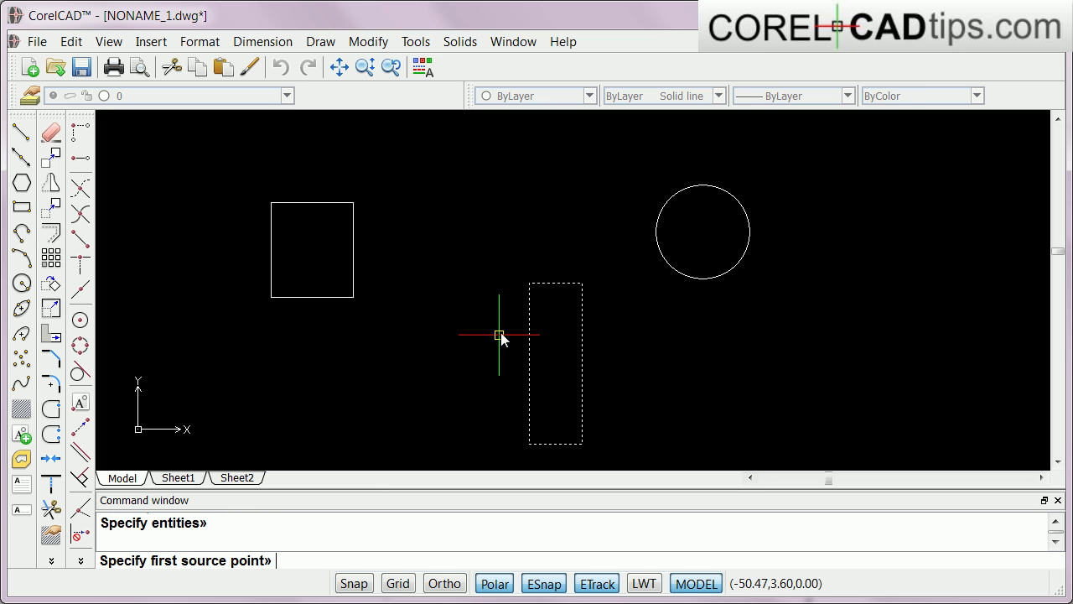
mouse_move(506, 301)
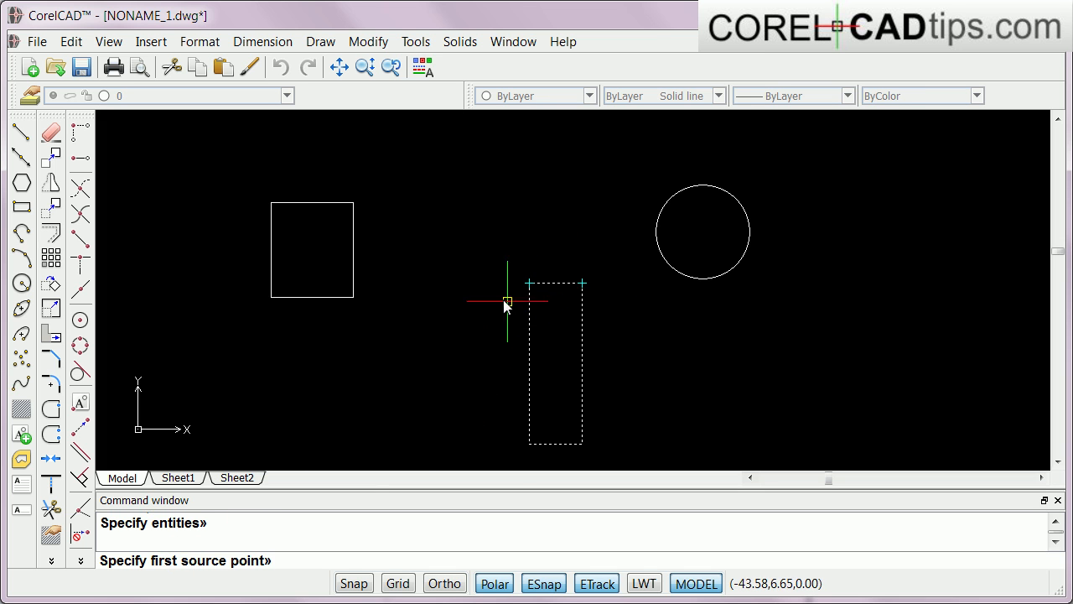
mouse_move(523, 285)
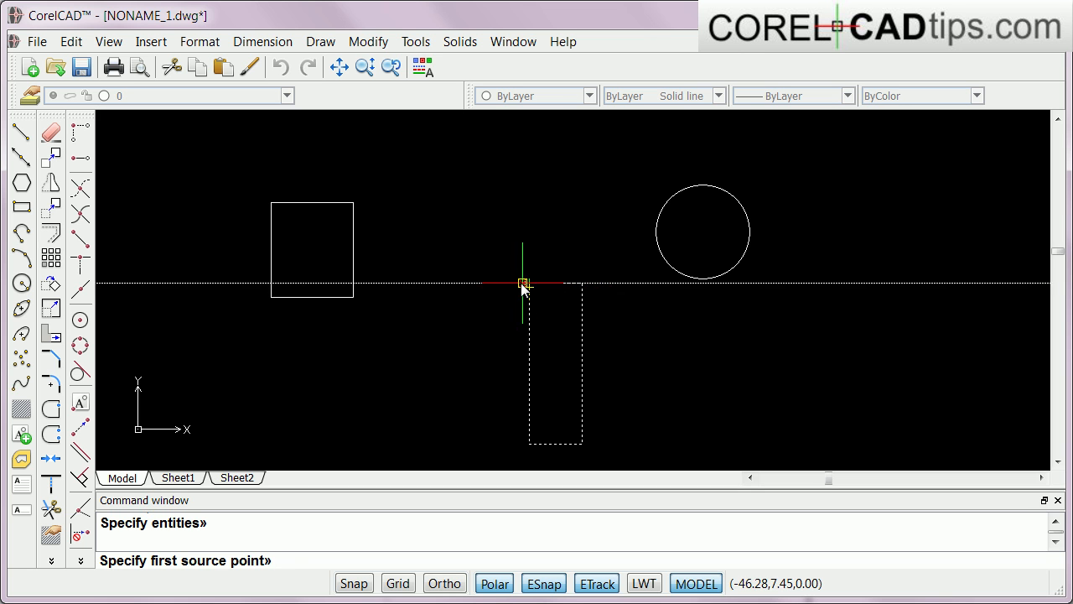
Map the rectangle's top-left corner to a point level with the square's top edge
click(524, 285)
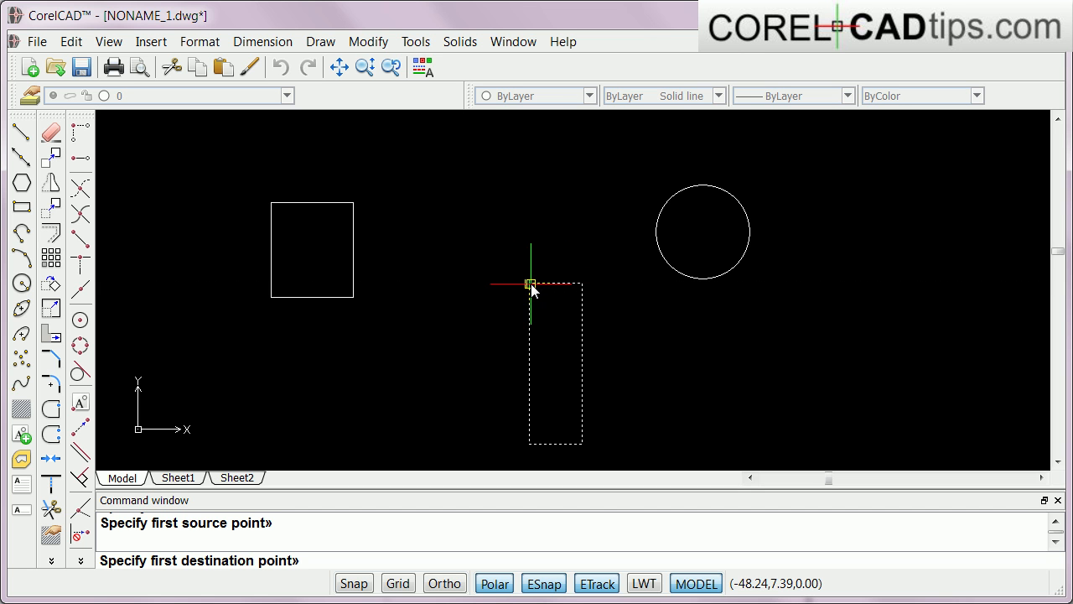
mouse_move(429, 201)
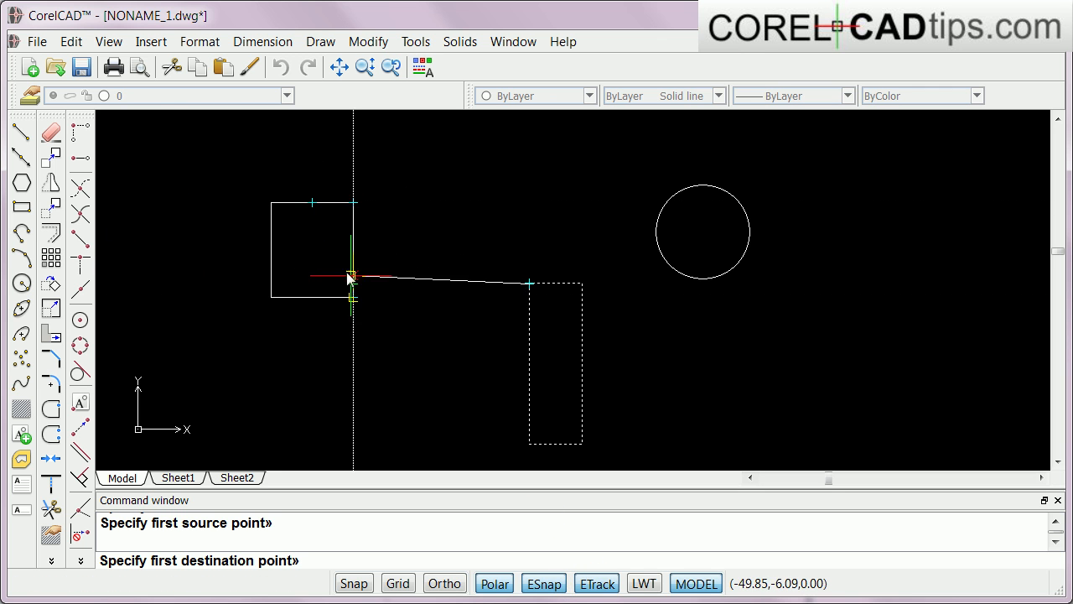
mouse_move(406, 201)
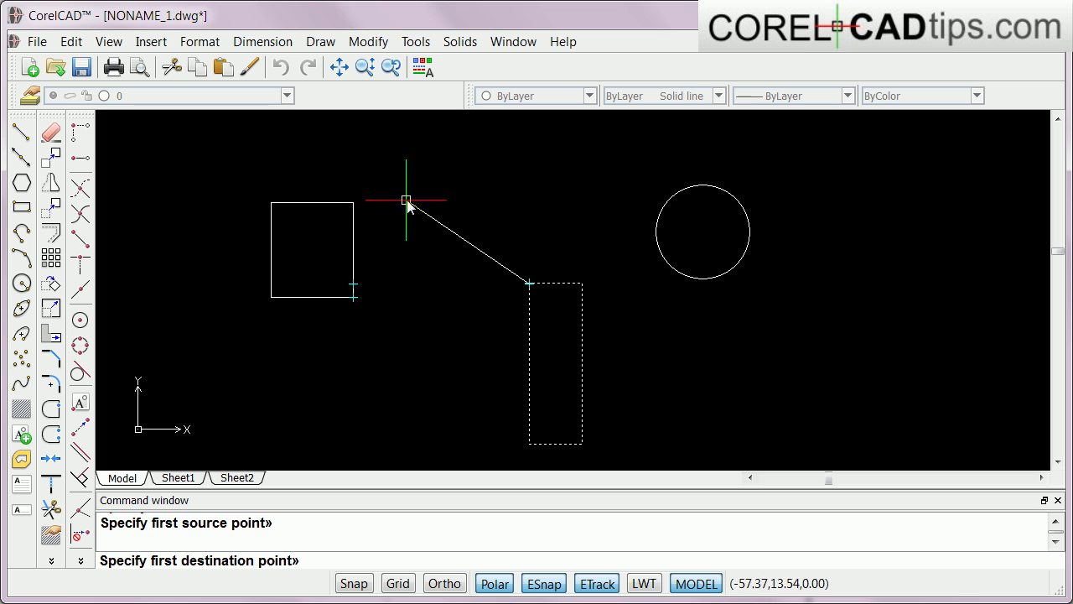
mouse_move(369, 205)
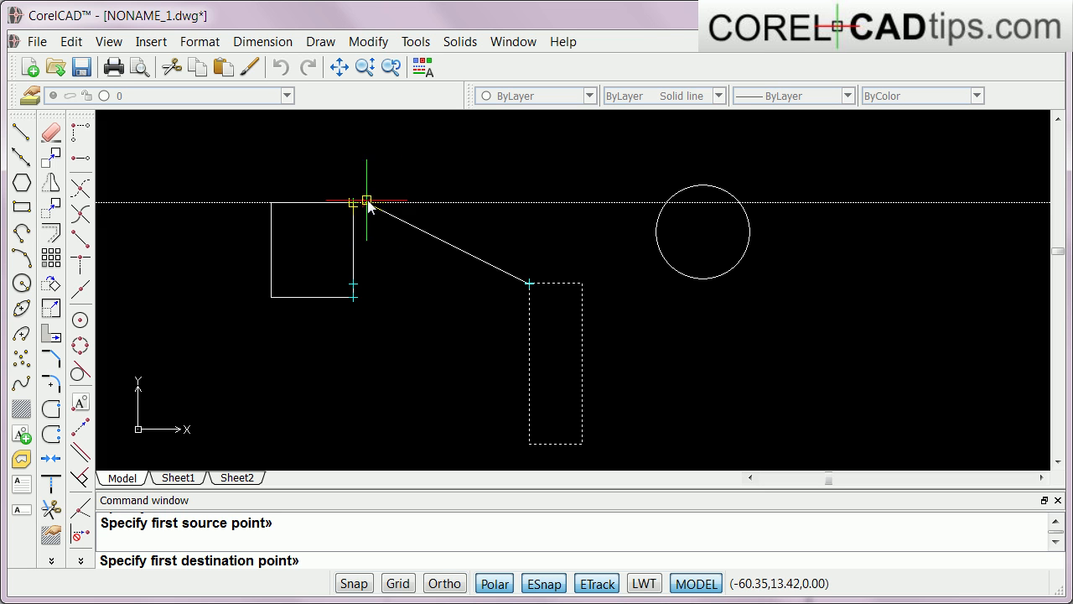
mouse_move(528, 210)
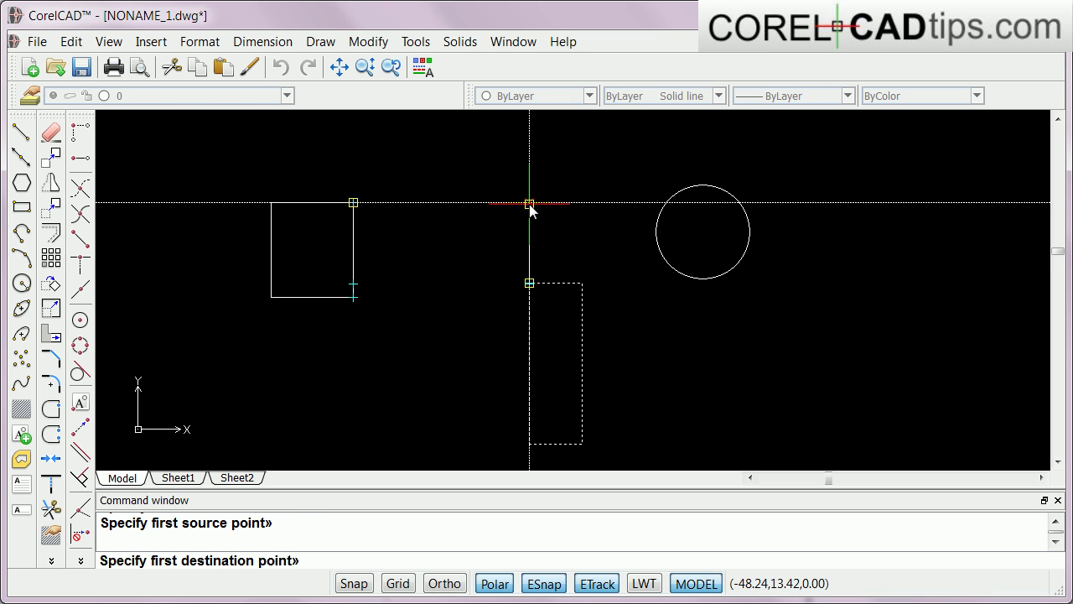
click(530, 203)
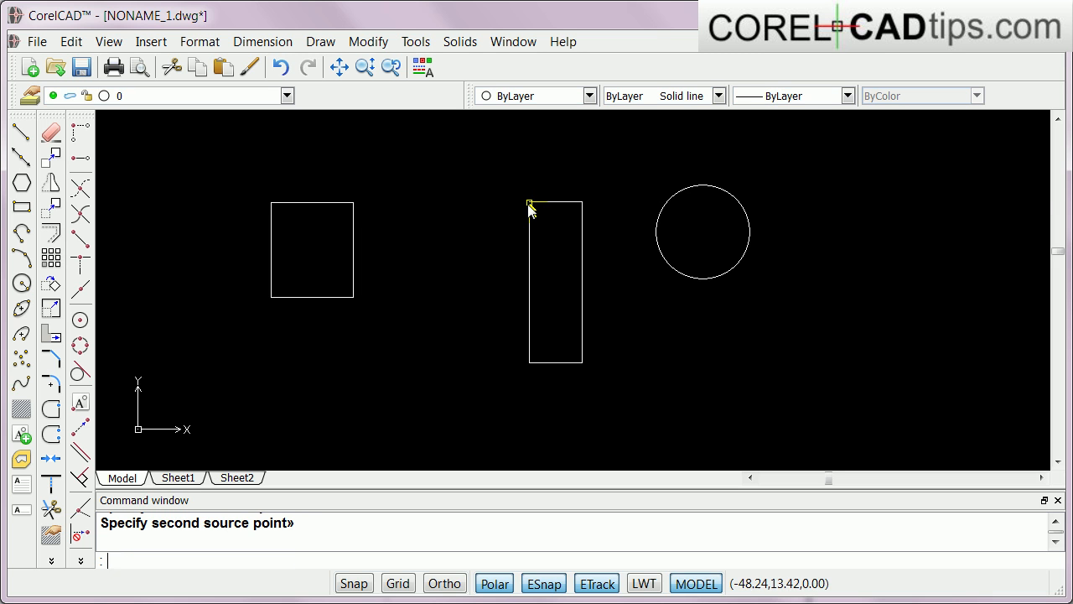
mouse_move(597, 205)
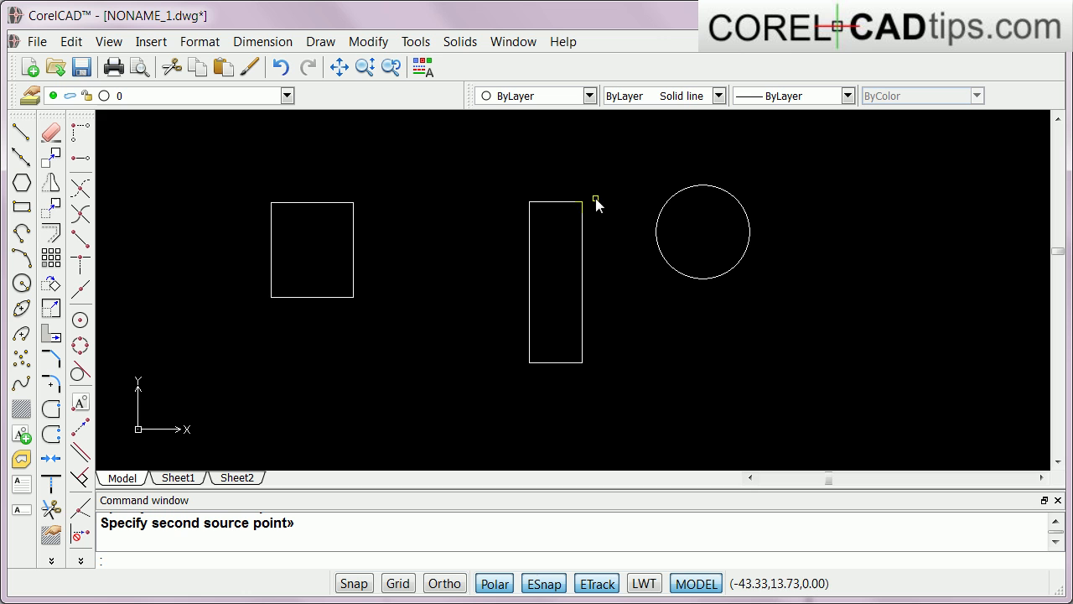
mouse_move(856, 294)
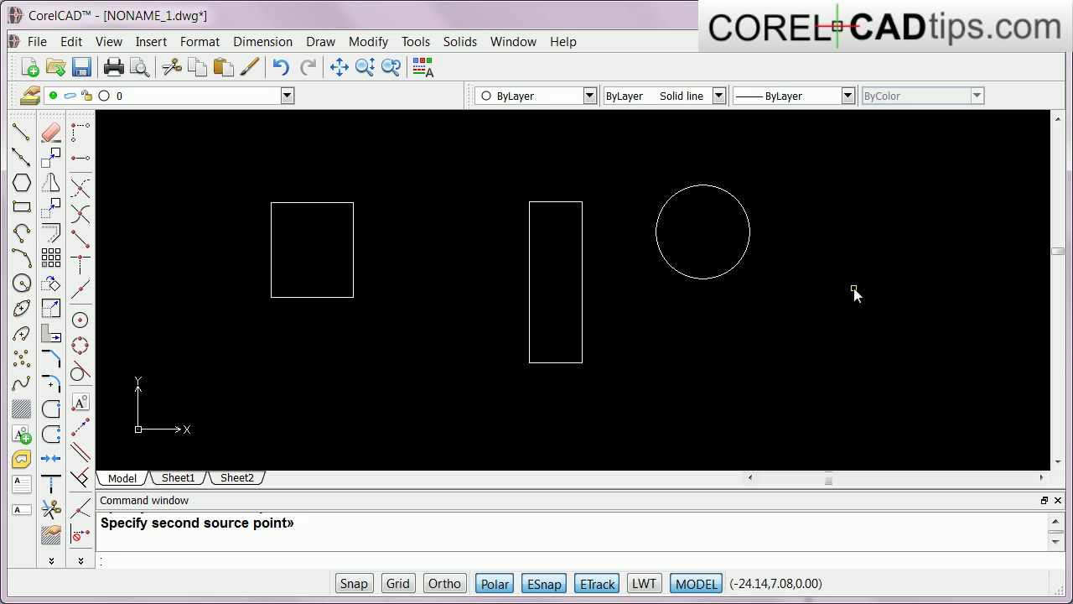
Pick the remaining align points to relocate the circle and finish the command
click(701, 276)
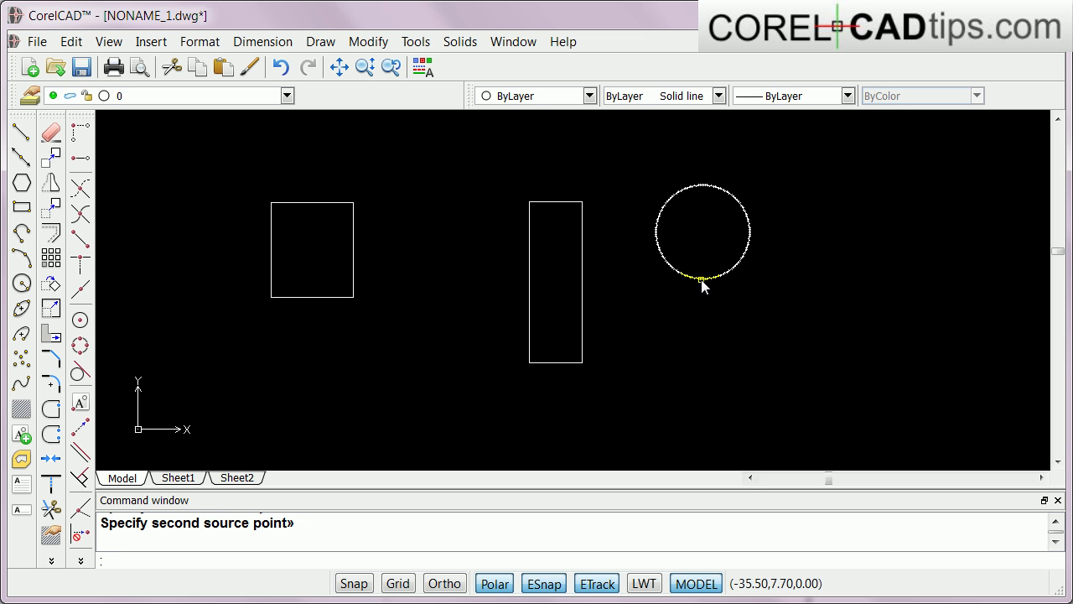
click(702, 278)
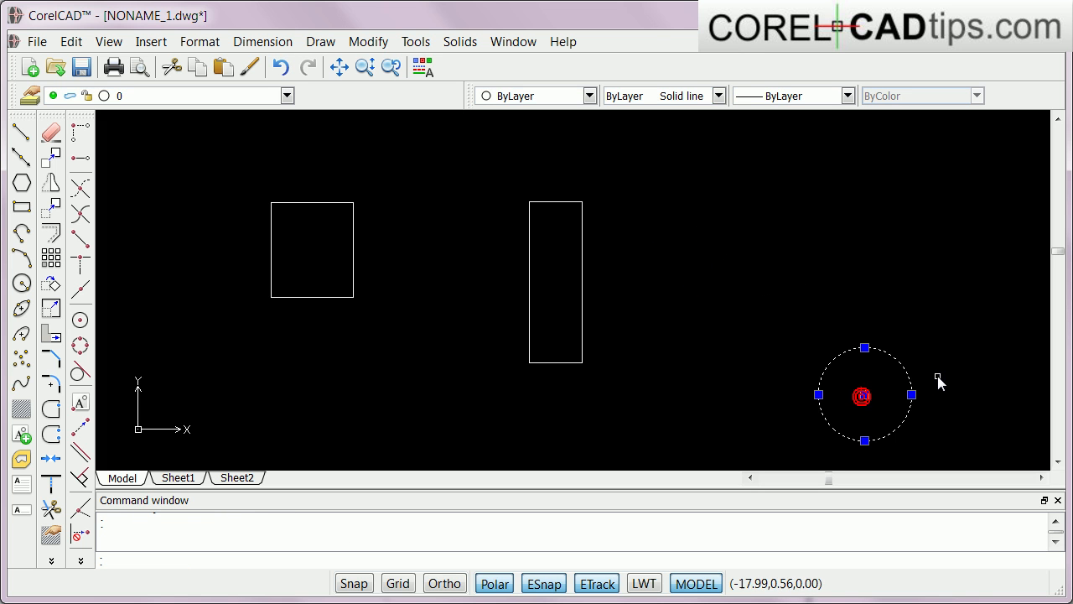
key(Escape)
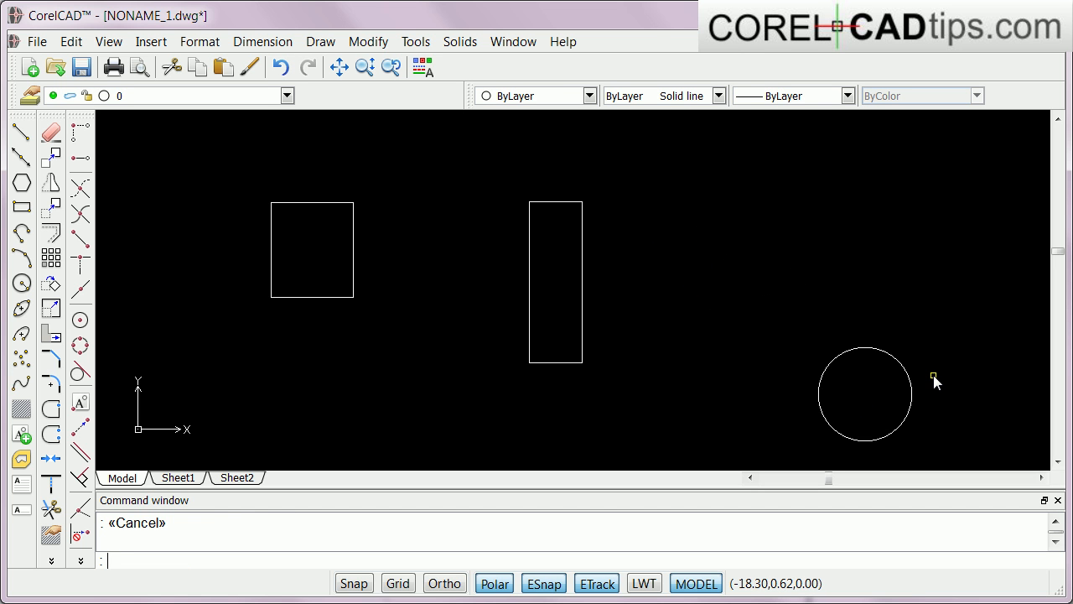
mouse_move(878, 419)
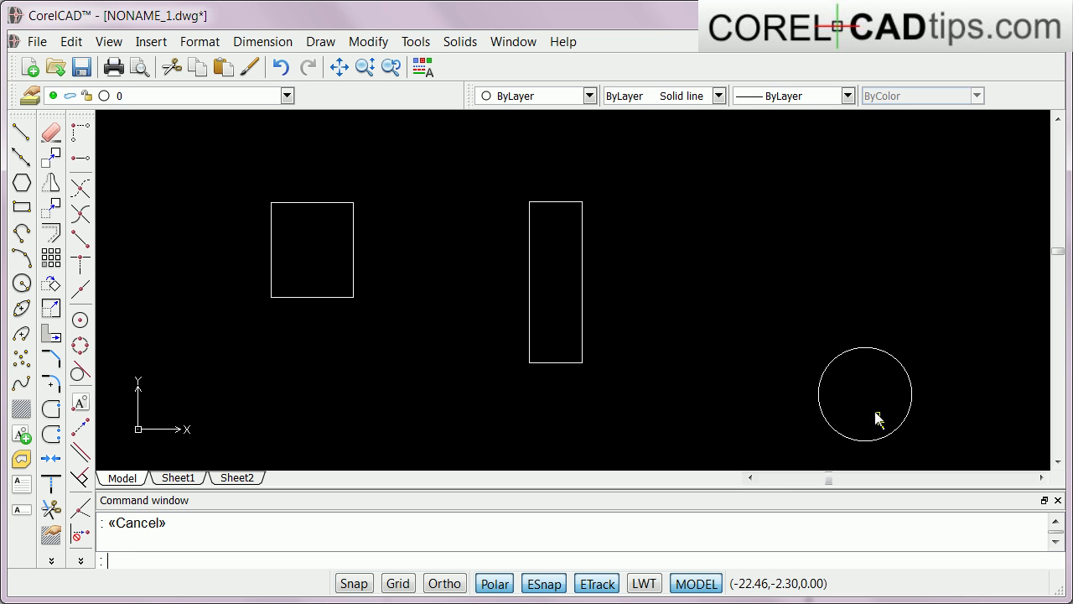
mouse_move(839, 315)
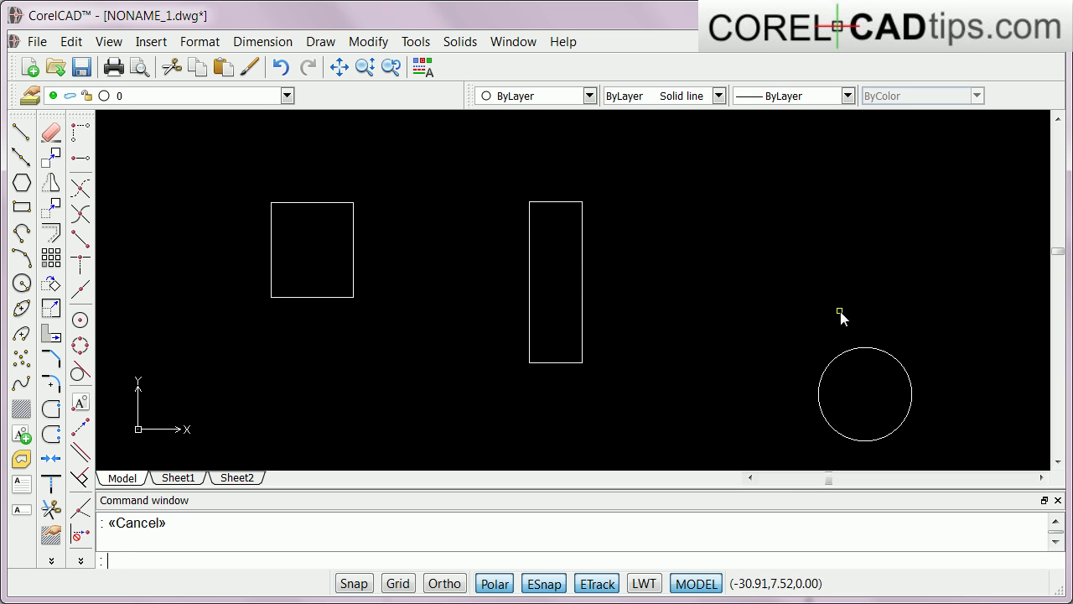
mouse_move(550, 309)
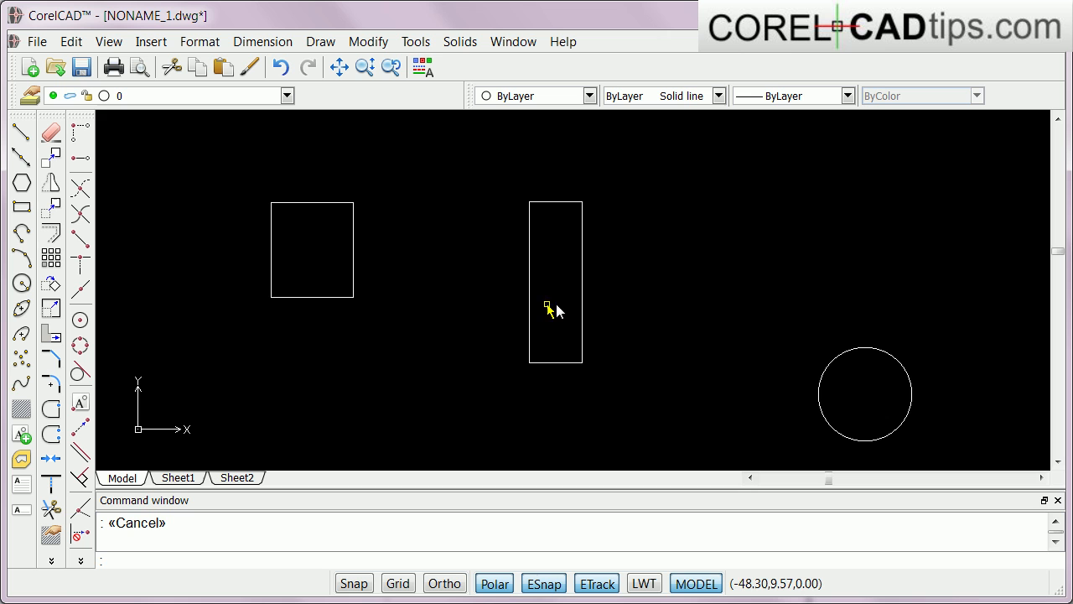
mouse_move(674, 281)
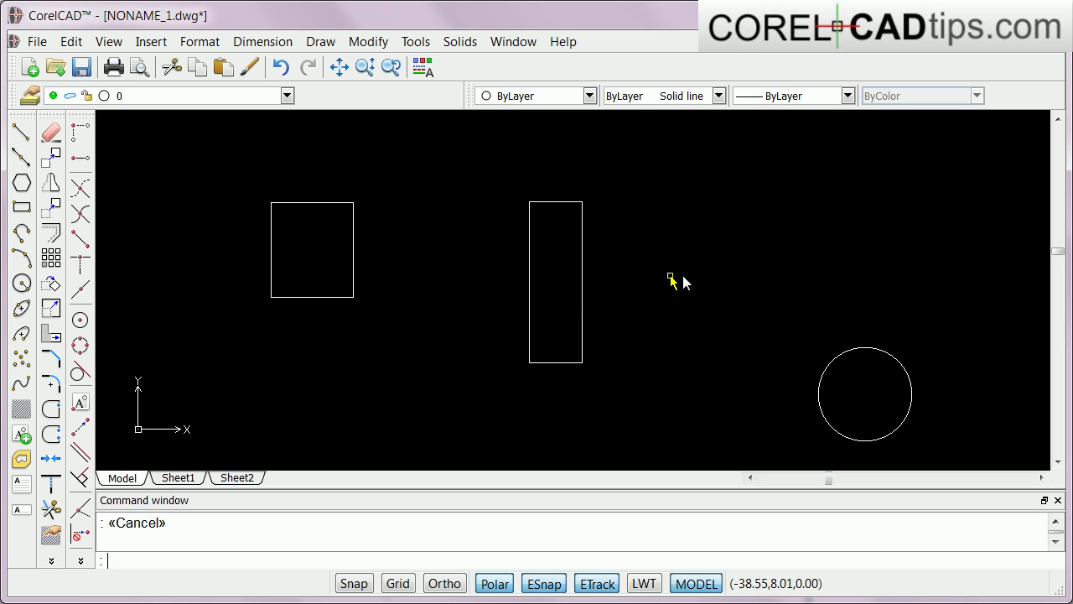
mouse_move(869, 285)
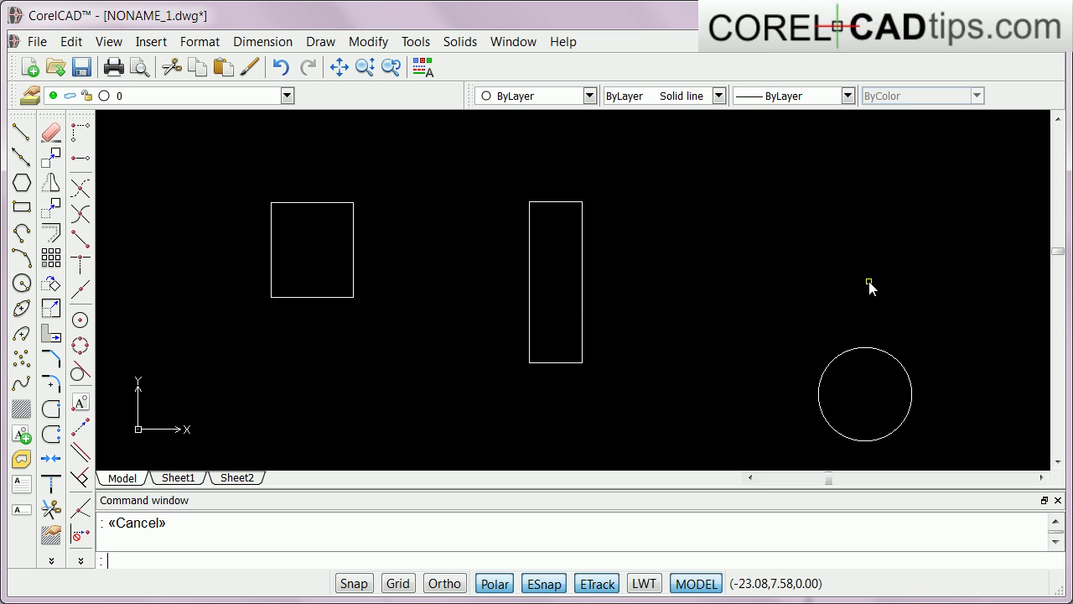
mouse_move(446, 461)
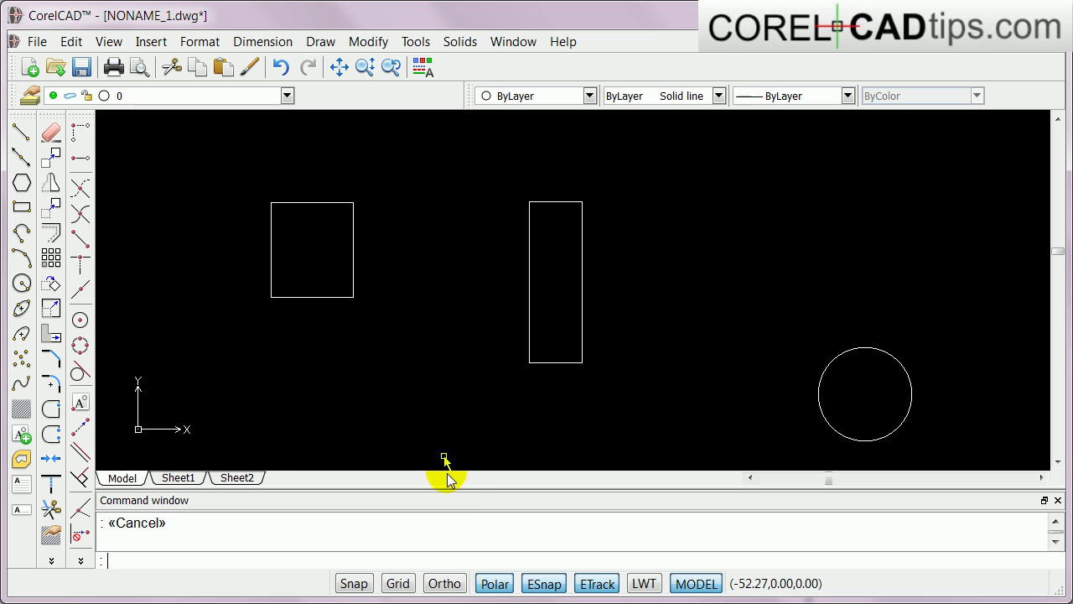
mouse_move(459, 506)
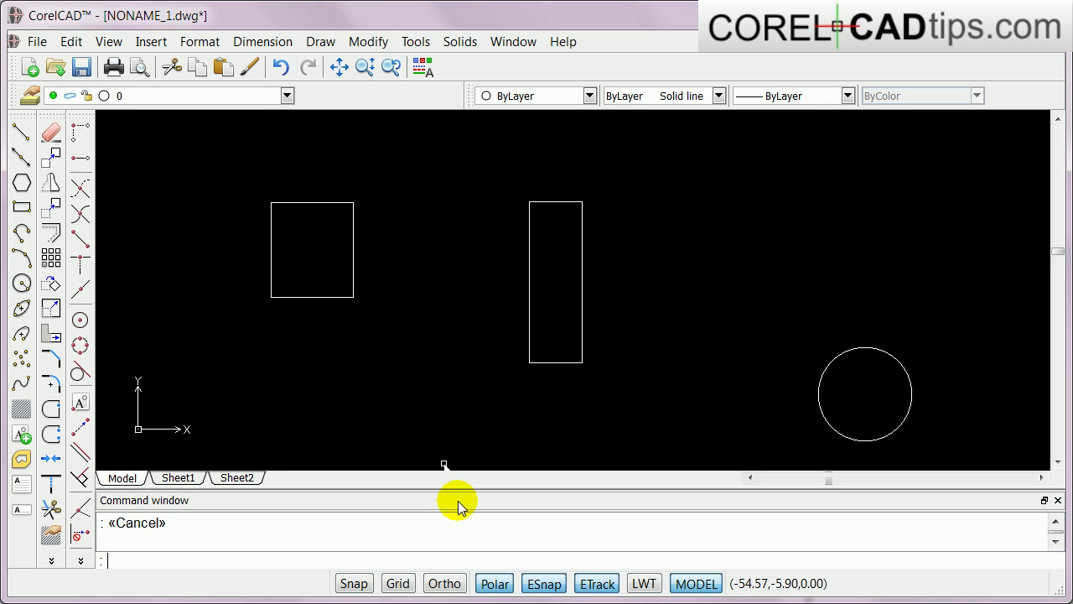
Align the circle's top quadrant level with the tall rectangle's midpoint using one point pair
text(al)
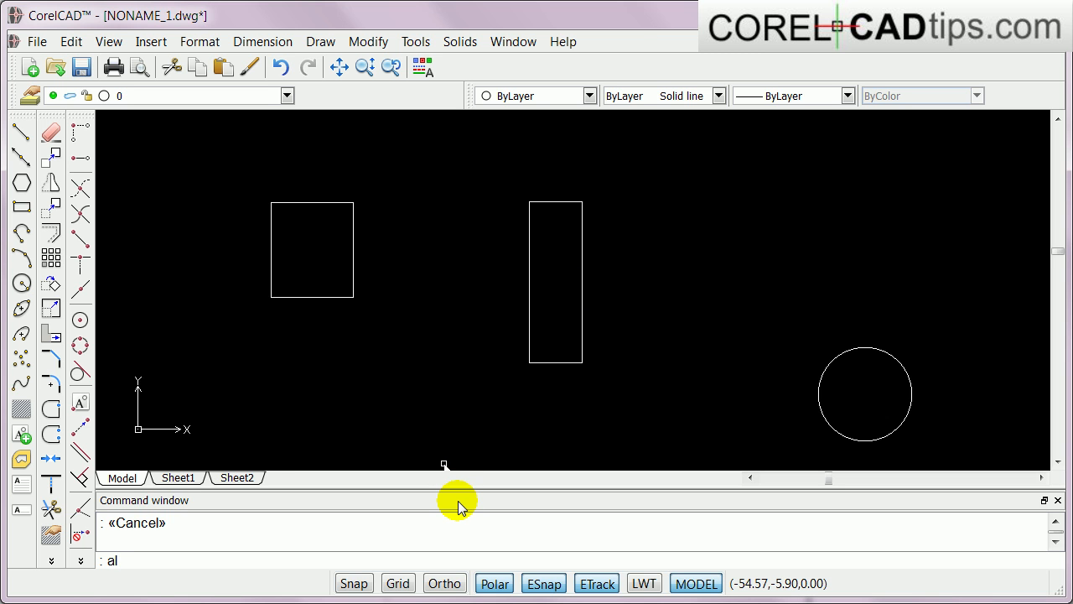
key(Return)
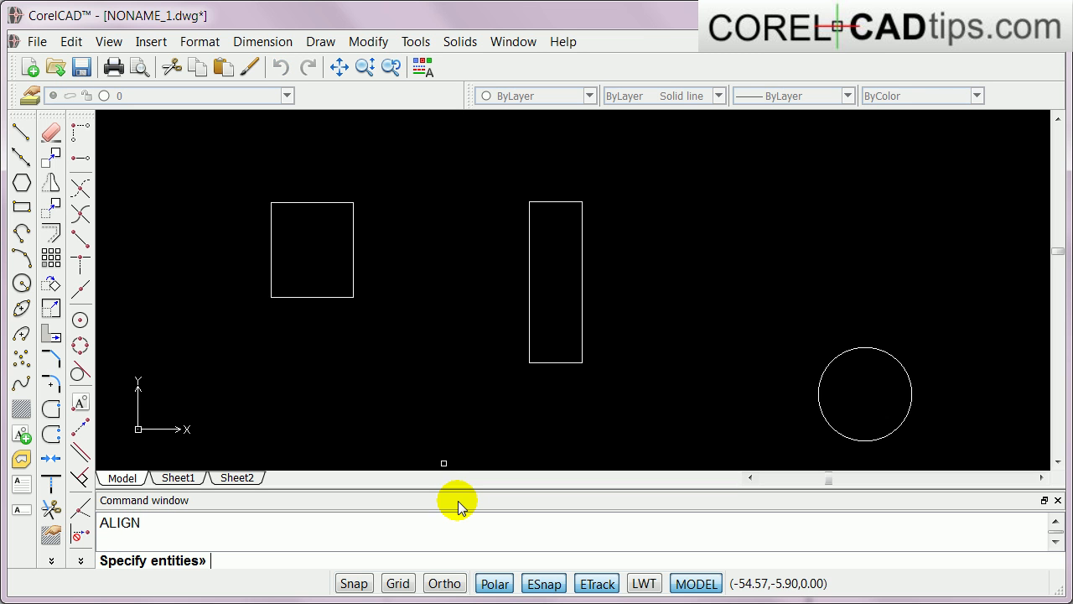
mouse_move(526, 483)
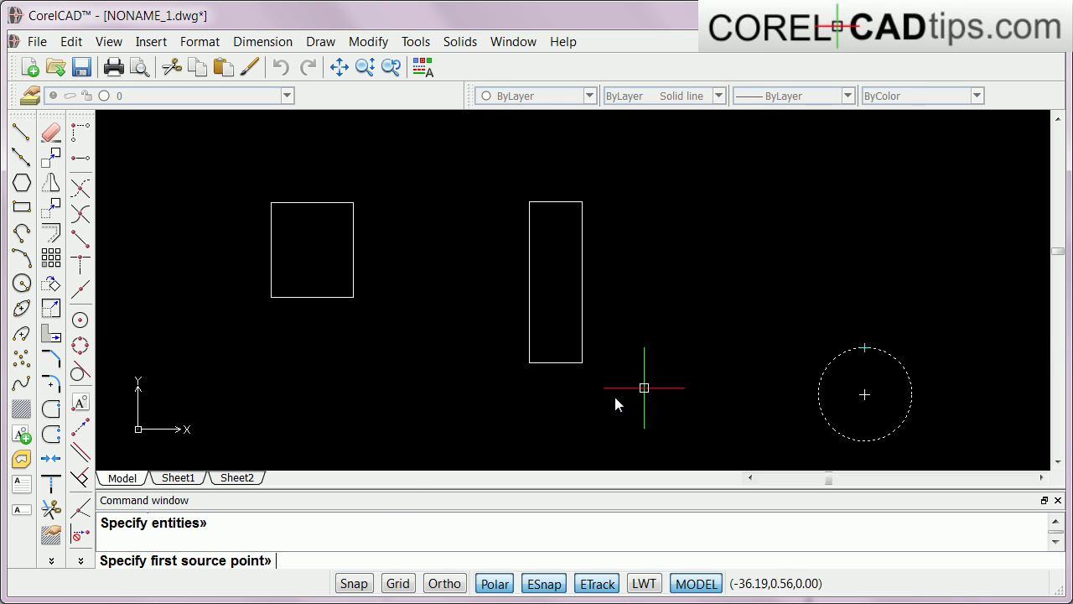
mouse_move(468, 466)
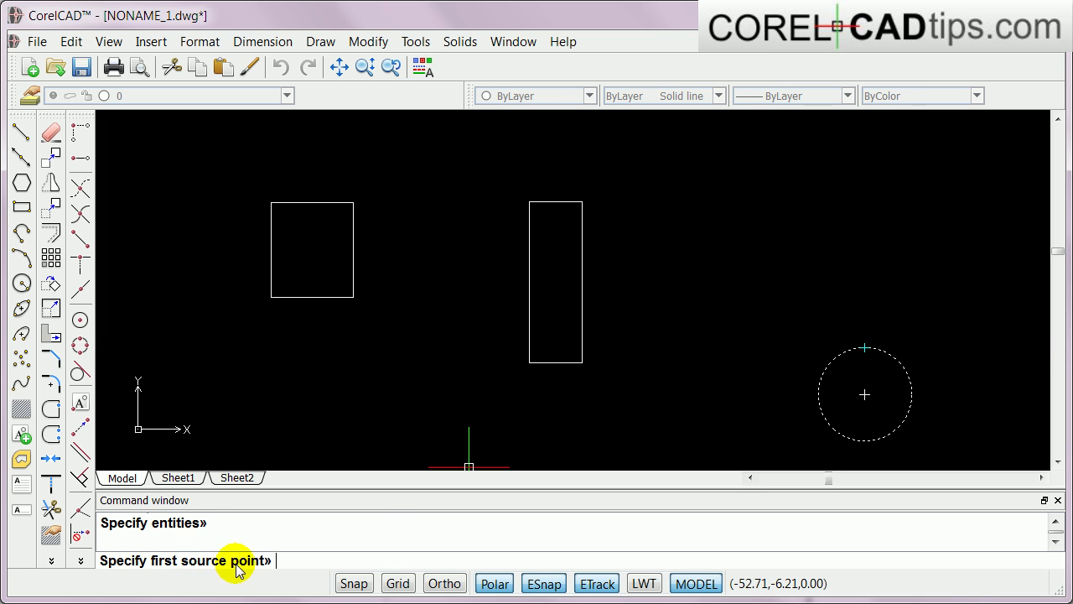
mouse_move(841, 347)
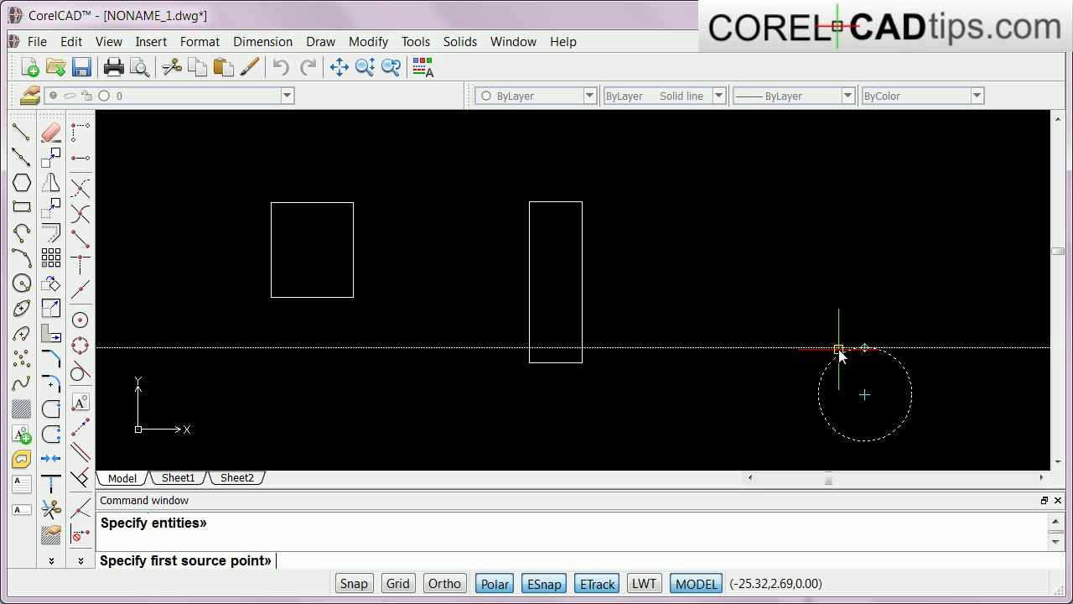
mouse_move(865, 347)
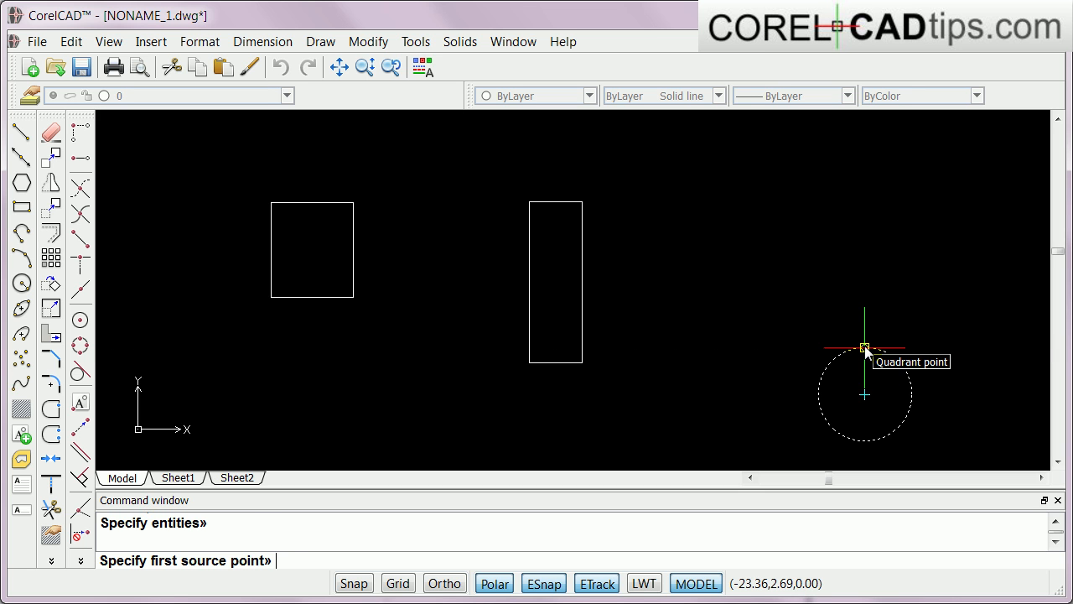
click(865, 346)
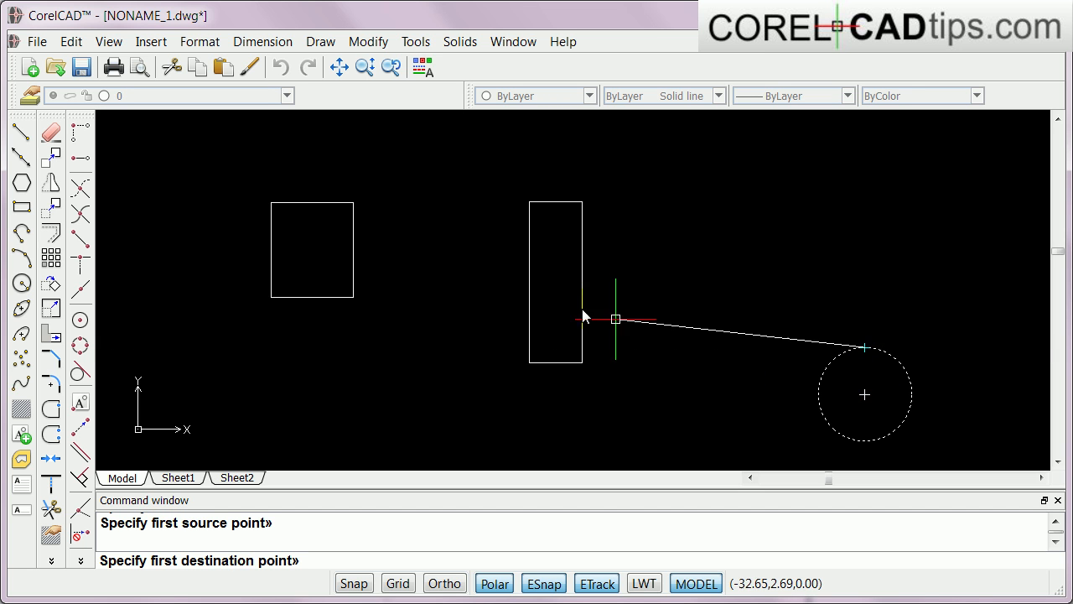
mouse_move(506, 292)
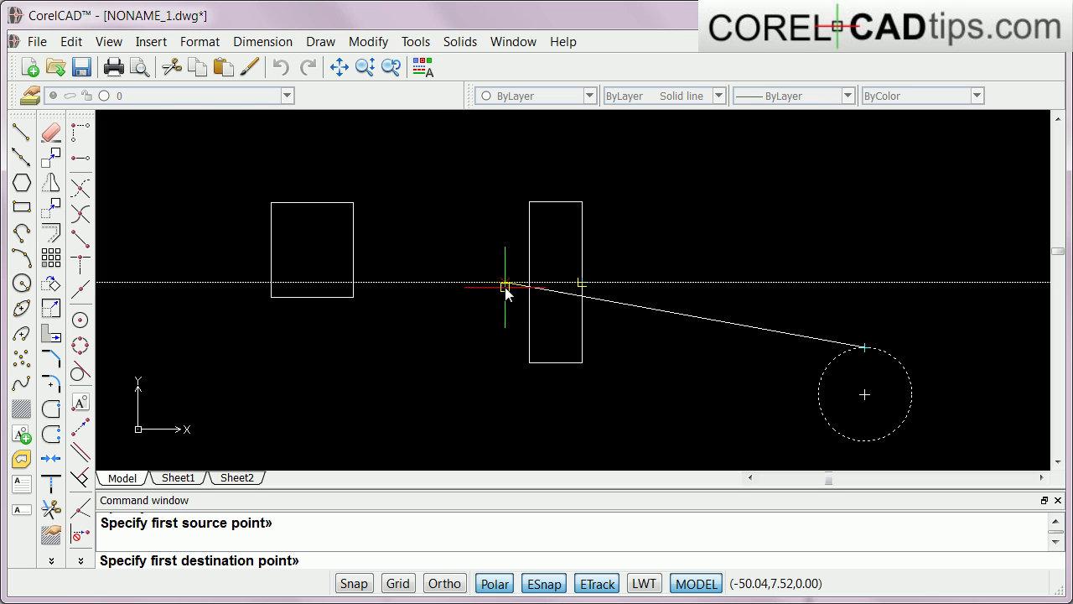
mouse_move(577, 285)
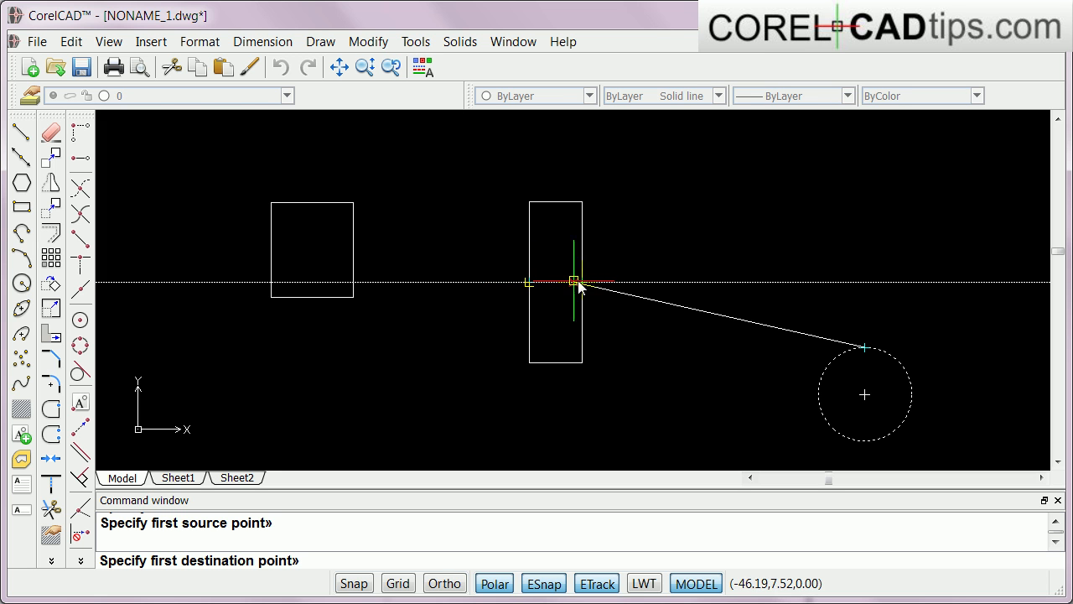
mouse_move(797, 285)
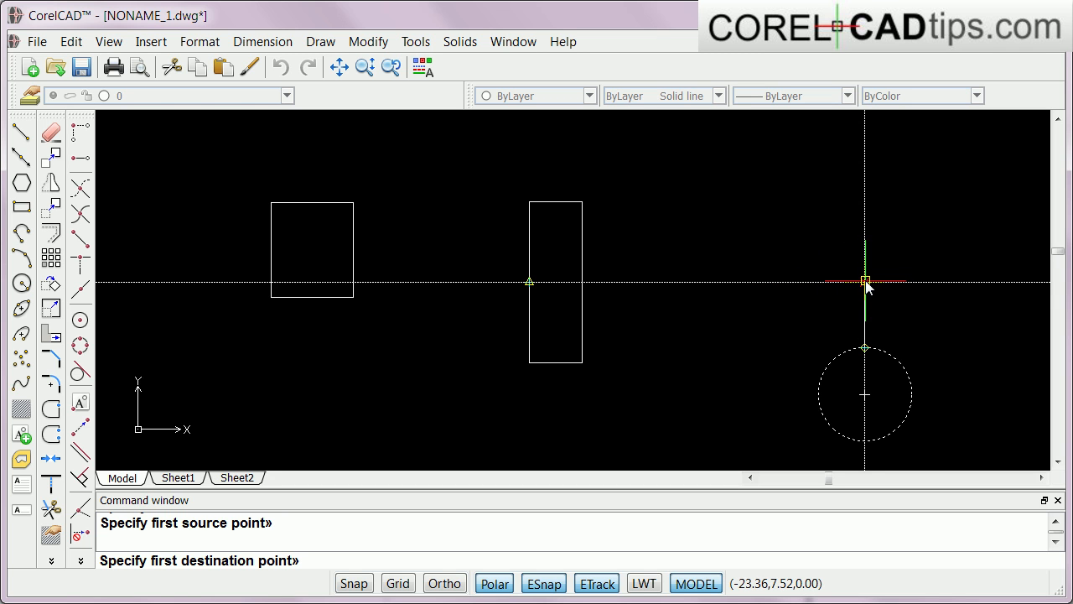
click(865, 282)
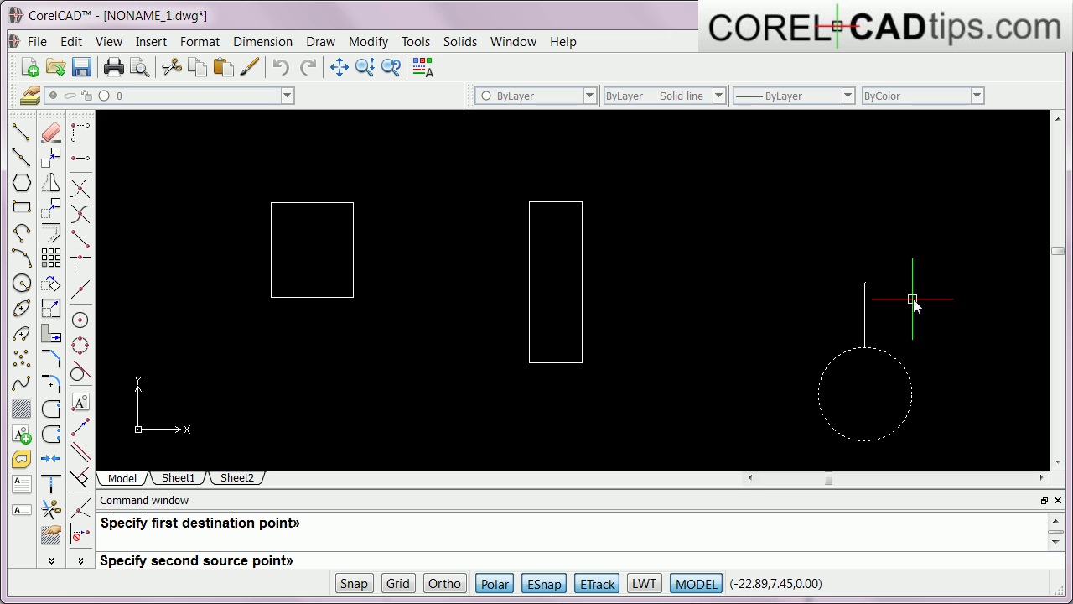
click(912, 299)
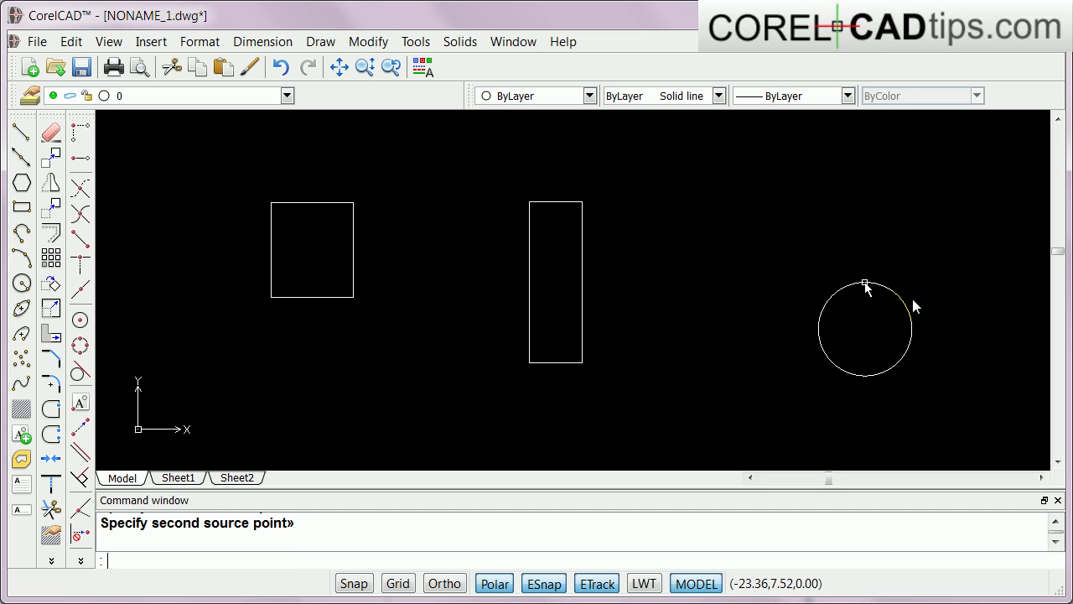
mouse_move(727, 339)
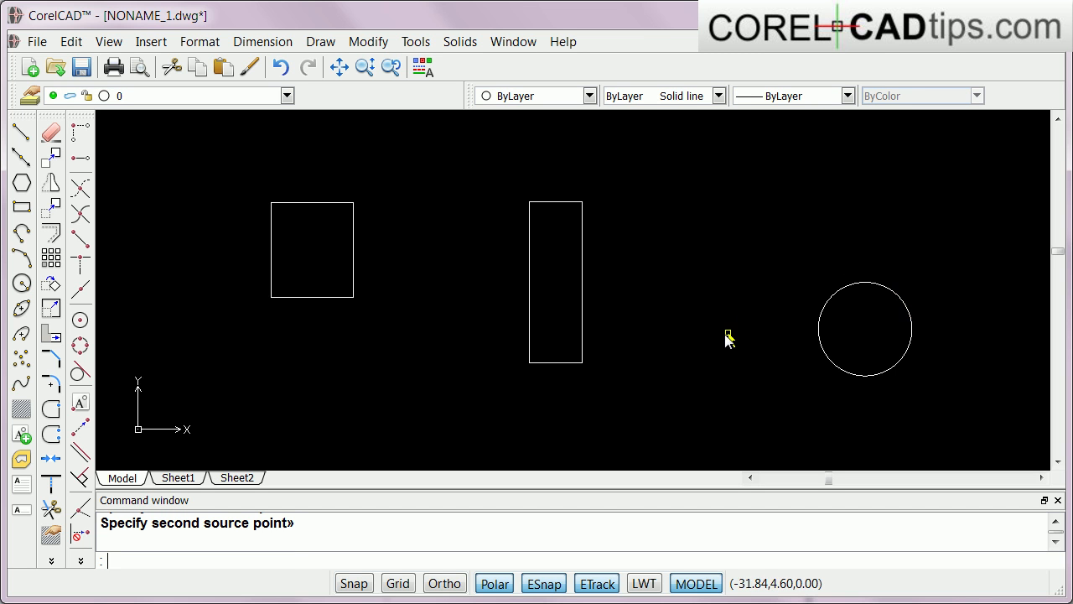
mouse_move(925, 366)
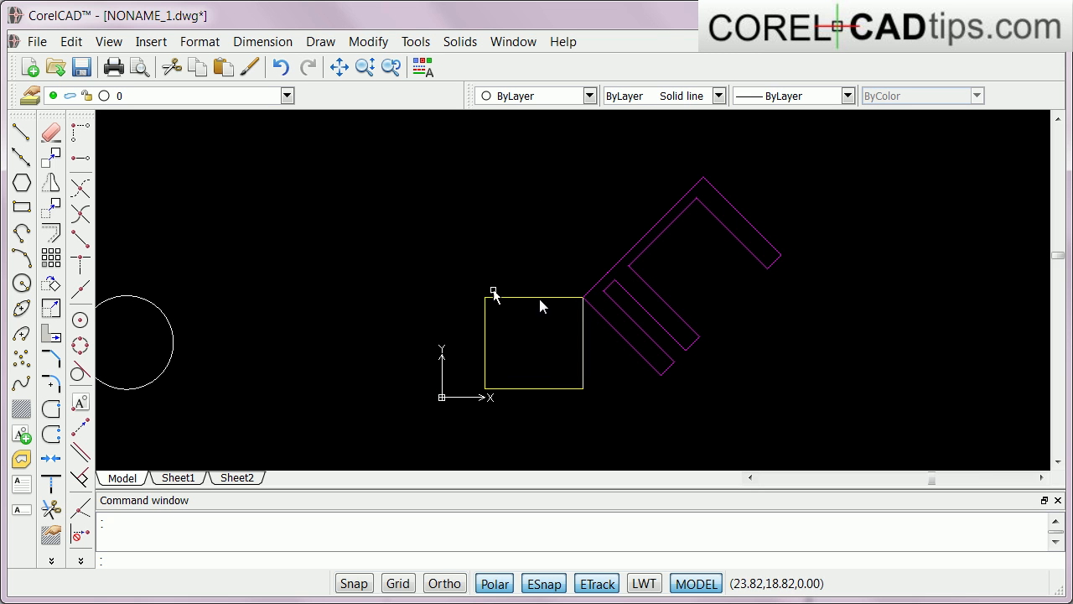
mouse_move(620, 317)
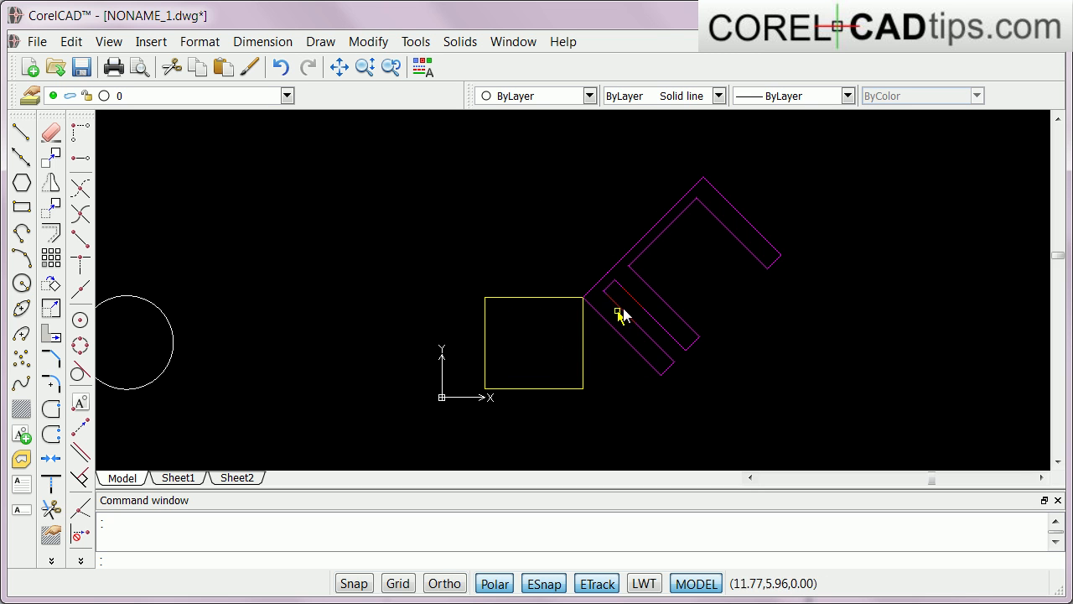
mouse_move(754, 218)
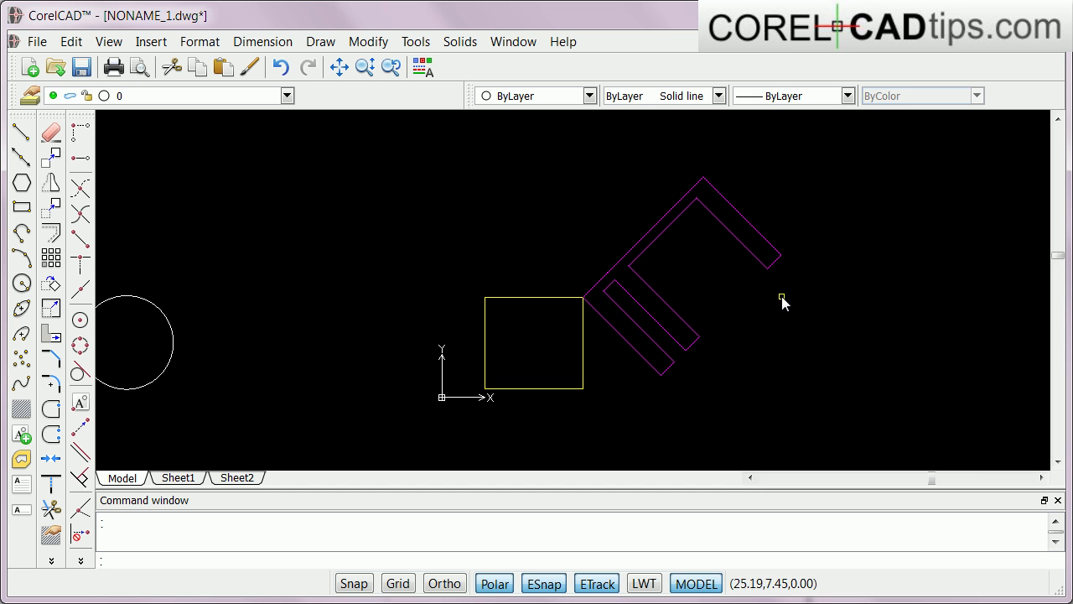
mouse_move(590, 308)
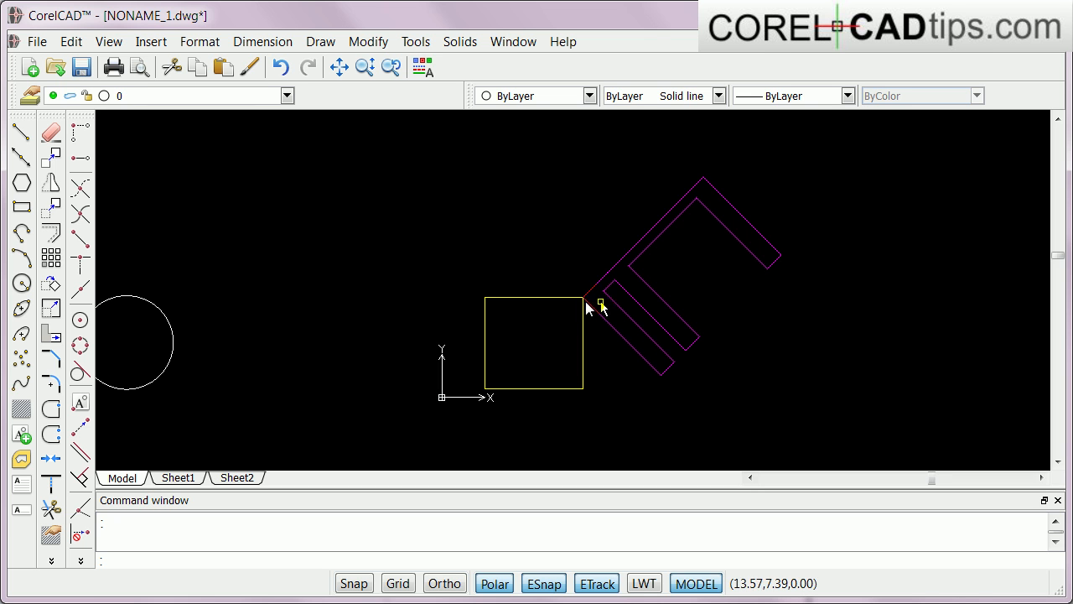
mouse_move(702, 305)
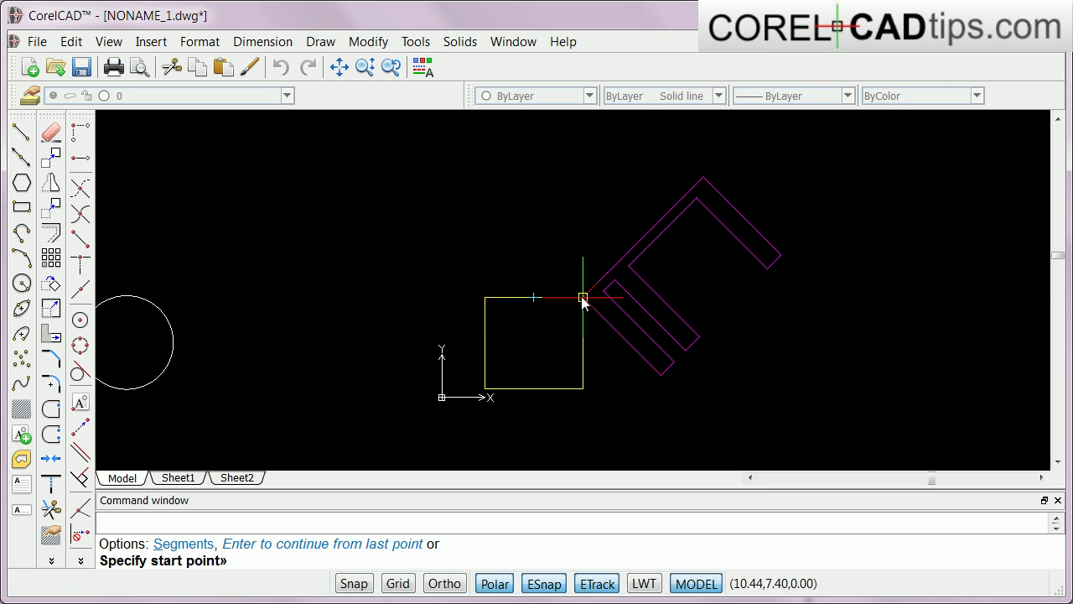
Start a horizontal guide line at the square's top-right corner
click(584, 299)
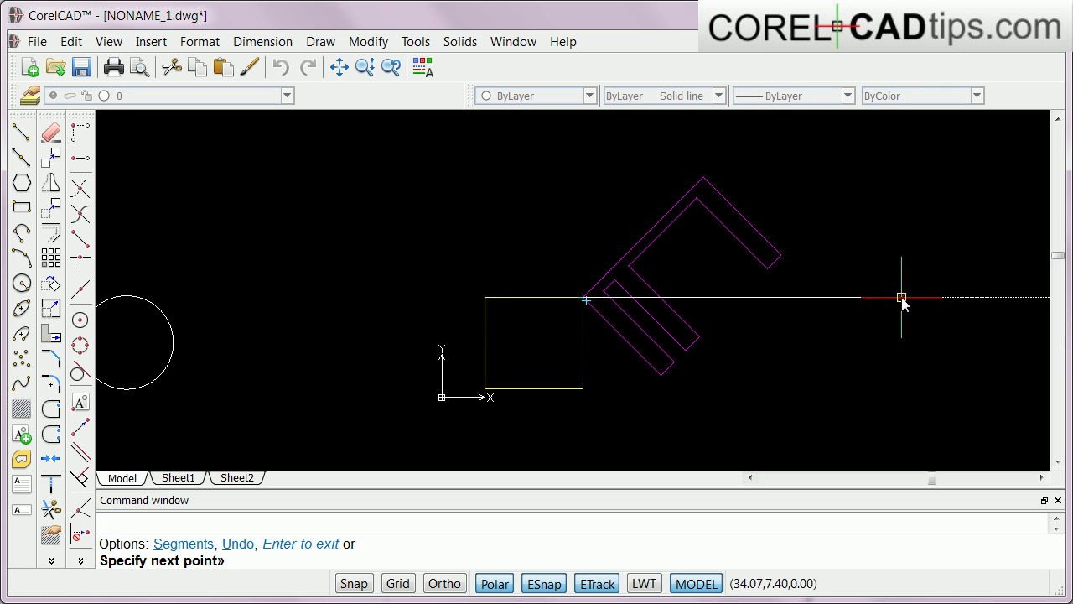
mouse_move(902, 299)
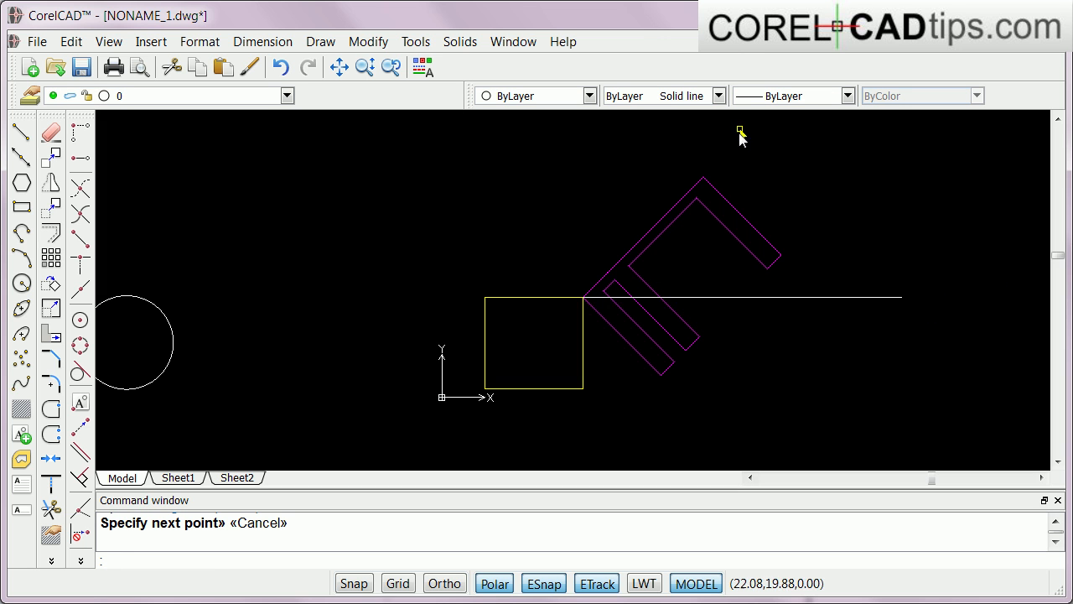
mouse_move(692, 293)
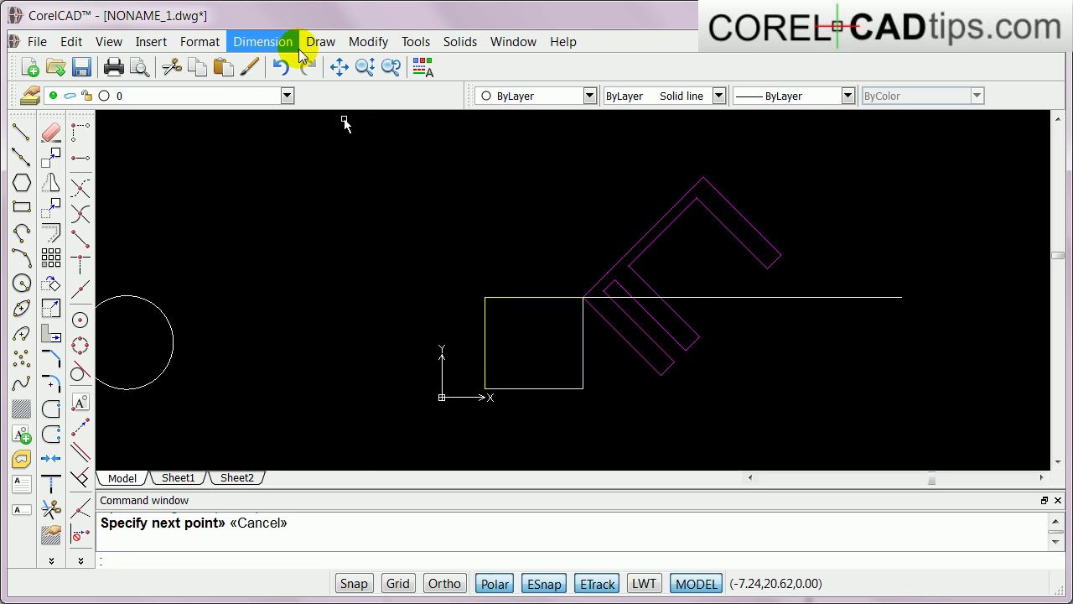
Start an Angular dimension between the horizontal line and the tilted edge
click(262, 40)
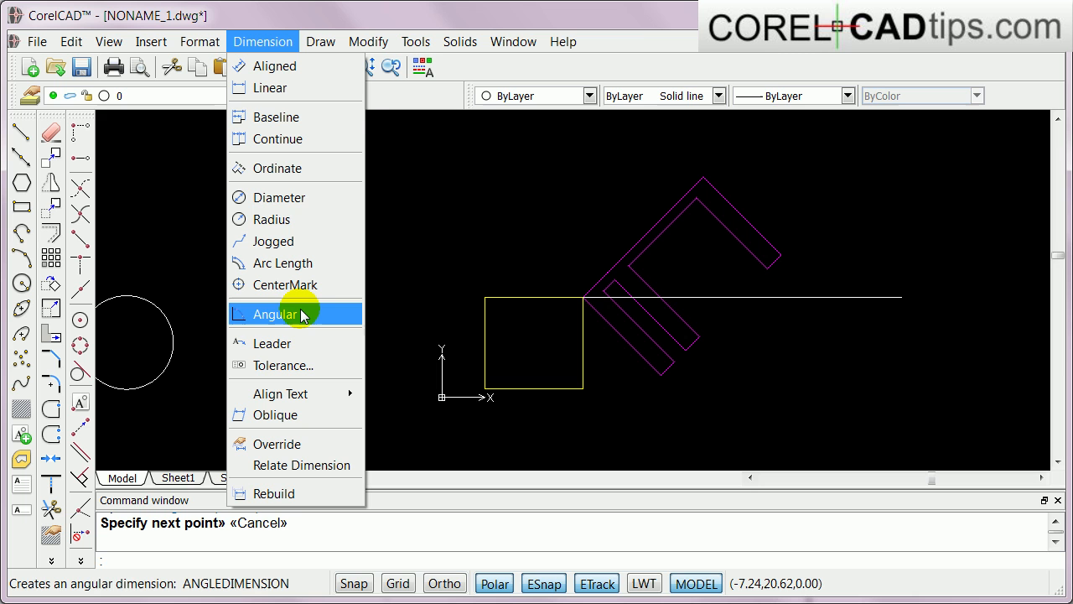
mouse_move(265, 318)
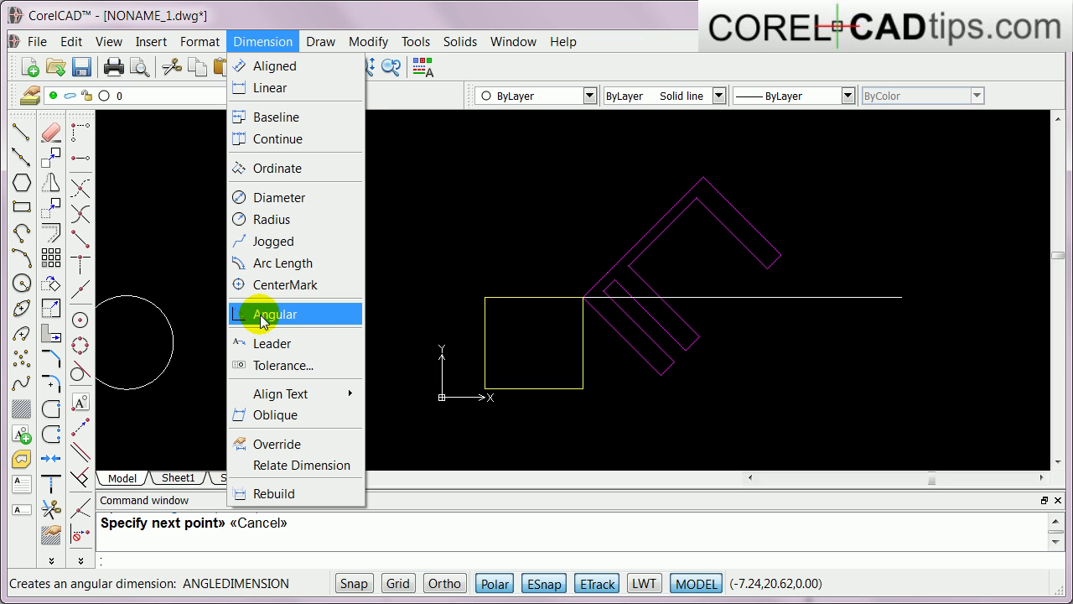
click(275, 313)
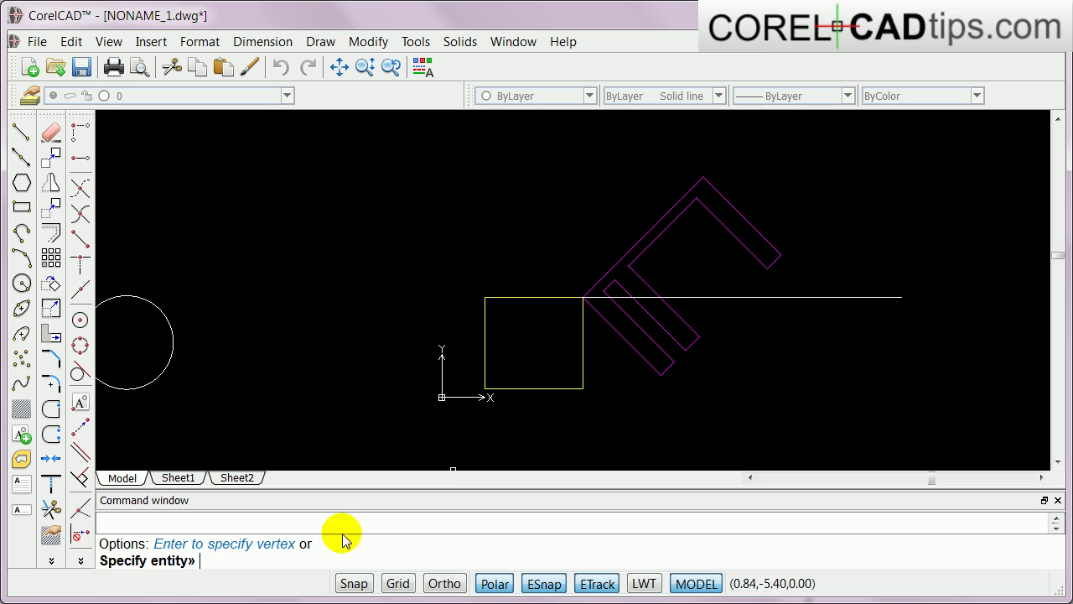
mouse_move(708, 298)
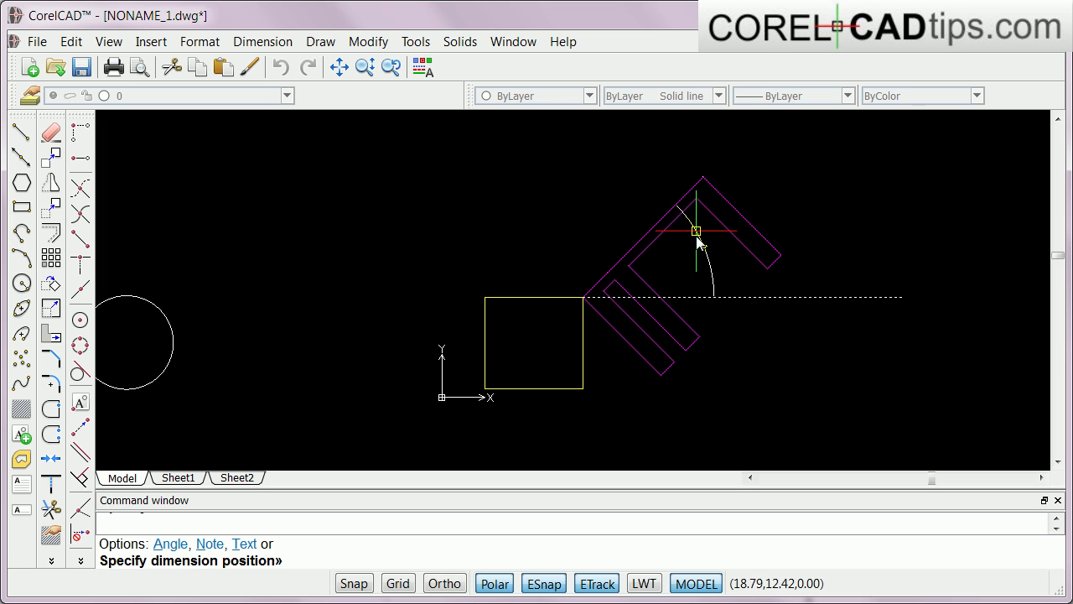
mouse_move(757, 243)
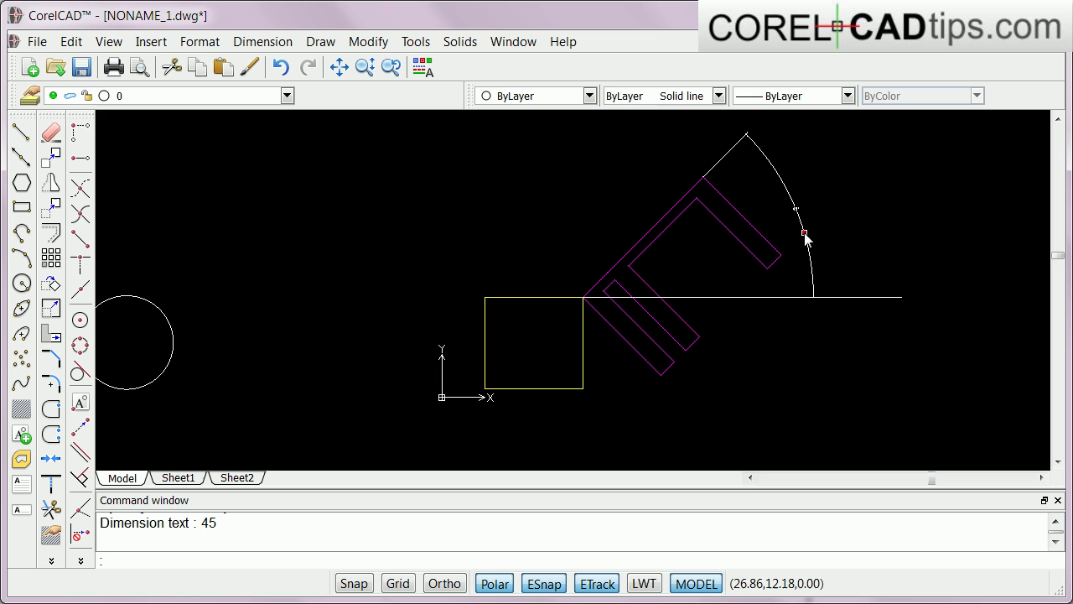
mouse_move(796, 210)
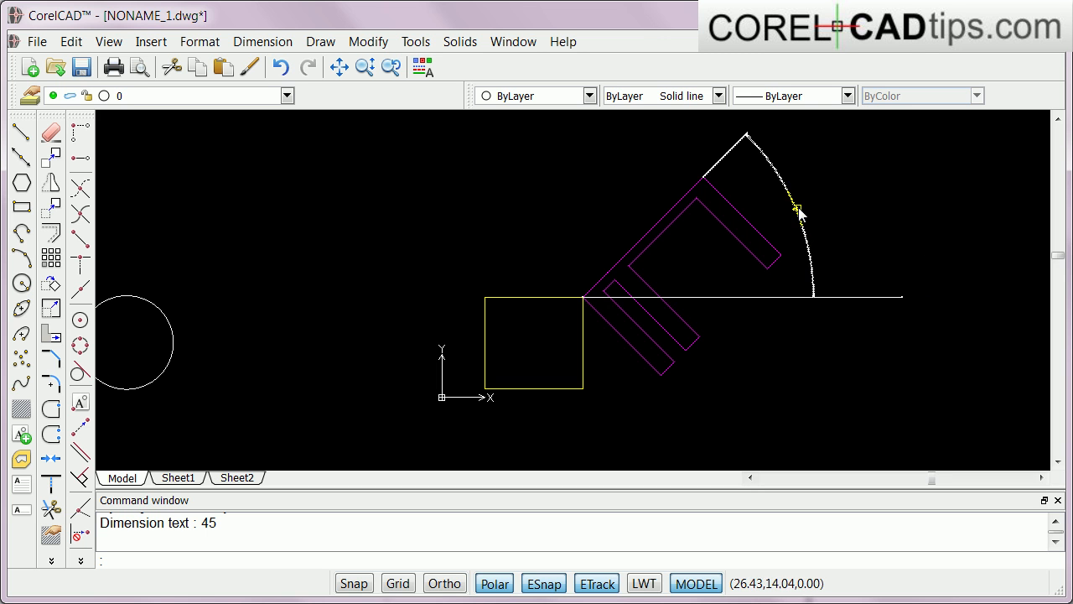
mouse_move(803, 243)
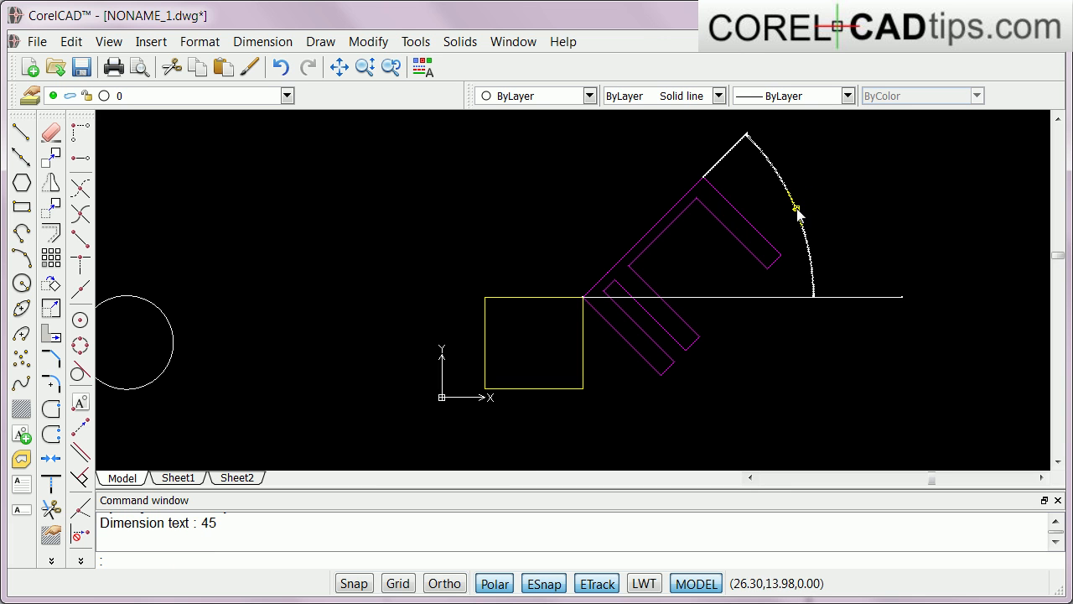
Raise the angular dimension's text height from 0.18 to 1.00 in Properties, then deselect
click(798, 212)
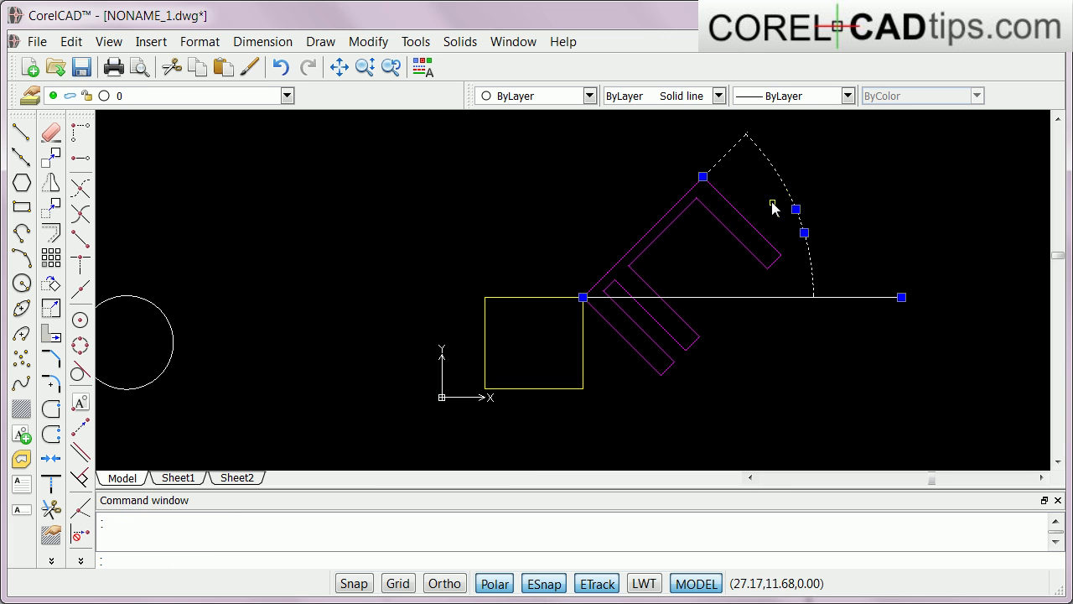
mouse_move(423, 67)
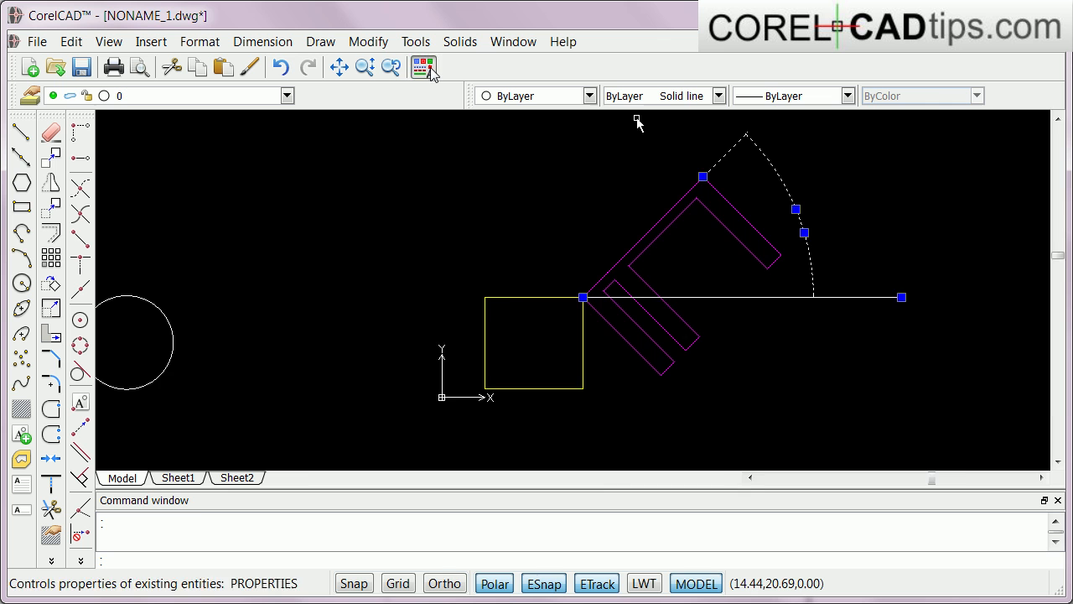
click(422, 67)
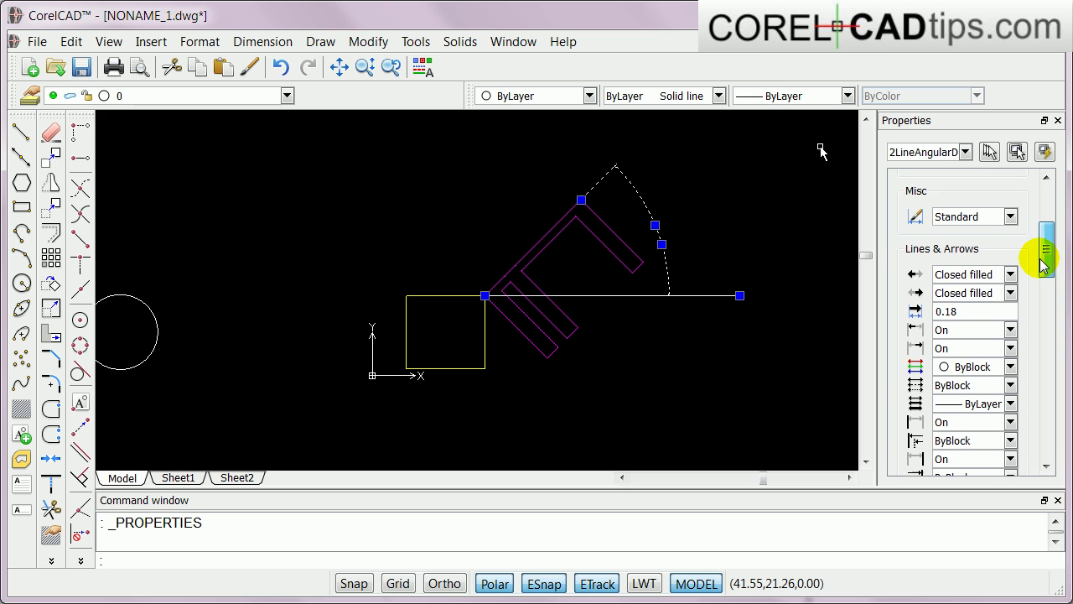
scroll(up, 3)
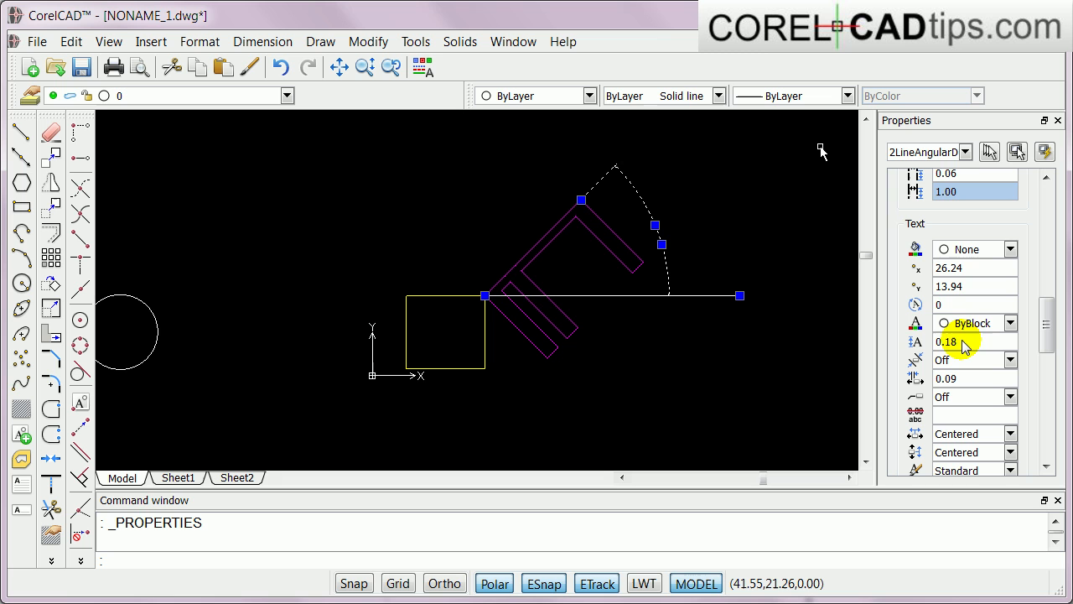
triple_click(959, 342)
text(1)
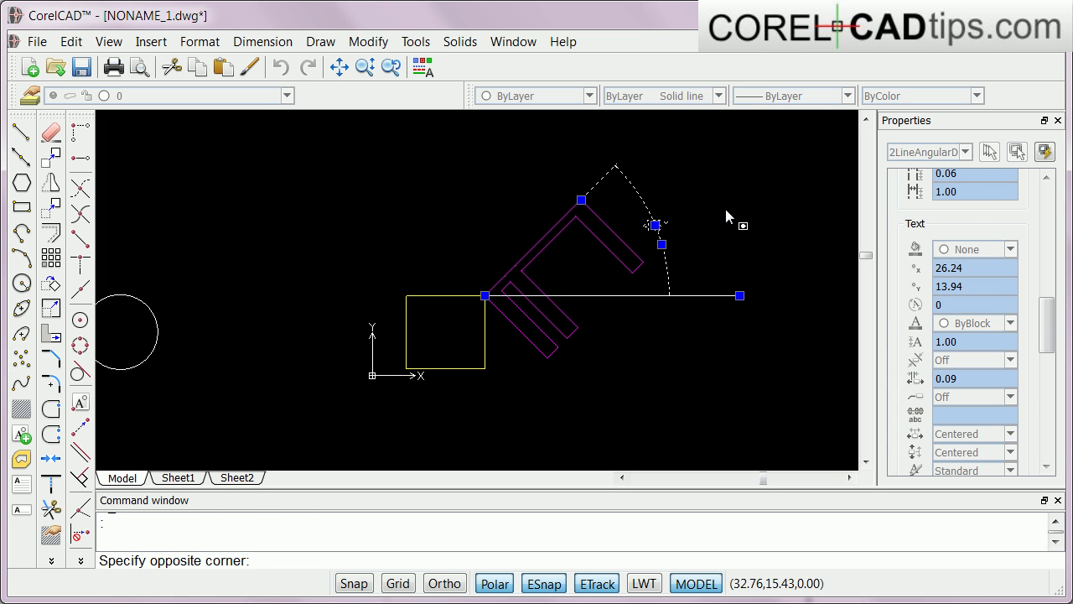
key(Escape)
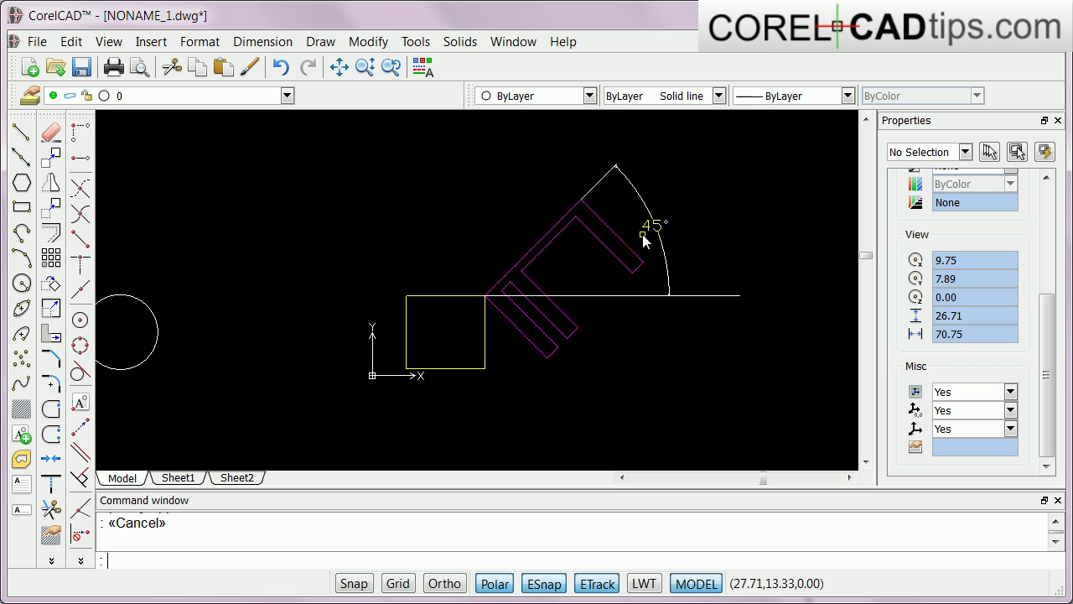
mouse_move(686, 228)
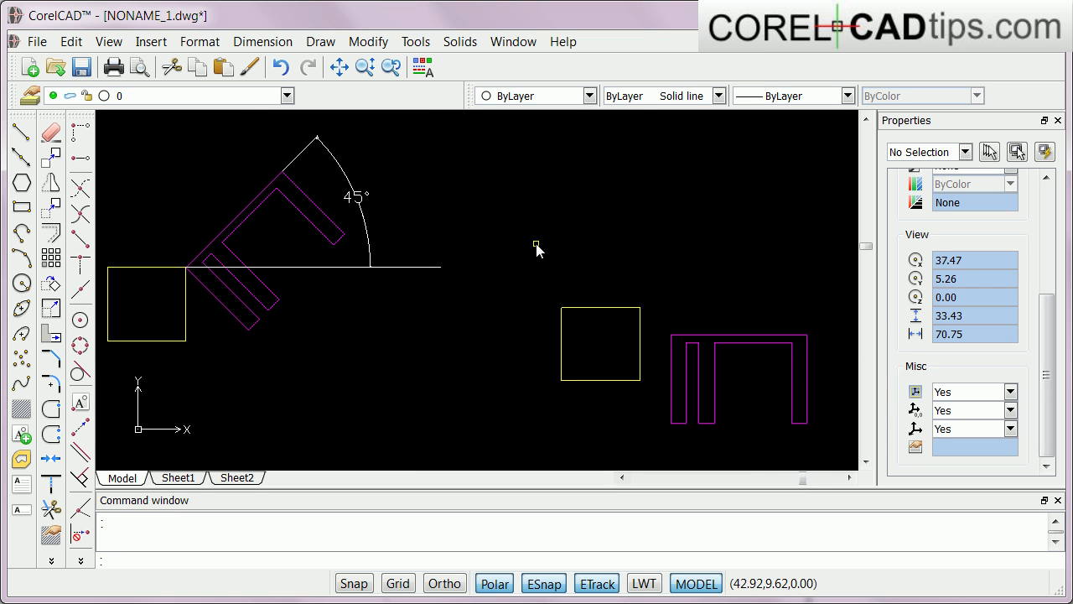
Close the Properties palette to reveal the second square and magenta object
click(1056, 121)
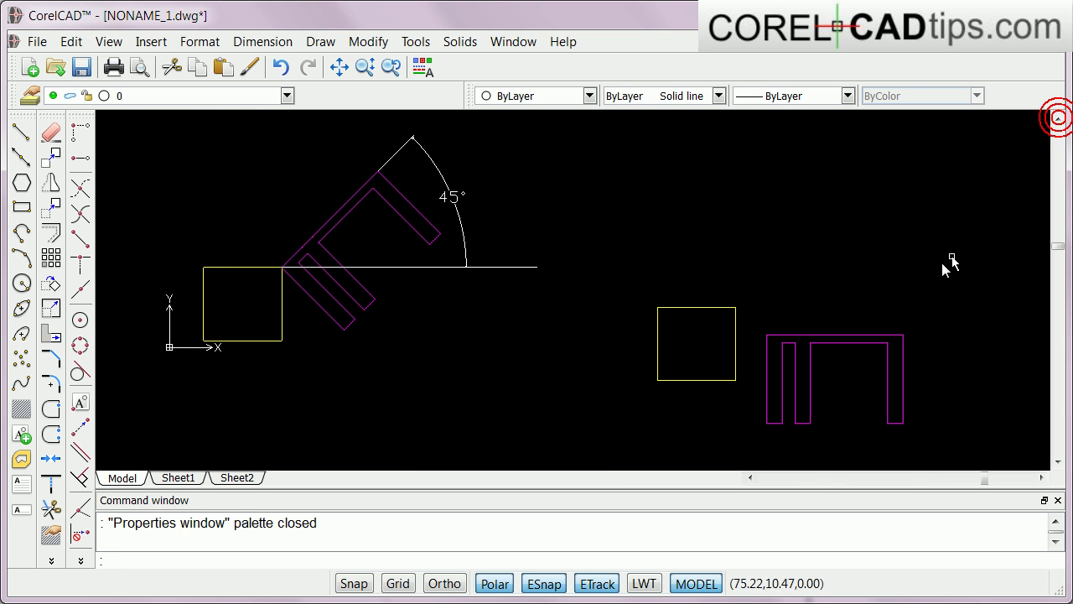
mouse_move(502, 271)
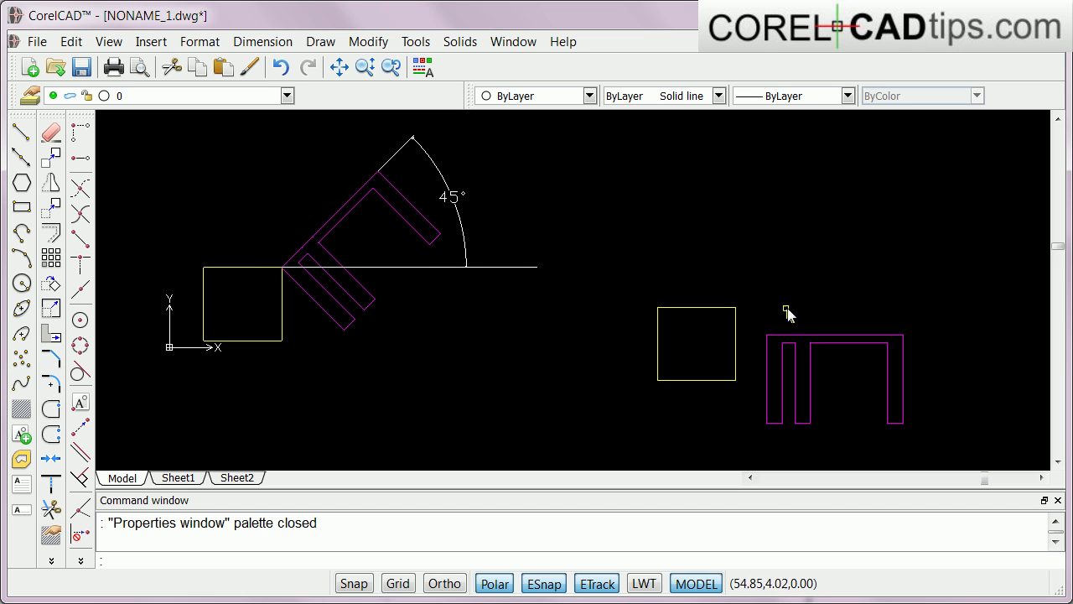
mouse_move(744, 293)
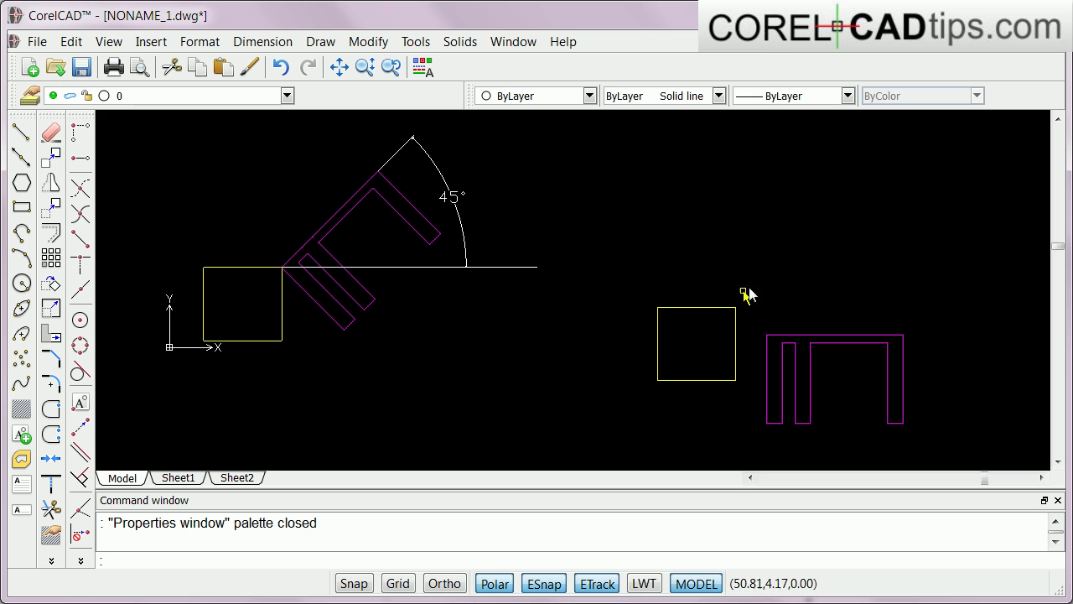
mouse_move(744, 300)
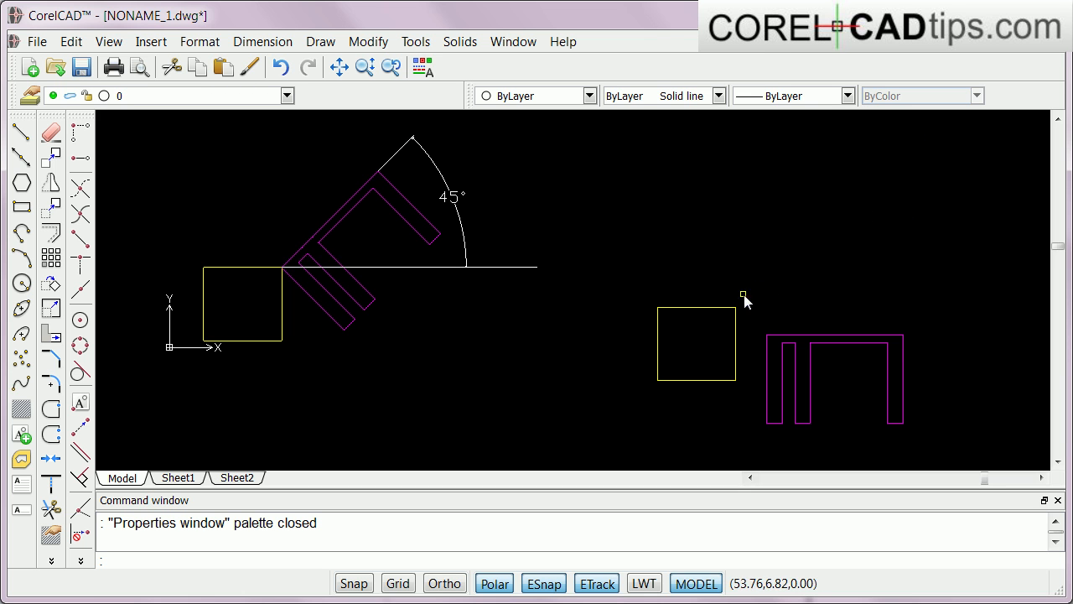
mouse_move(389, 245)
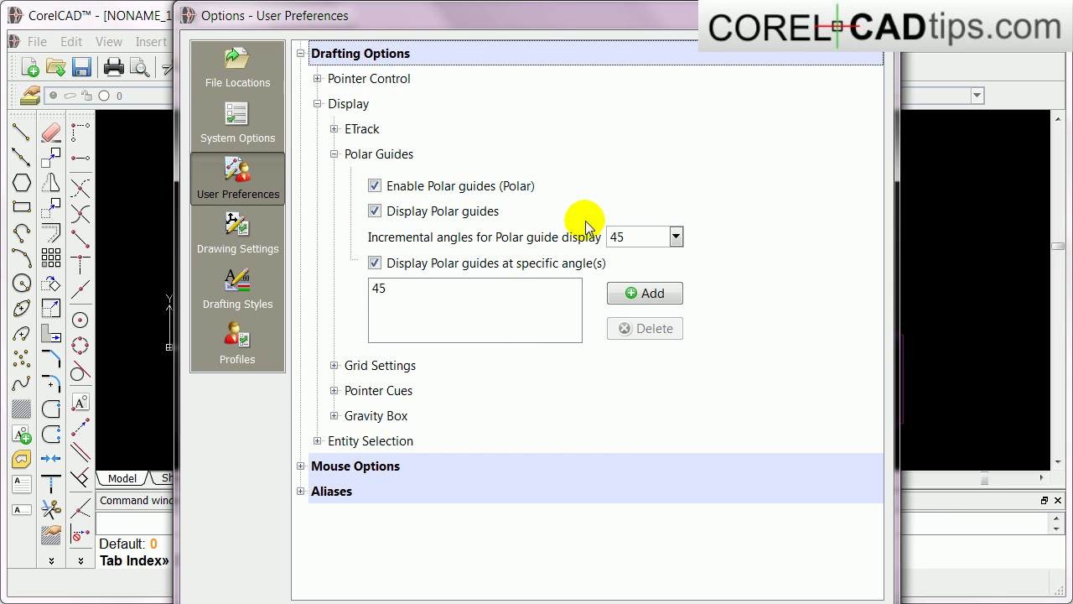
click(637, 236)
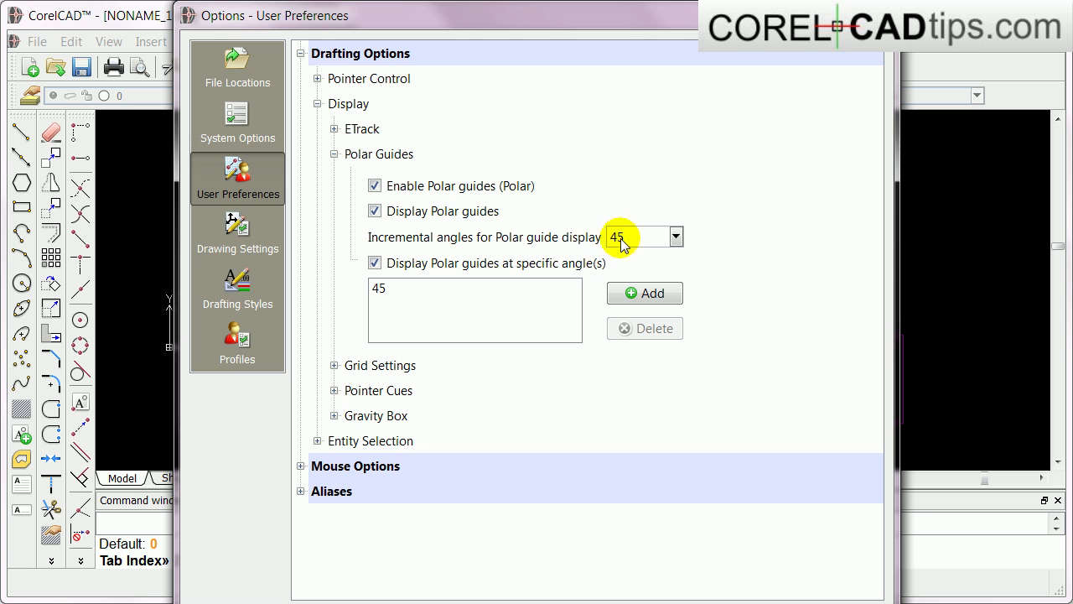
mouse_move(627, 245)
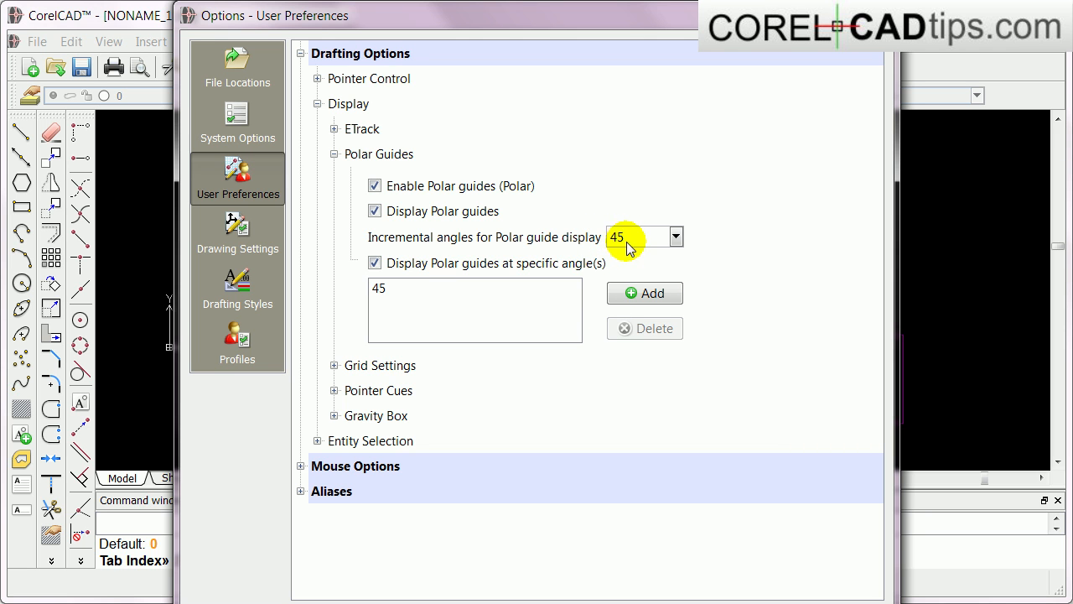
mouse_move(585, 134)
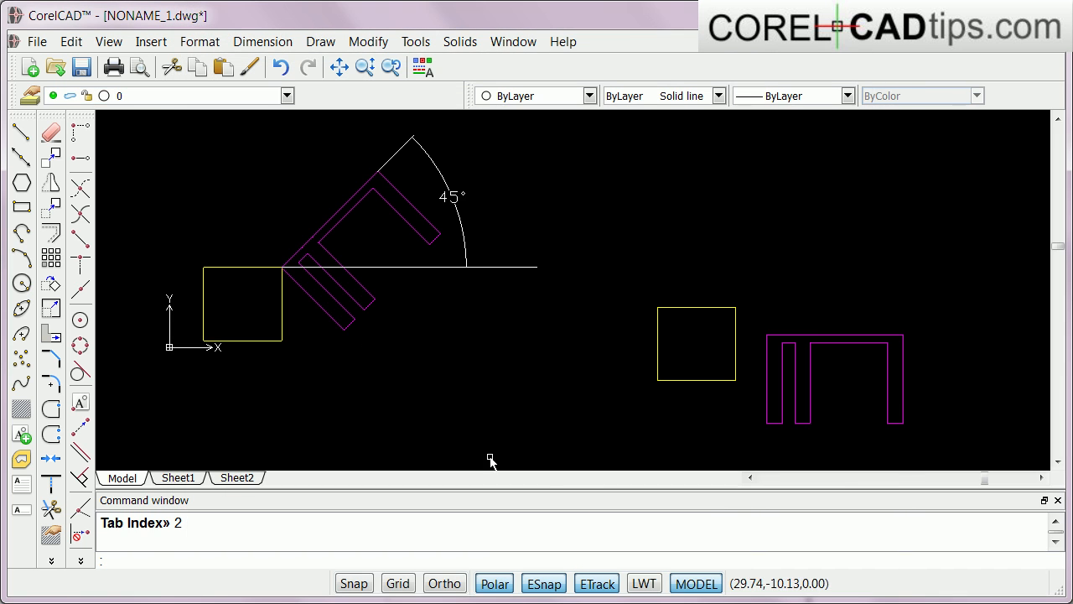
mouse_move(20, 132)
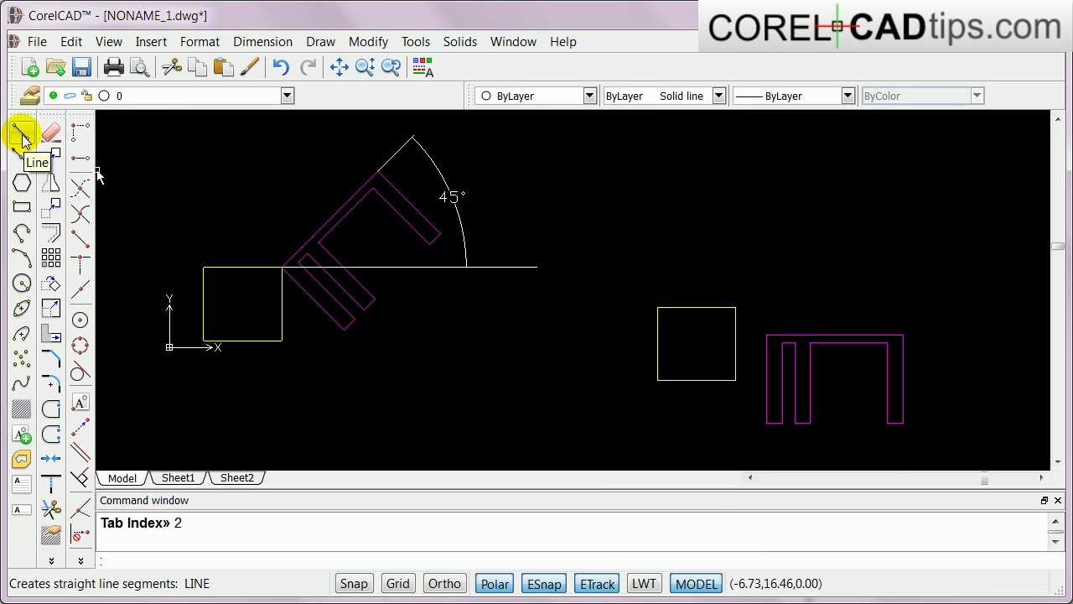
Draw a 45° guide line up-right from the second square's top-right corner
click(22, 132)
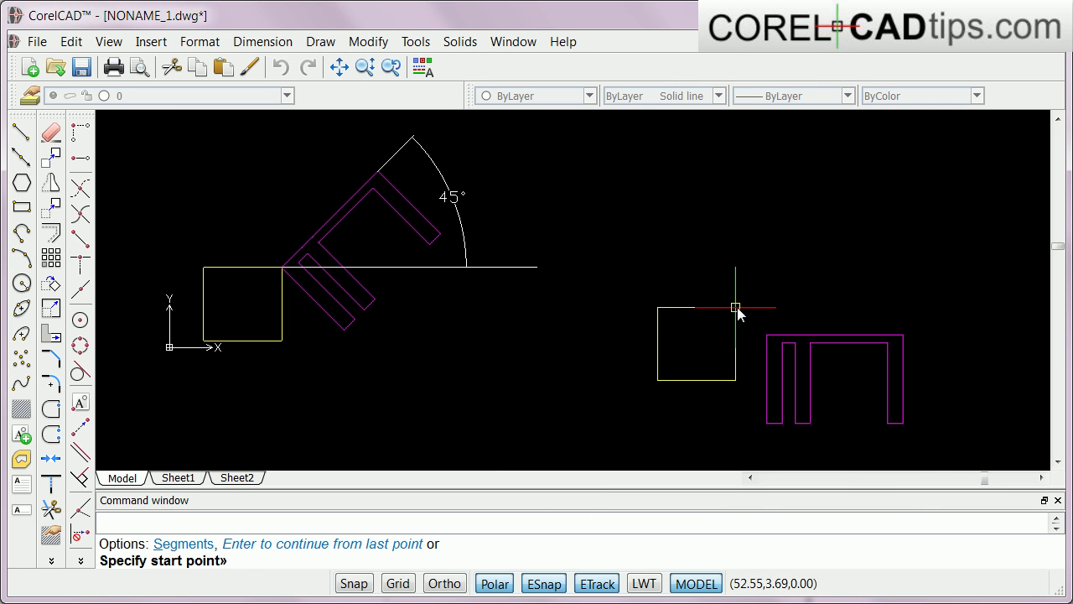
click(735, 307)
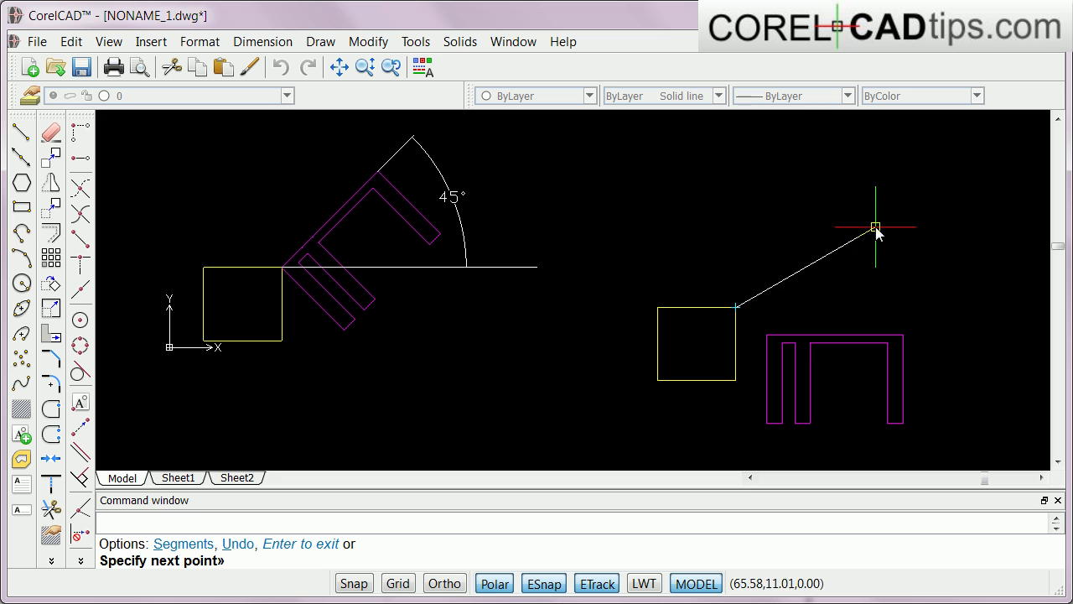
mouse_move(853, 198)
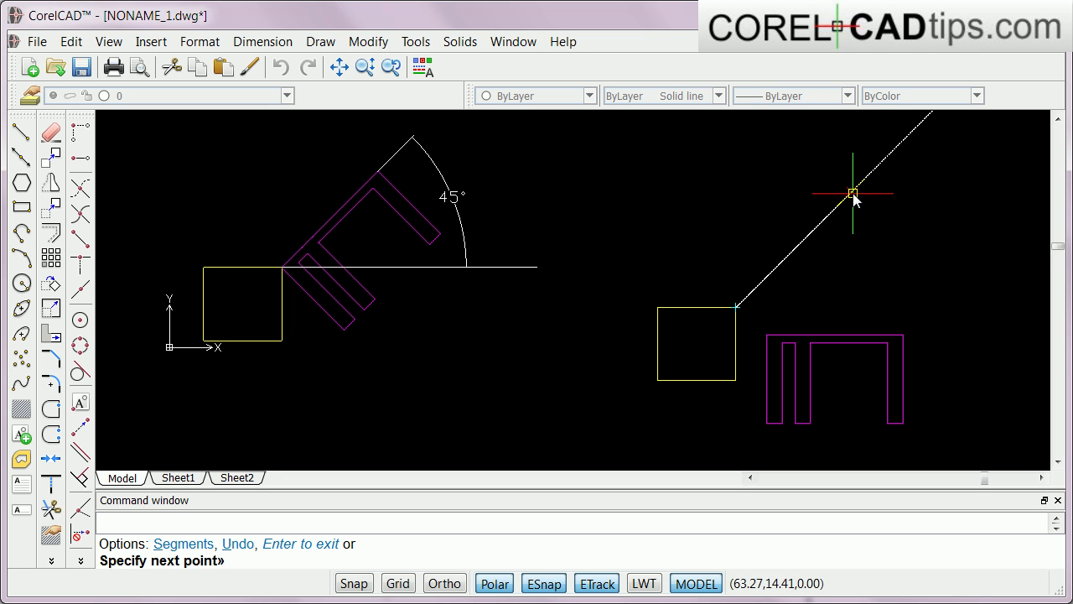
mouse_move(886, 154)
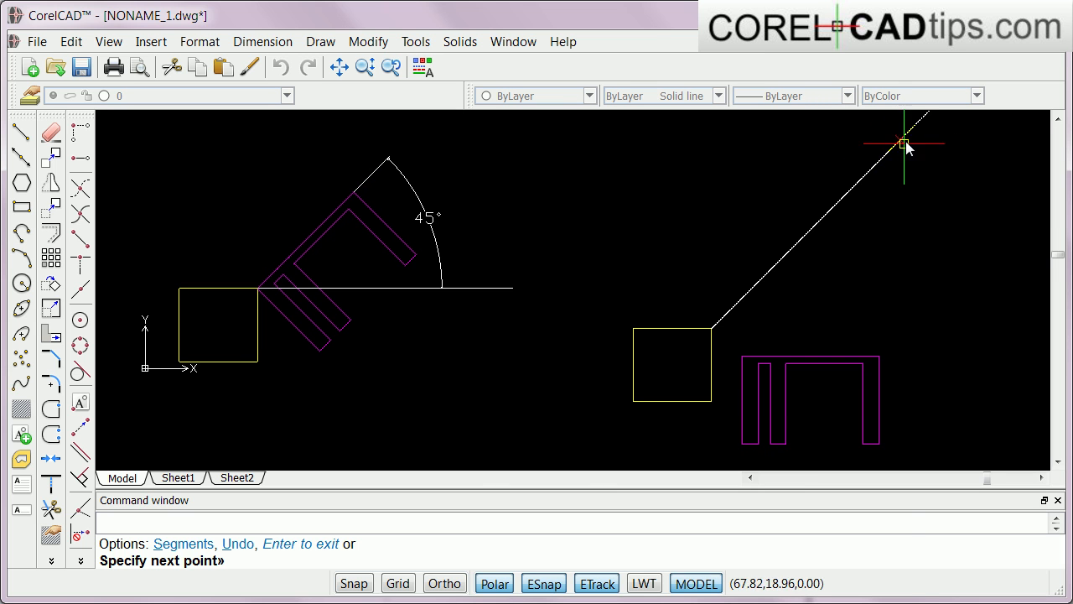
mouse_move(902, 141)
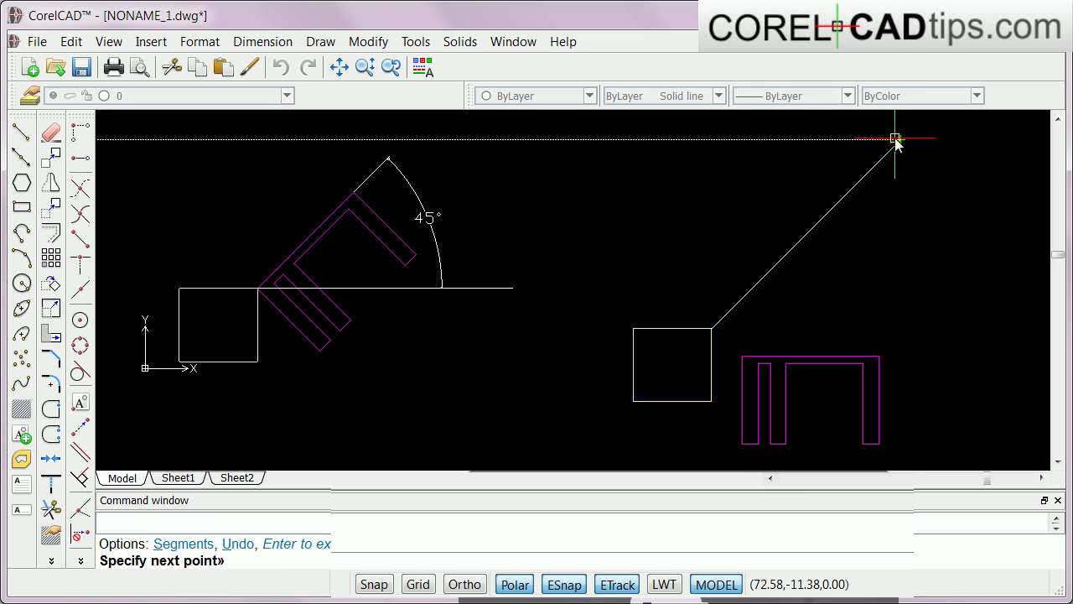
click(895, 138)
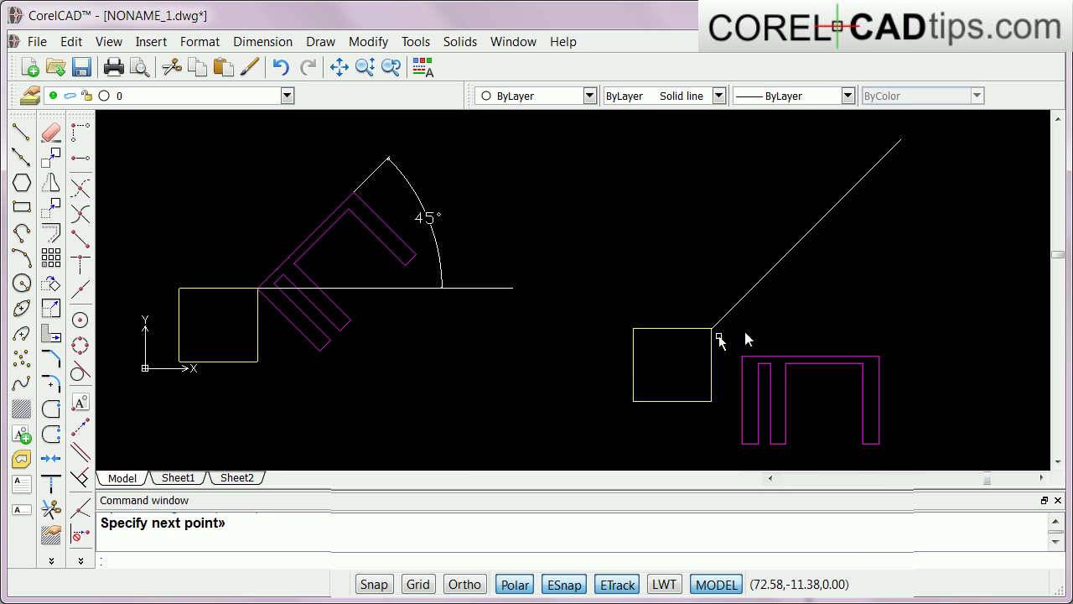
mouse_move(501, 435)
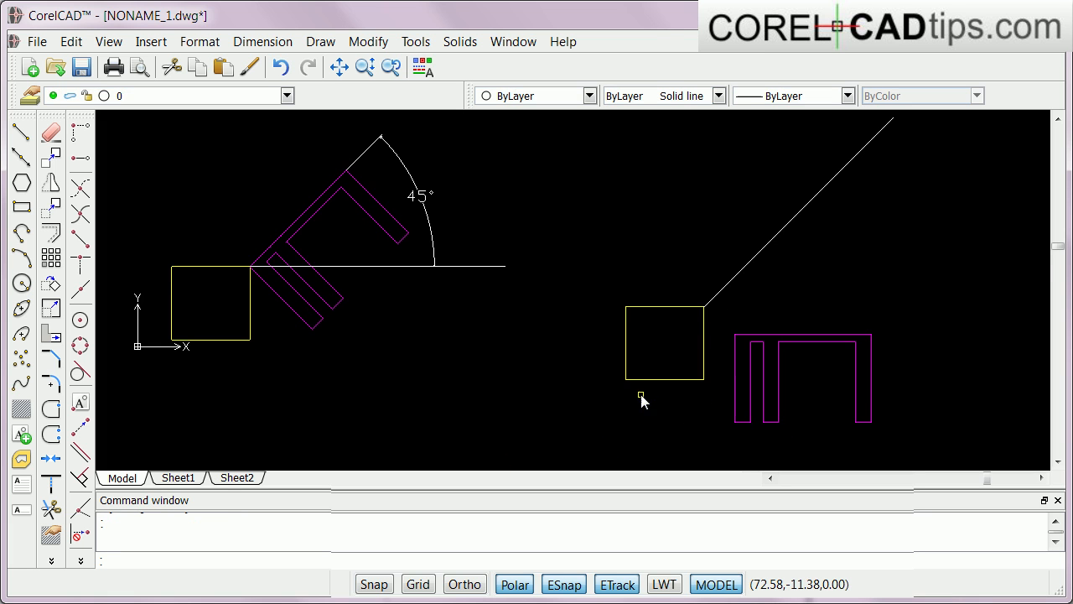
mouse_move(506, 410)
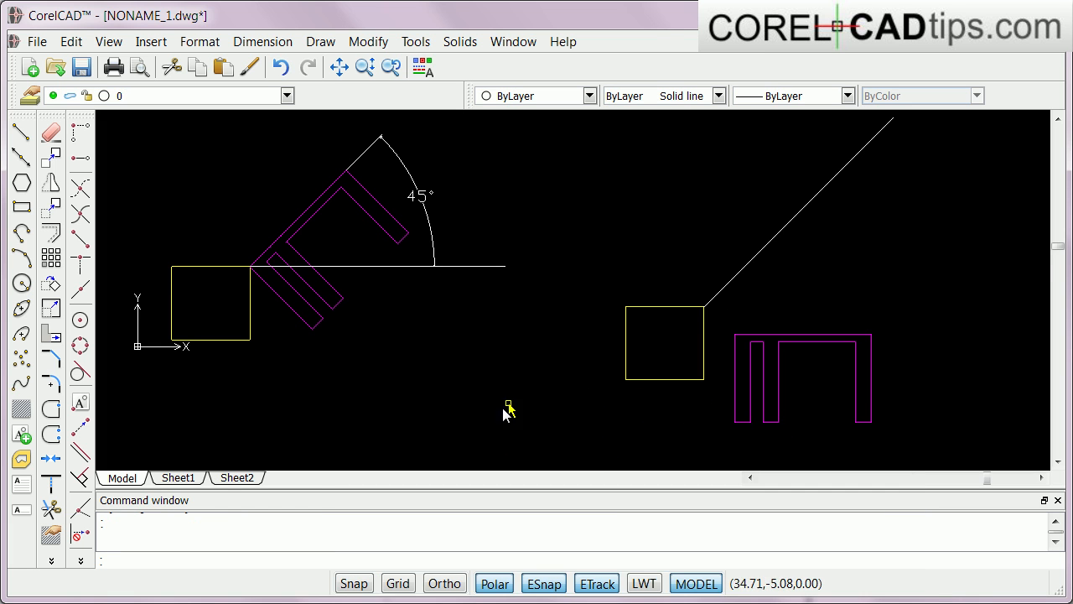
Run AL on the right-hand magenta object with its upper-left corner as first source point
text(al)
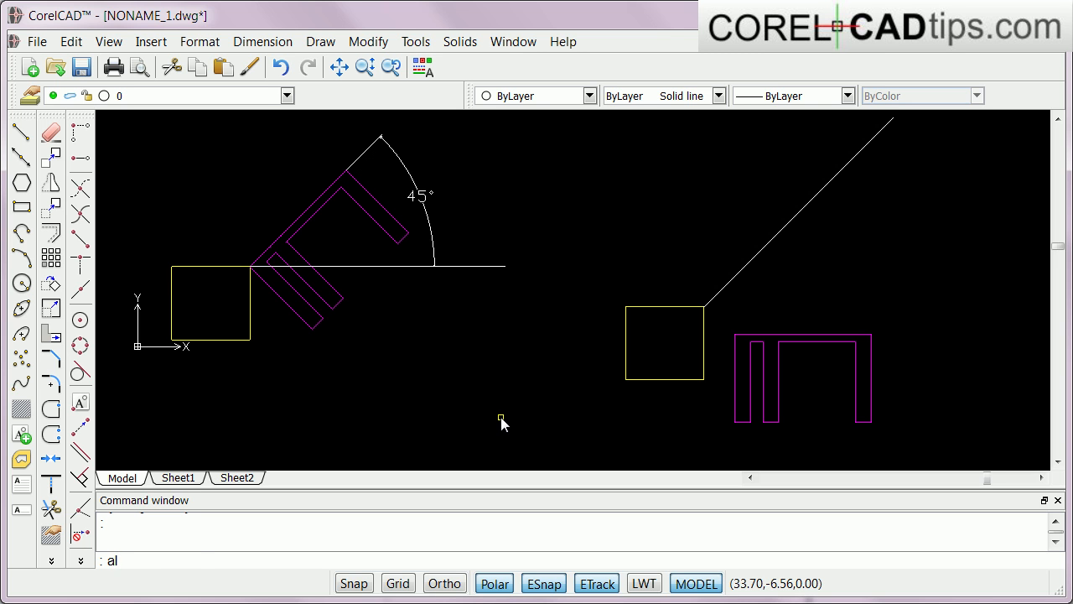
key(Return)
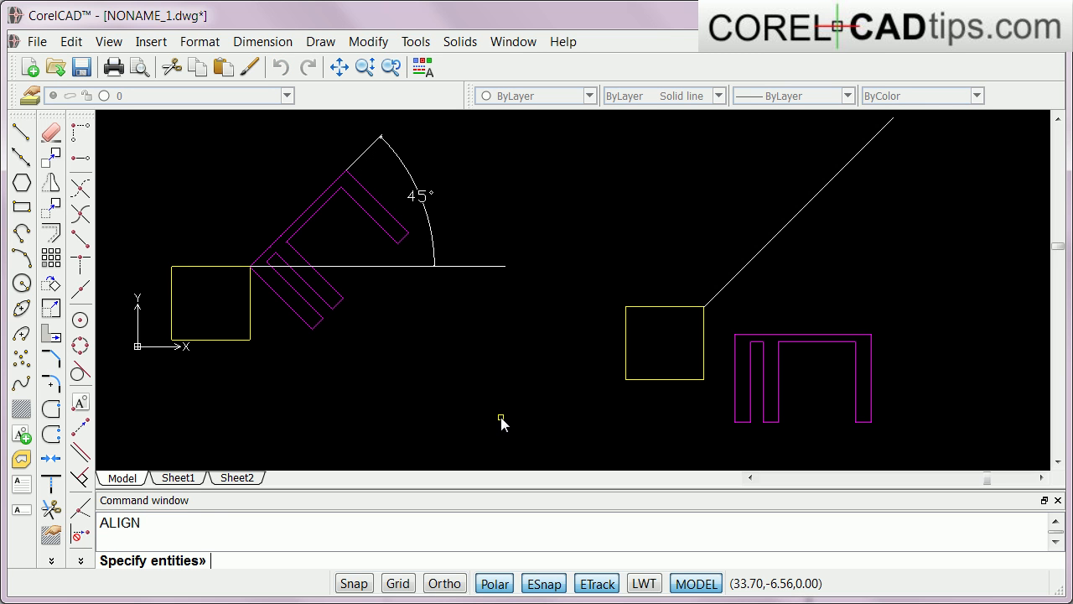
mouse_move(727, 325)
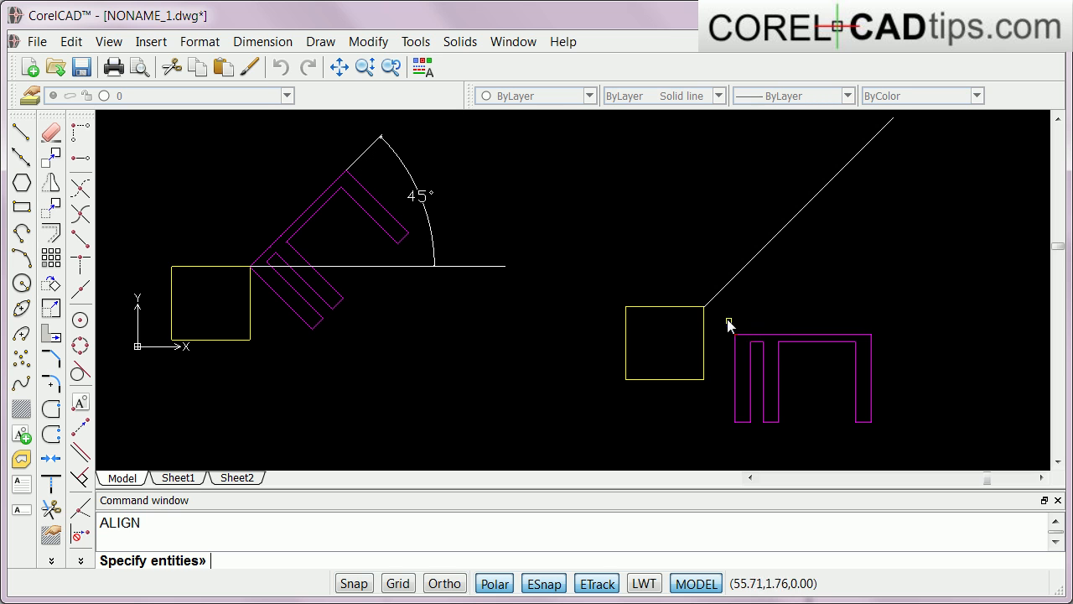
click(802, 378)
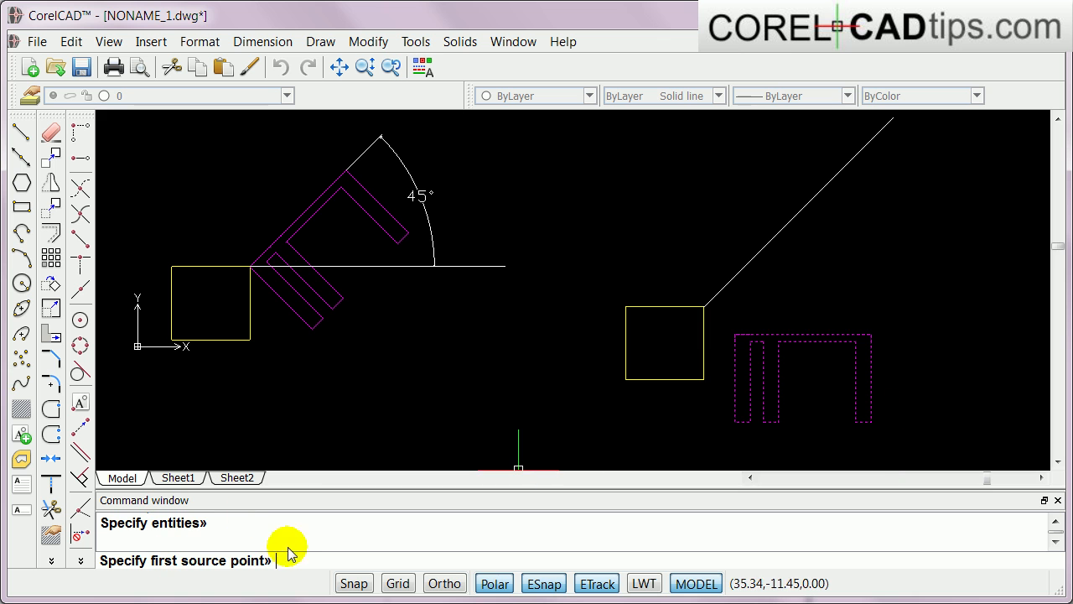
mouse_move(657, 322)
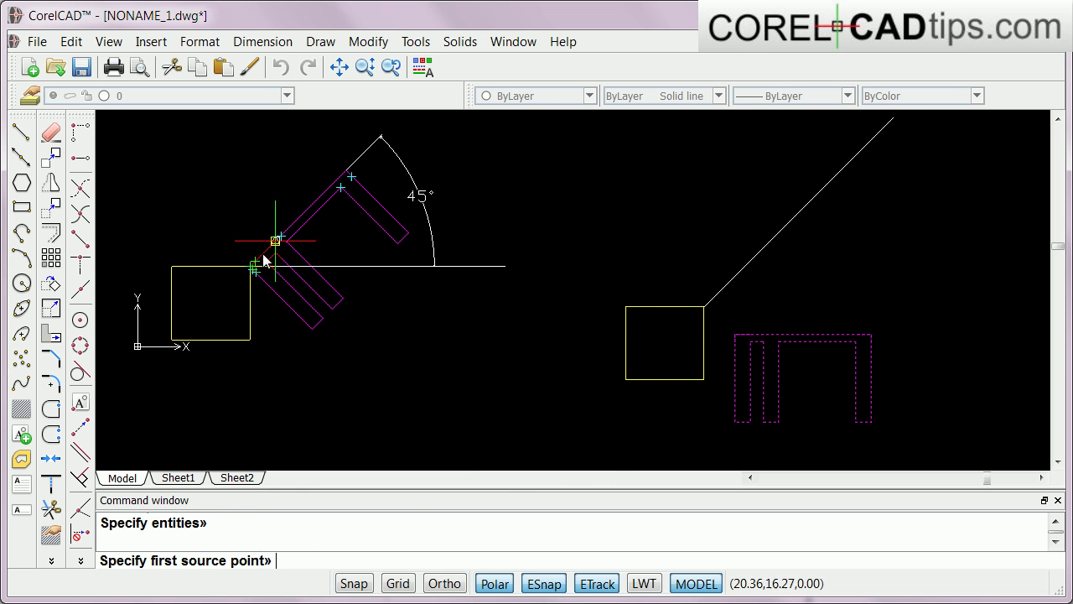
mouse_move(734, 361)
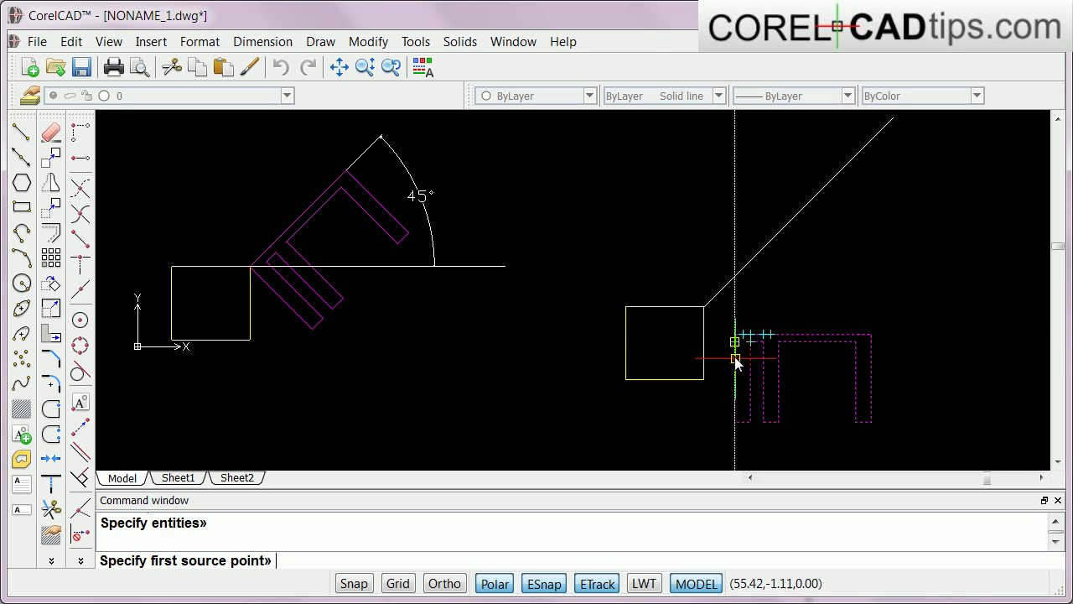
mouse_move(736, 342)
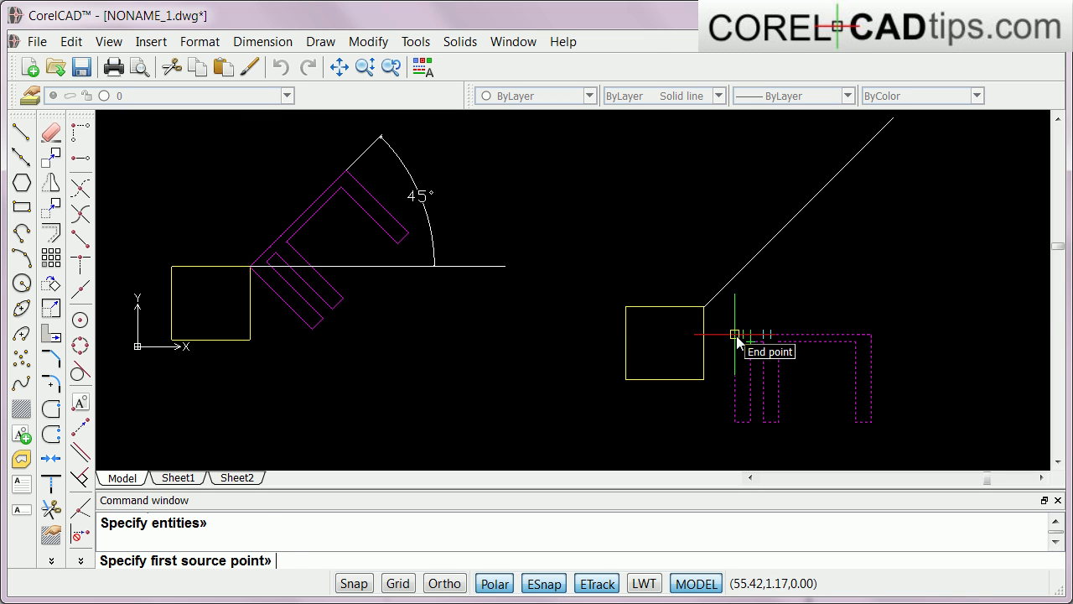
click(734, 336)
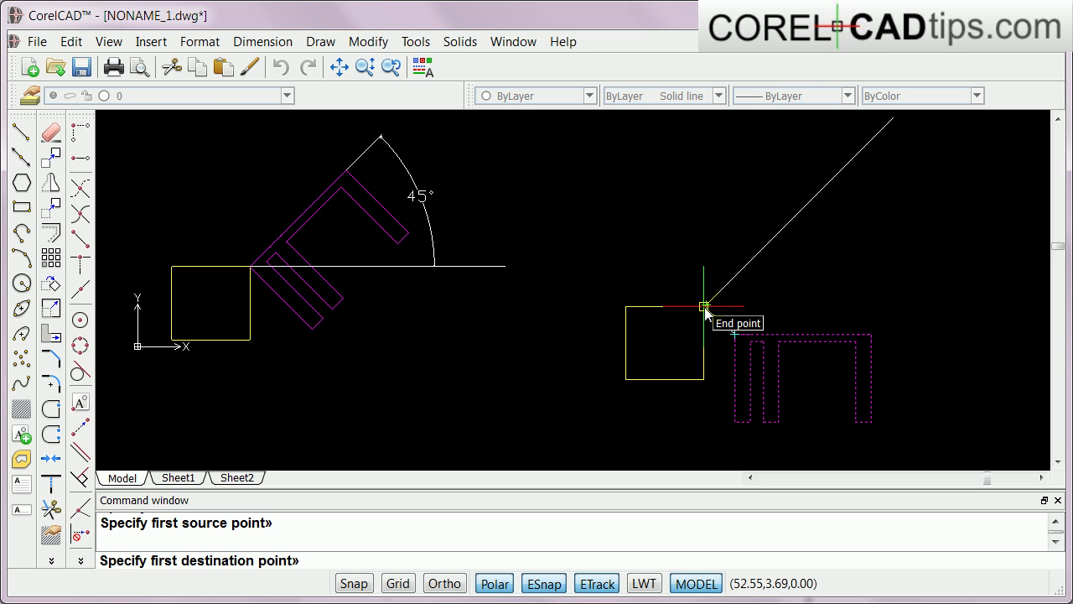
Set the square's corner as first destination, the object's top-right corner onto the guide line's upper end, and finish the point pairs
click(704, 306)
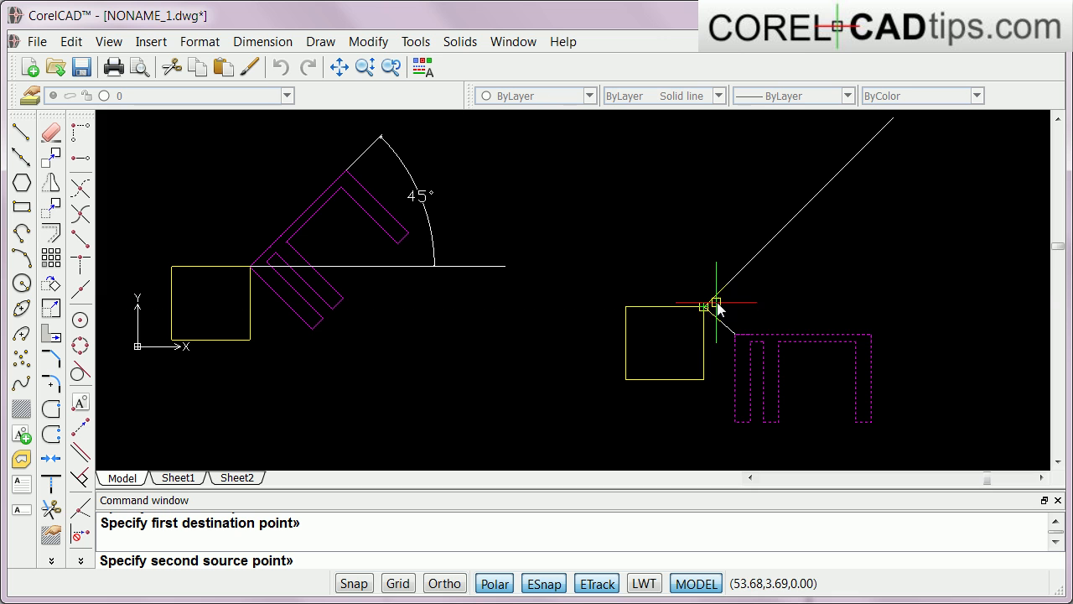
mouse_move(791, 305)
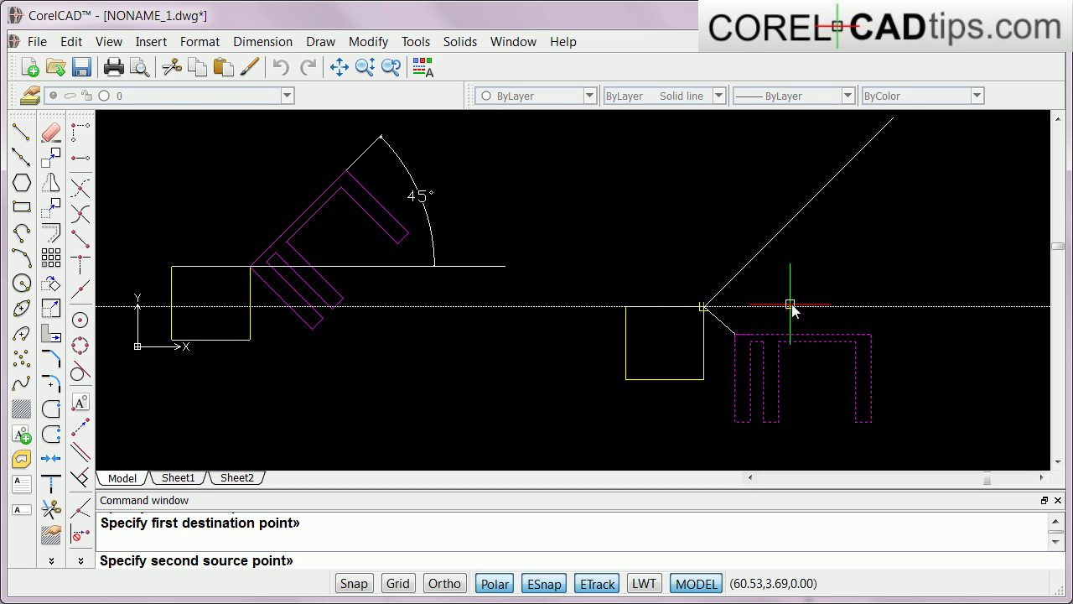
mouse_move(803, 335)
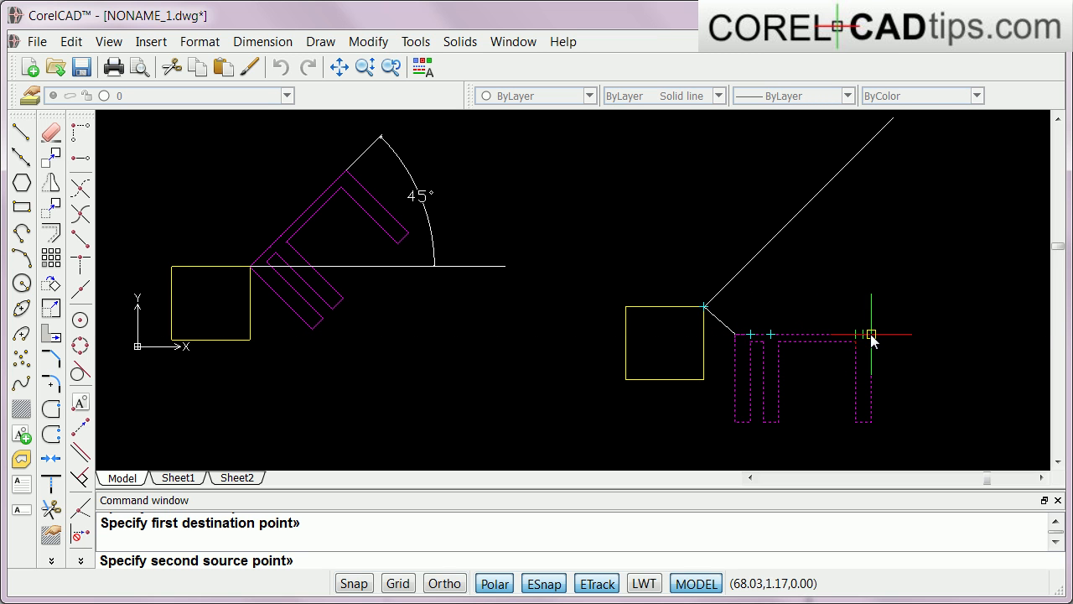
click(870, 334)
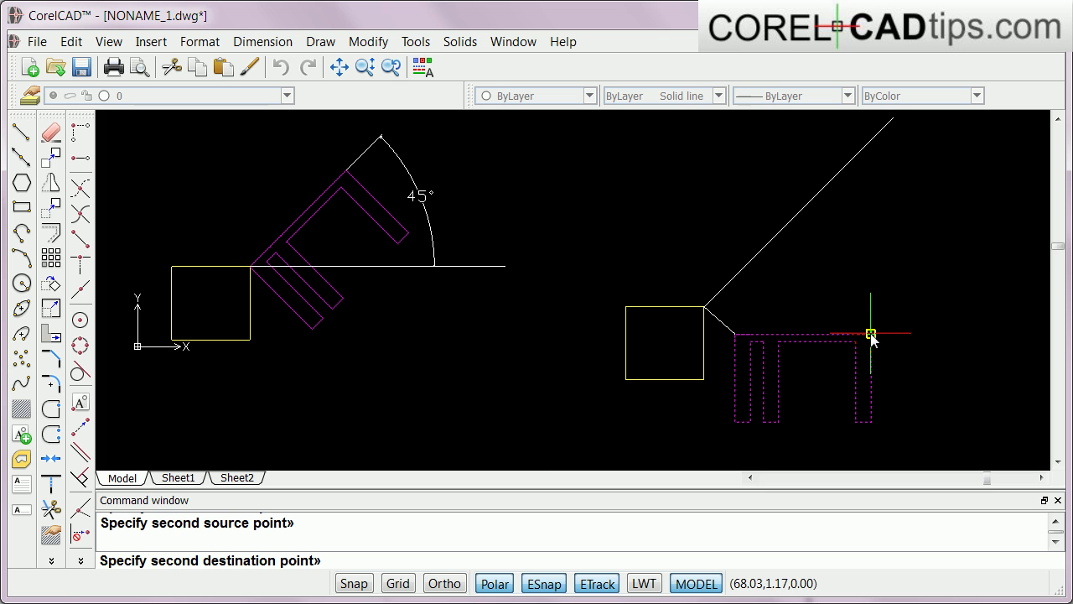
mouse_move(868, 155)
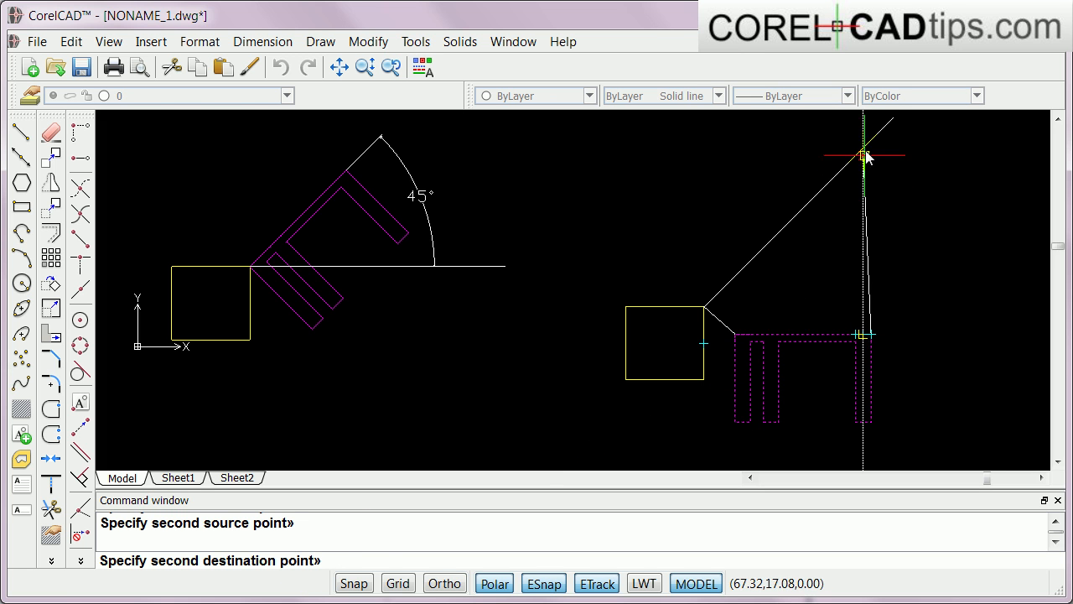
mouse_move(865, 154)
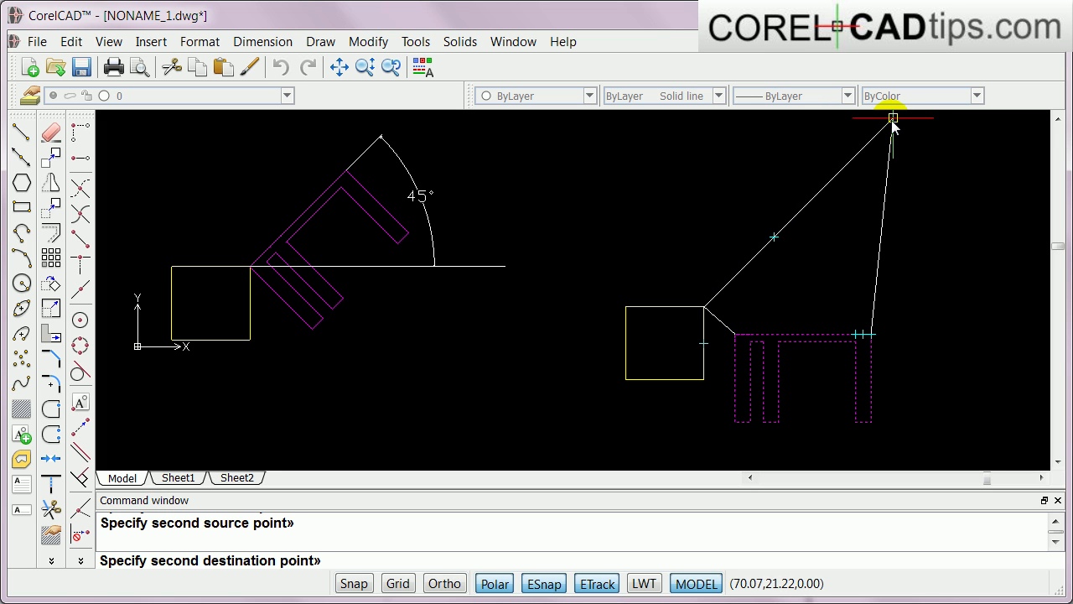
click(892, 121)
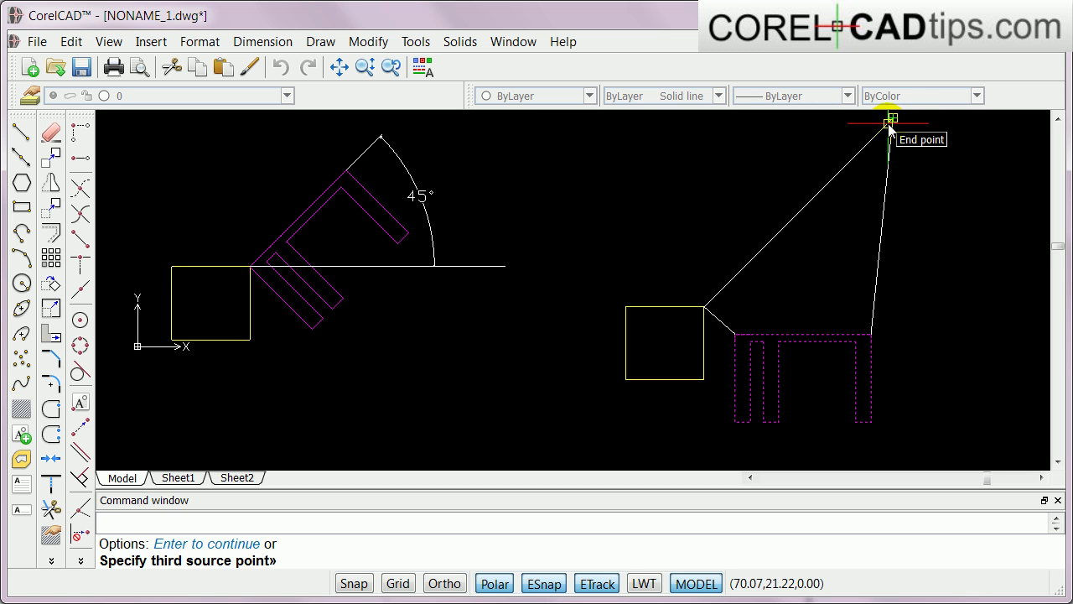
click(891, 123)
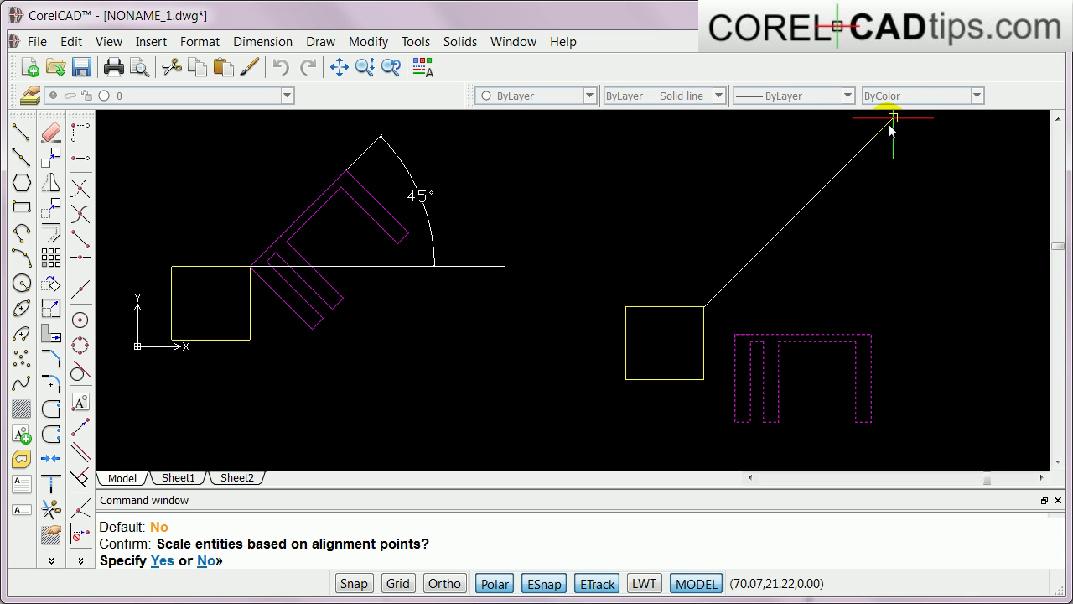
mouse_move(436, 461)
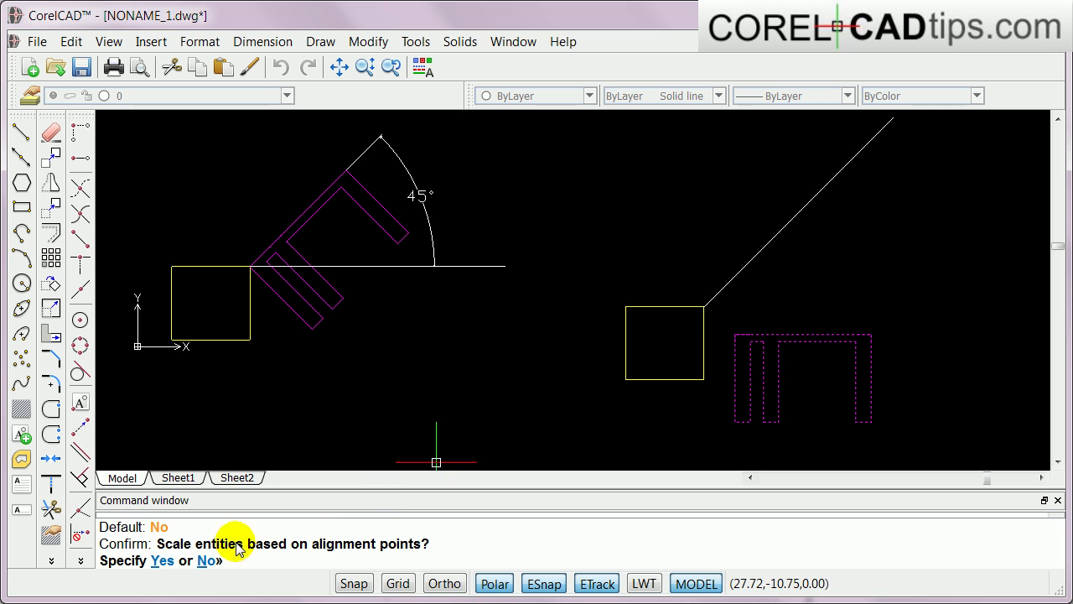
mouse_move(294, 552)
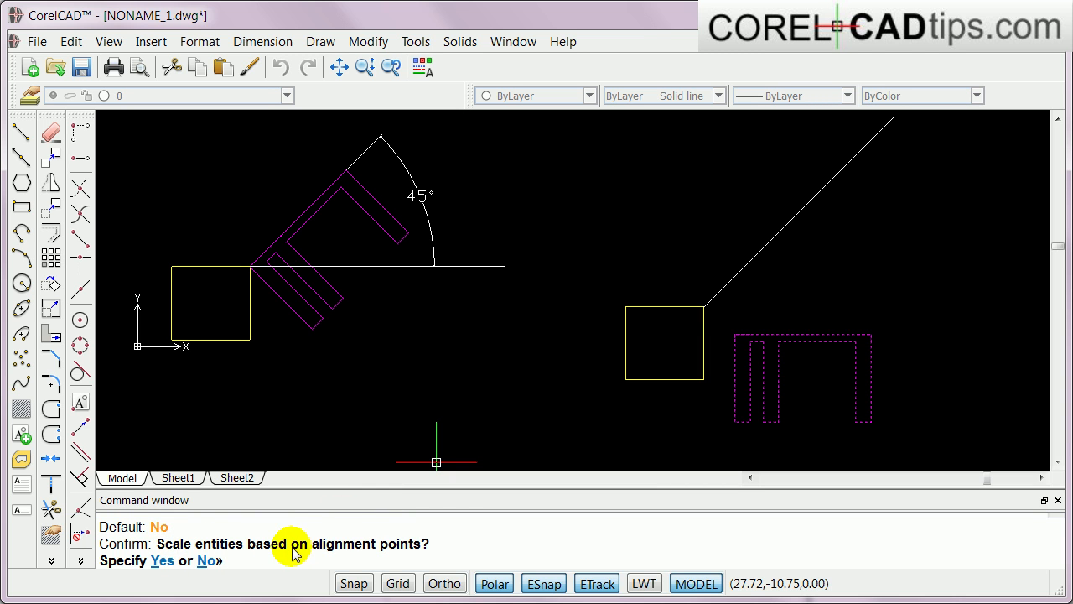
mouse_move(208, 560)
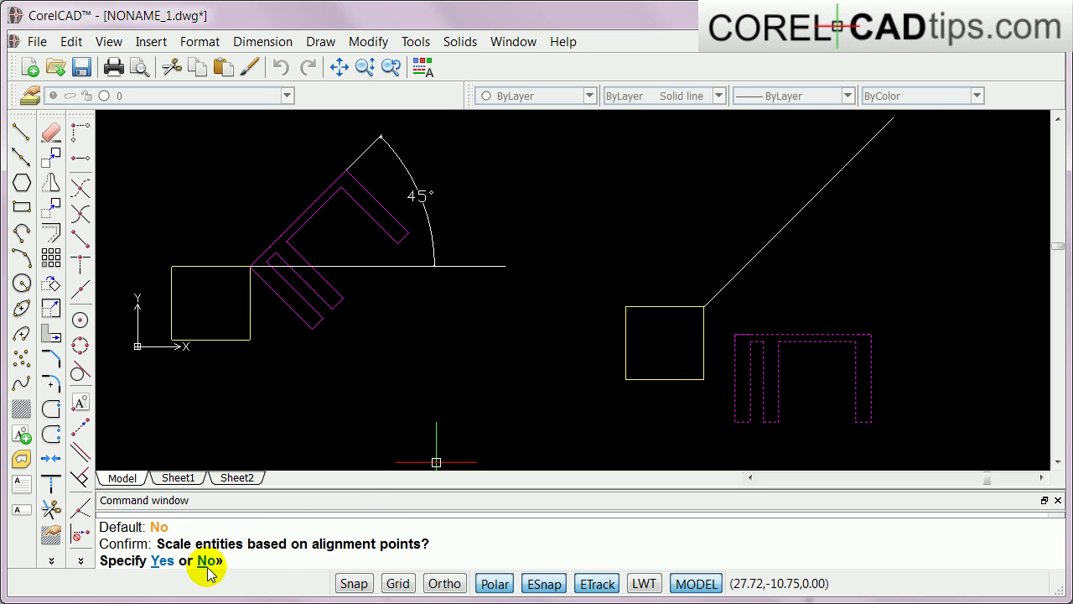
Answer N to scaling so the object tilts 45° along the guide line unscaled
text(n)
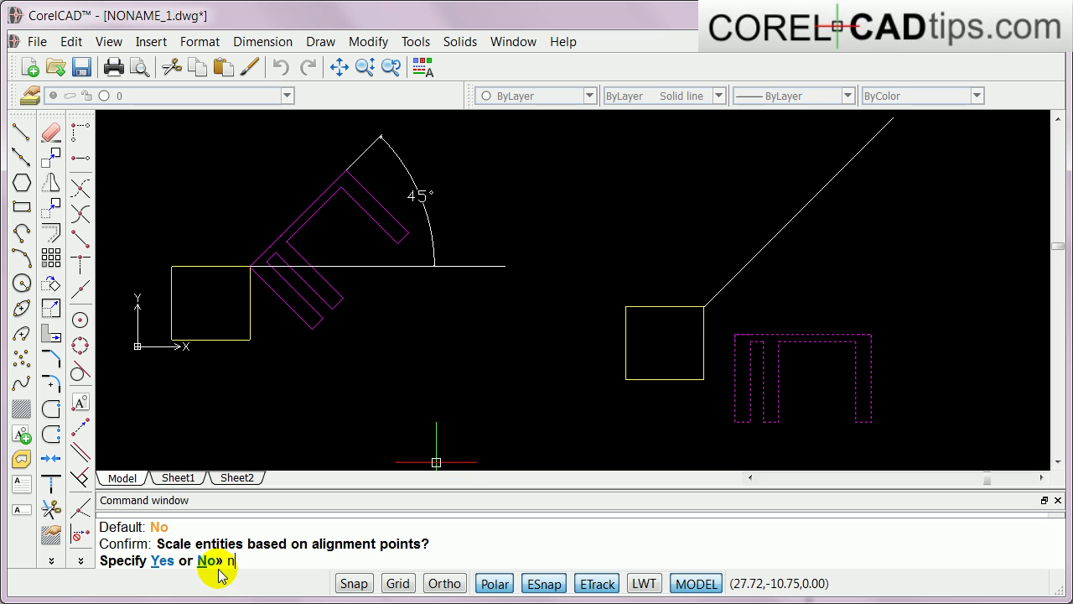
key(Return)
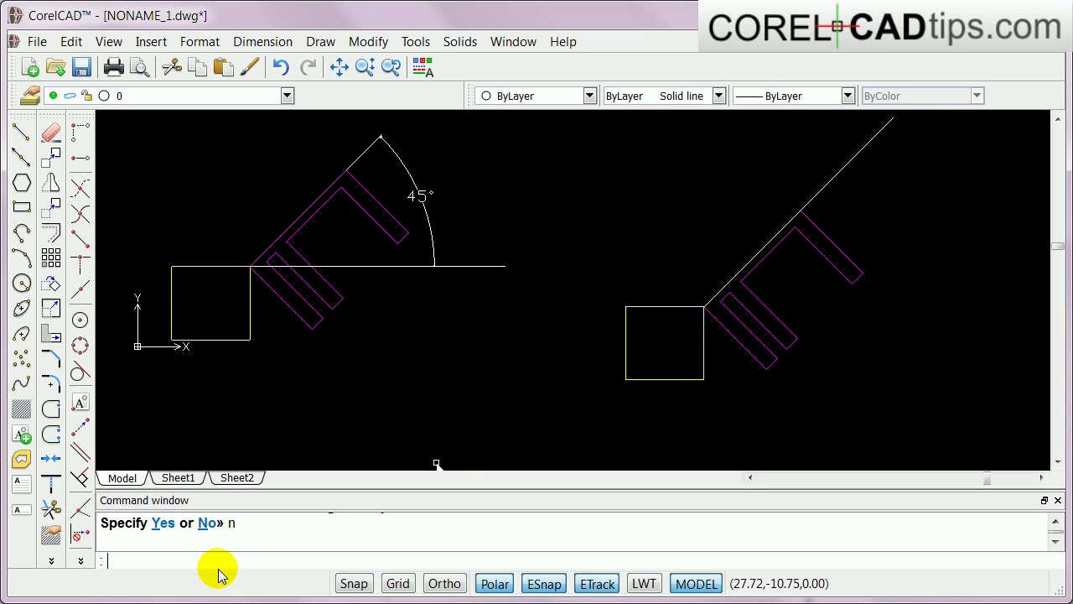
mouse_move(905, 233)
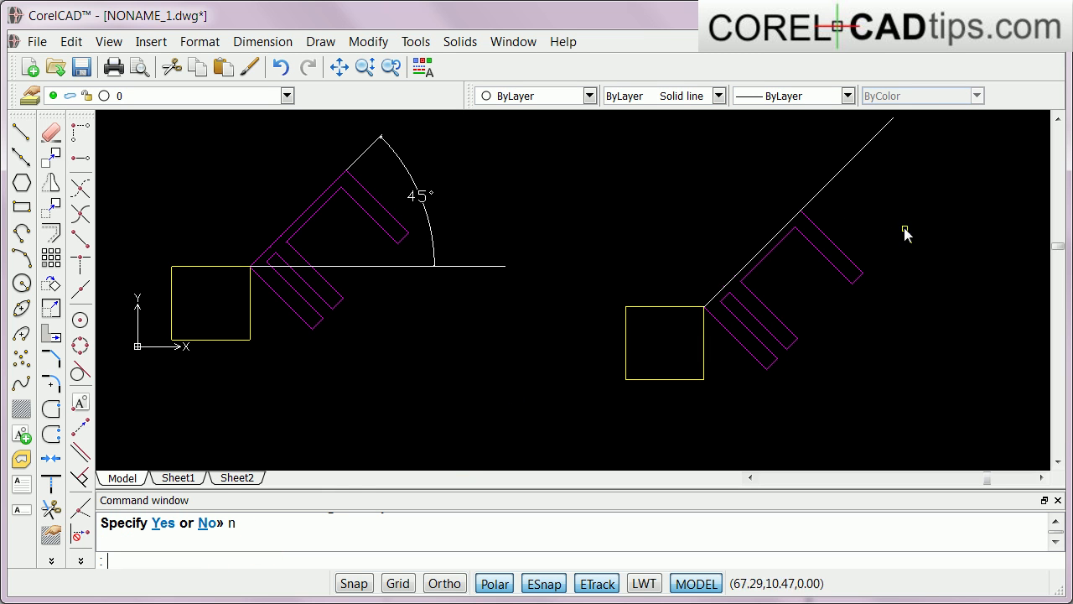
mouse_move(835, 201)
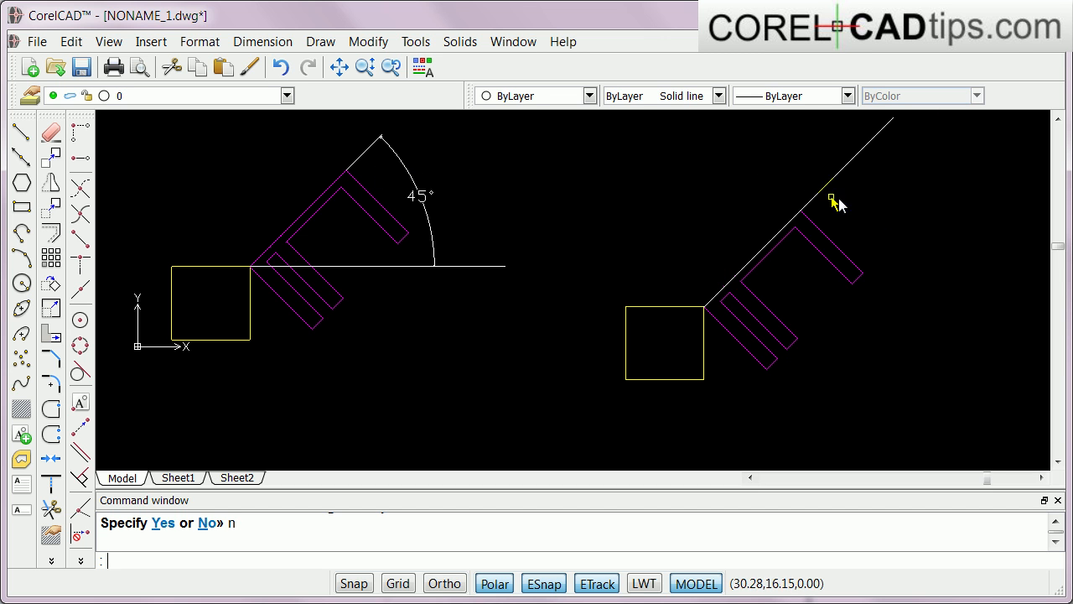